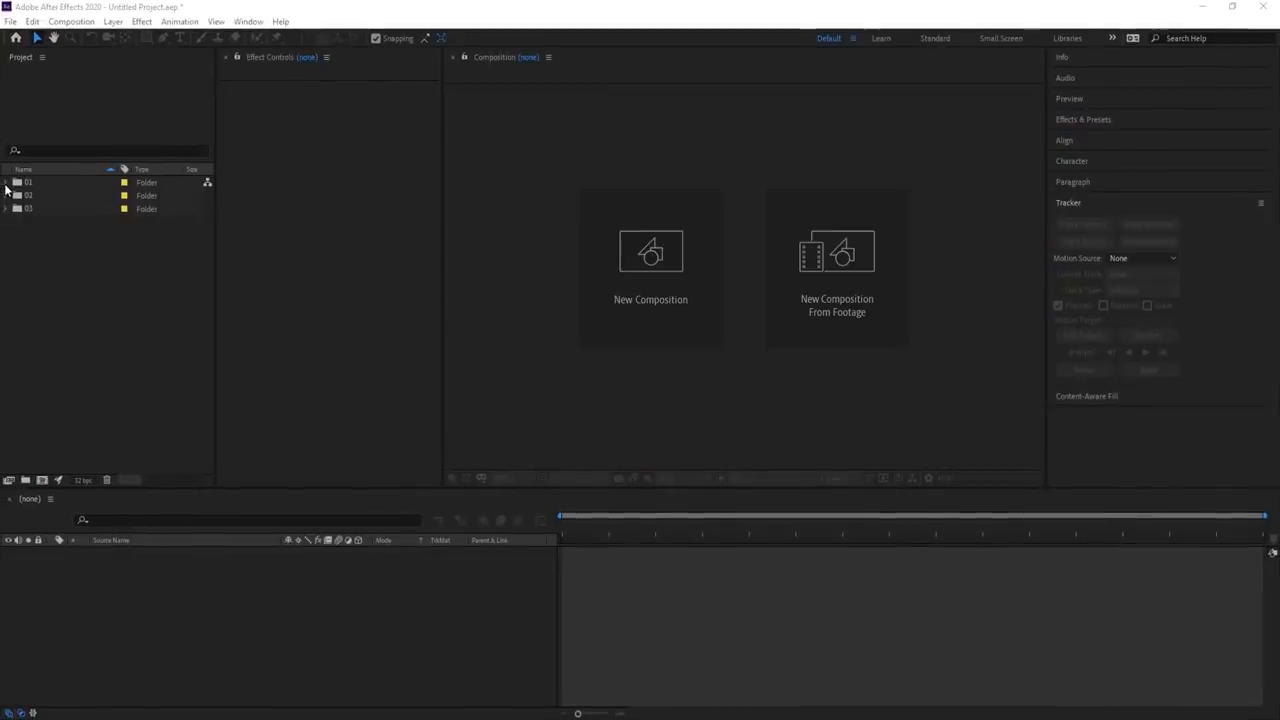
Create a Castle_footage composition from the castle clip in folder 01.
click(6, 182)
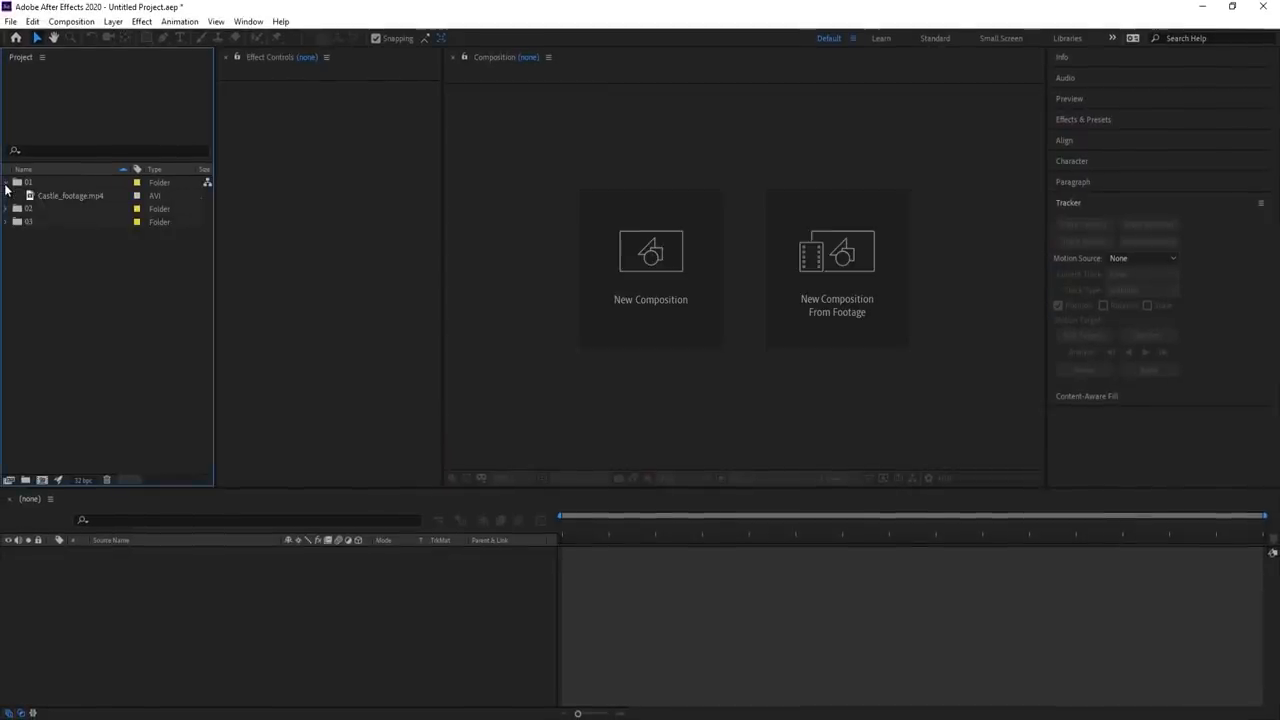
click(70, 196)
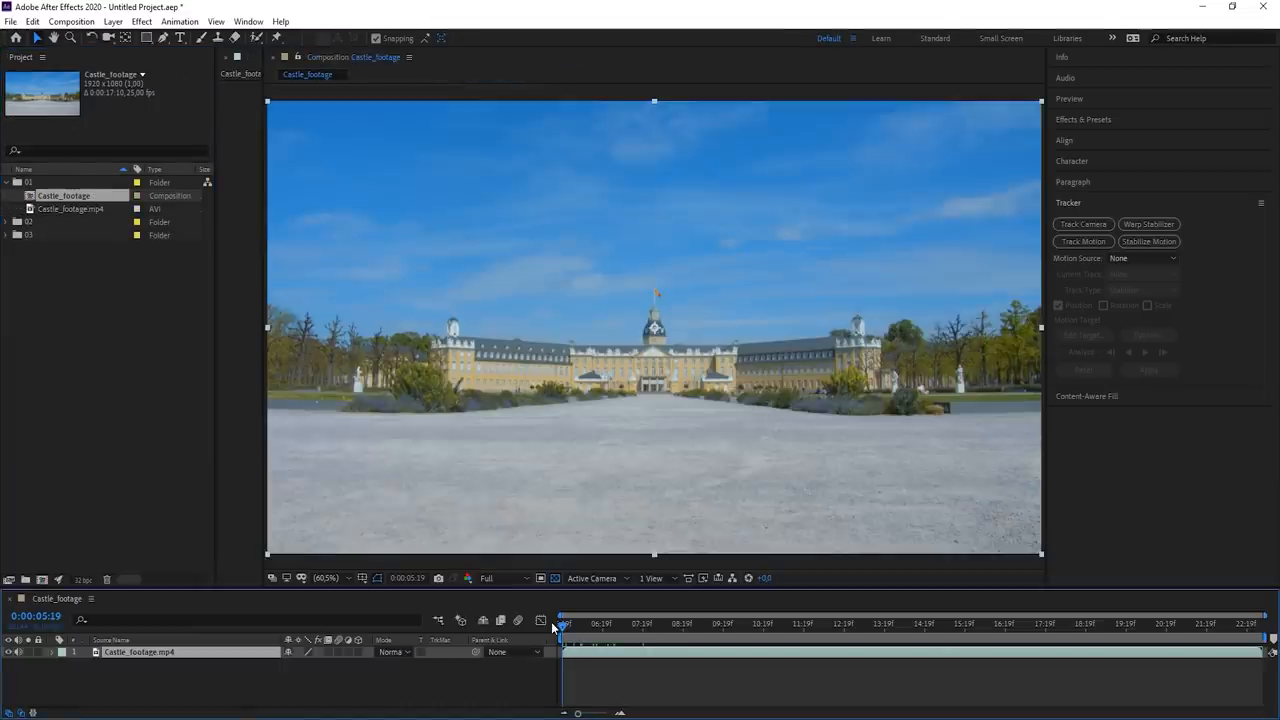
Scrub through the box jump — step up, mid-air, landing, walking away — and return to the start.
drag(562, 624, 690, 624)
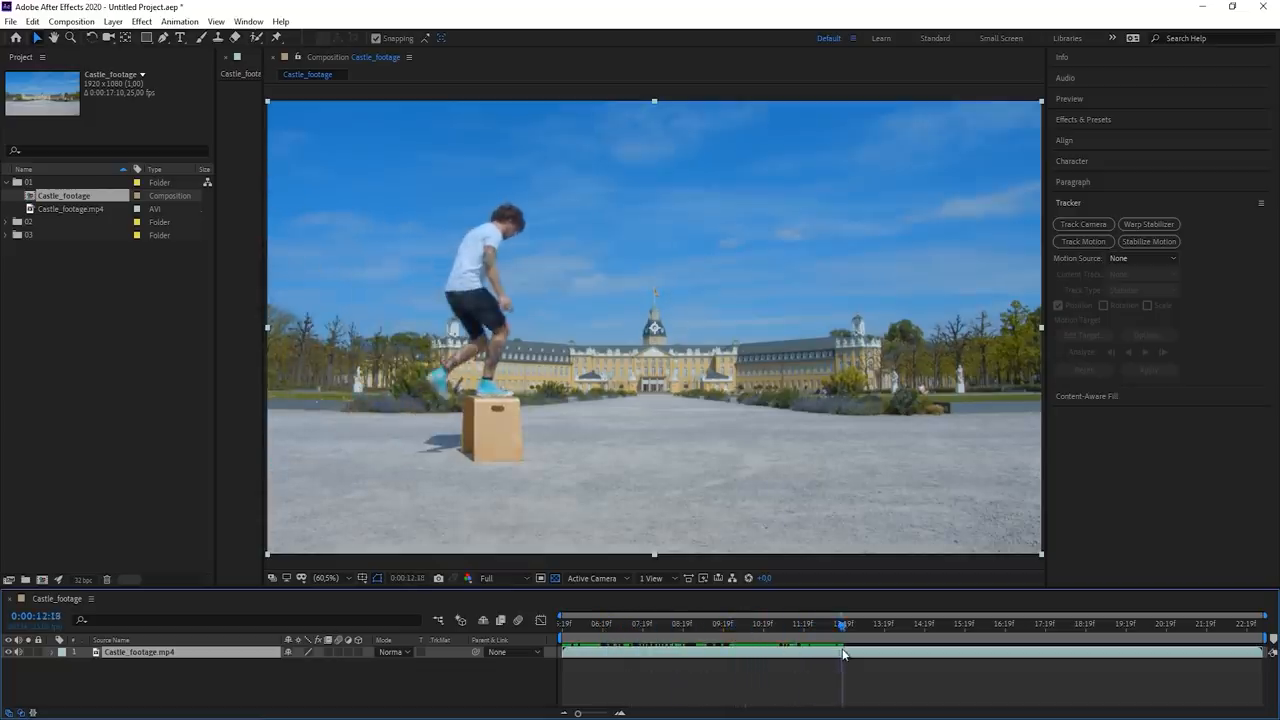
drag(840, 624, 920, 624)
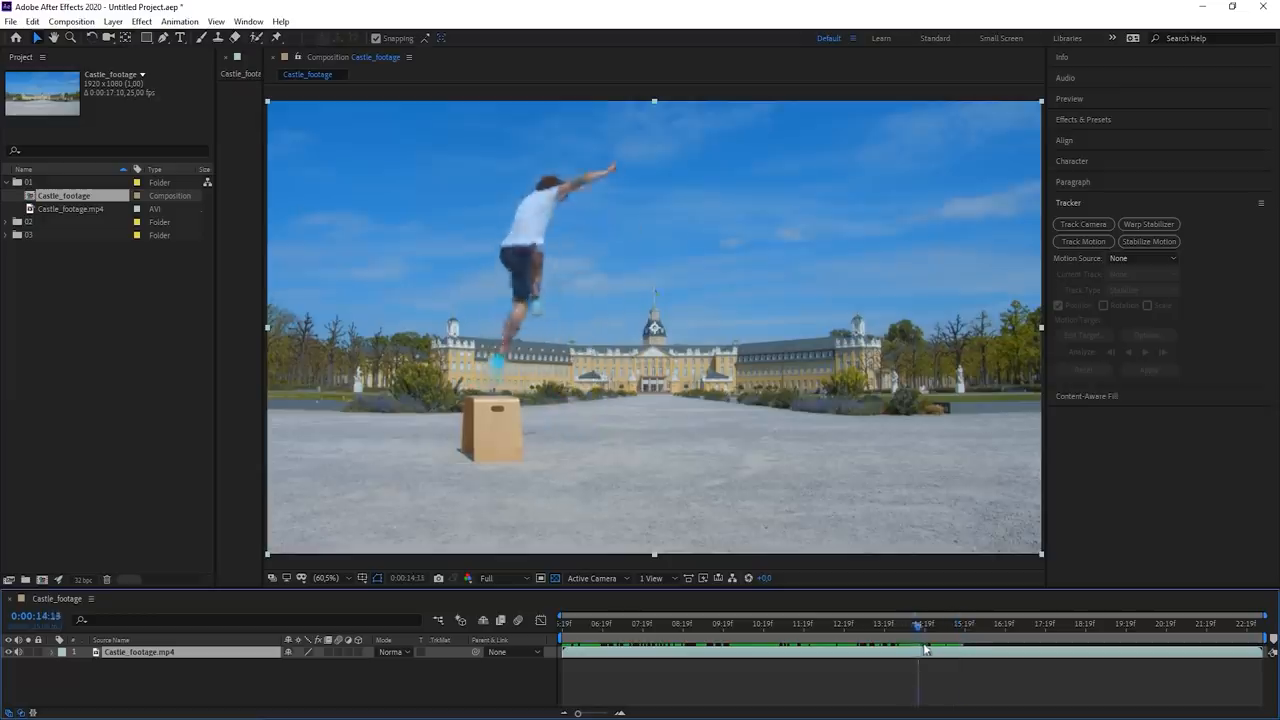
drag(916, 624, 944, 624)
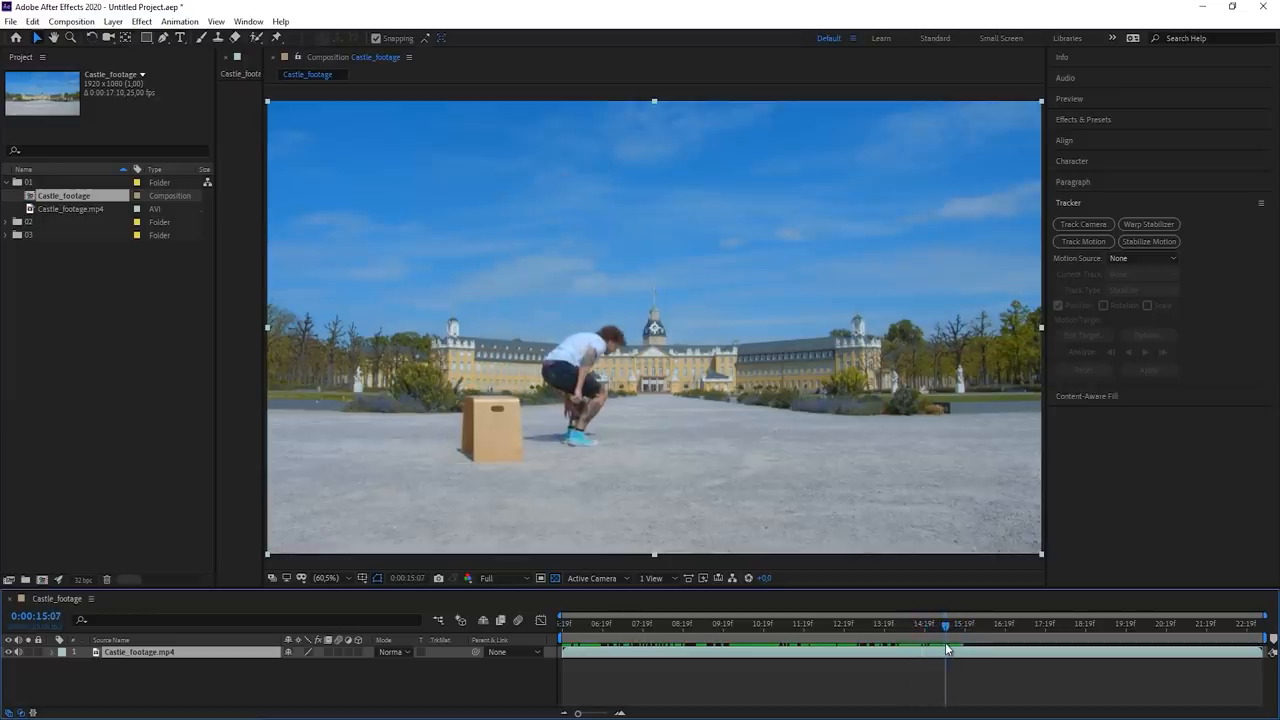
drag(944, 648, 1052, 656)
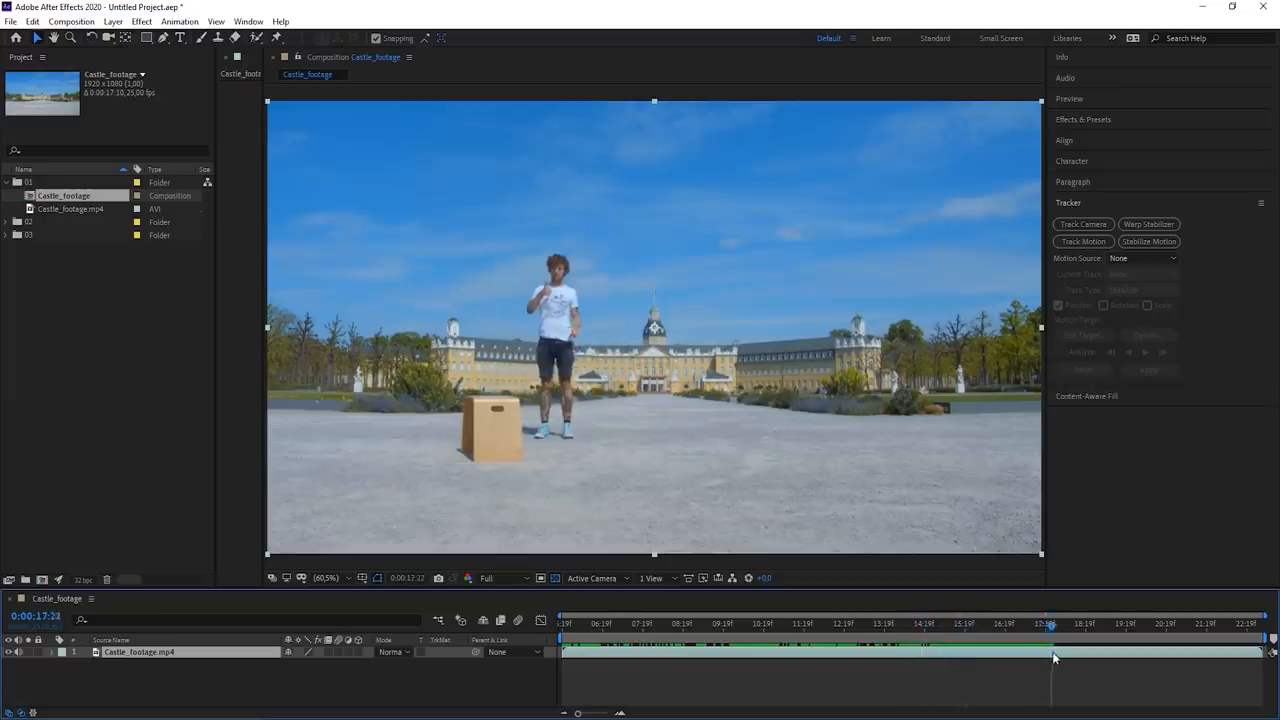
drag(1050, 624, 1112, 624)
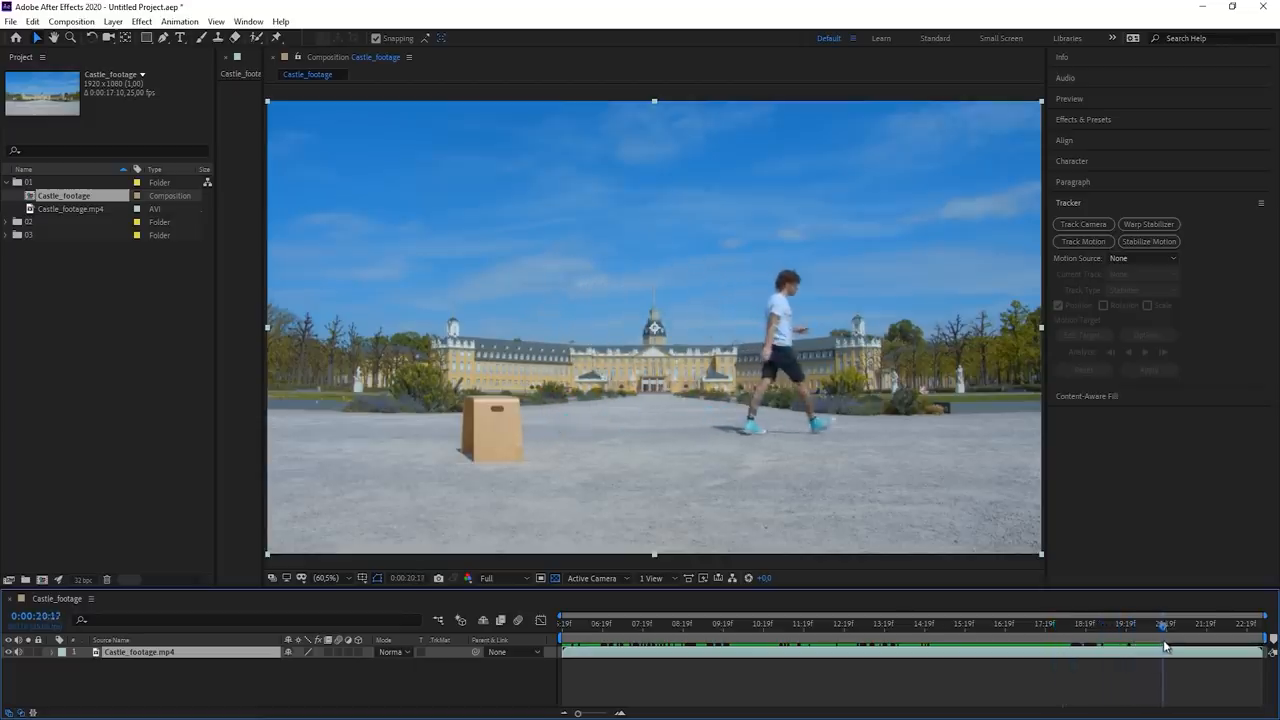
drag(1164, 638, 1208, 638)
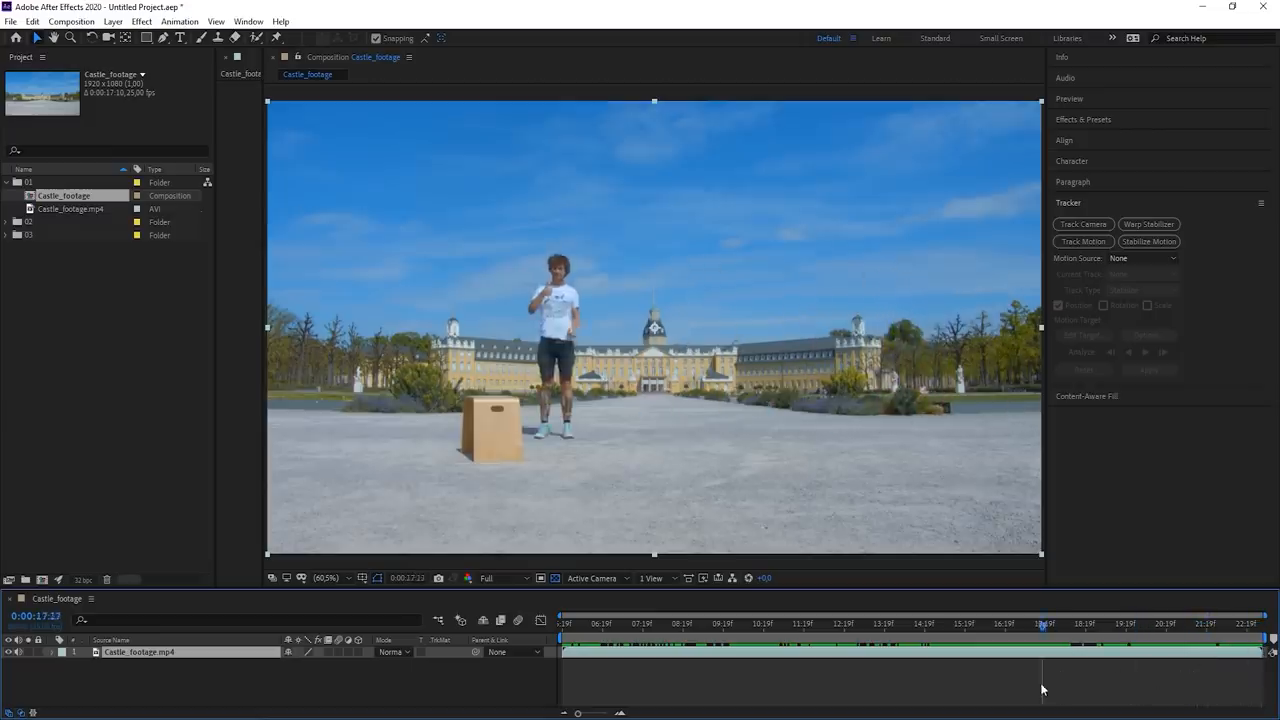
click(564, 624)
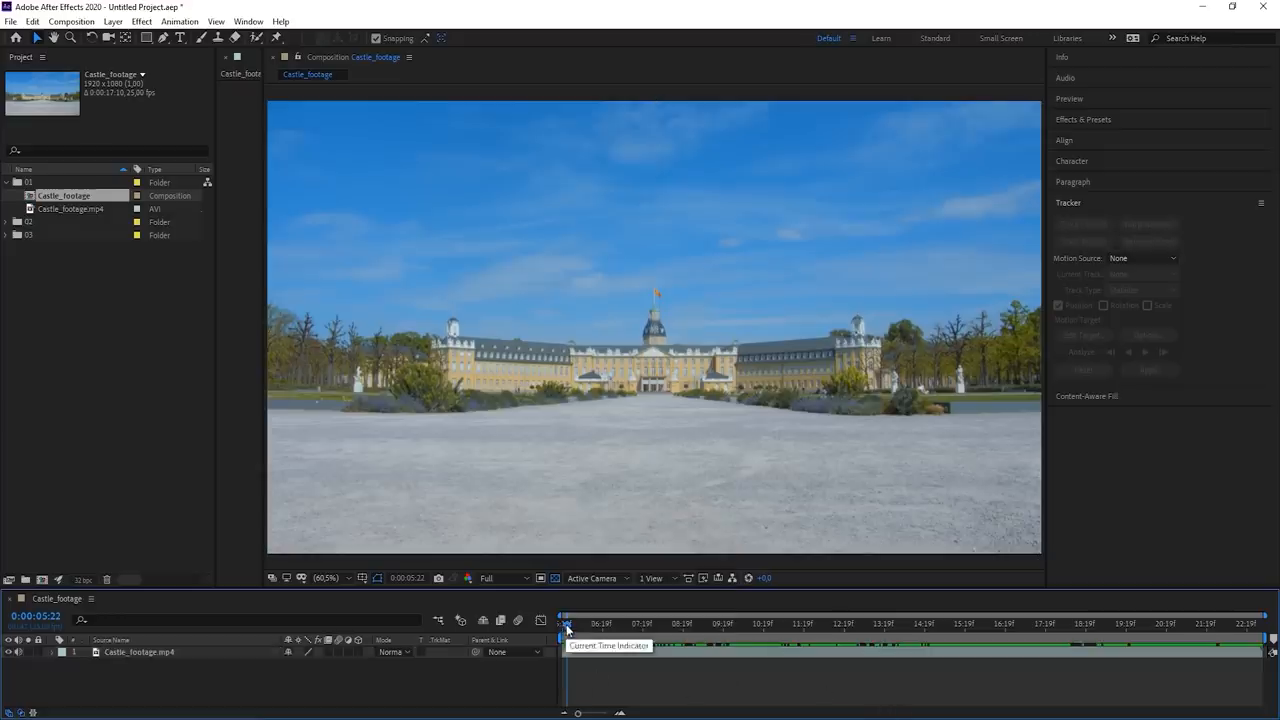
Duplicate the castle clip layer and enable Time Remapping on the top copy.
drag(568, 624, 558, 624)
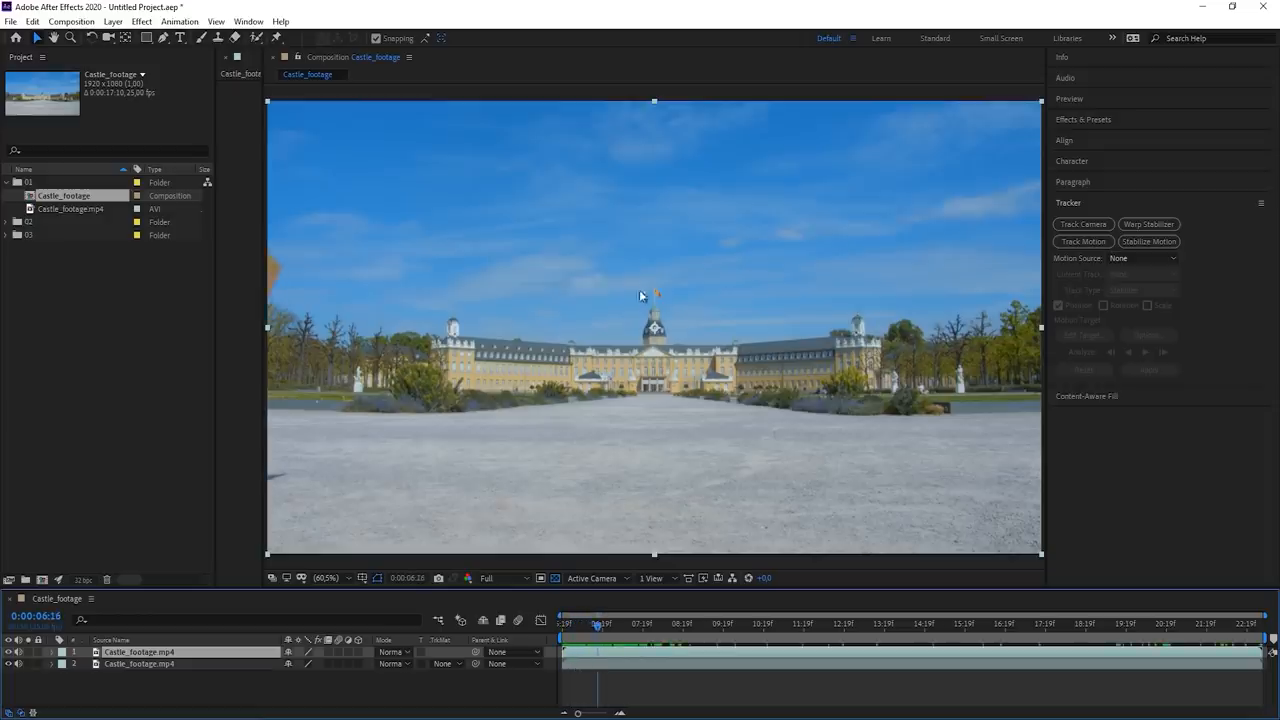
right_click(596, 658)
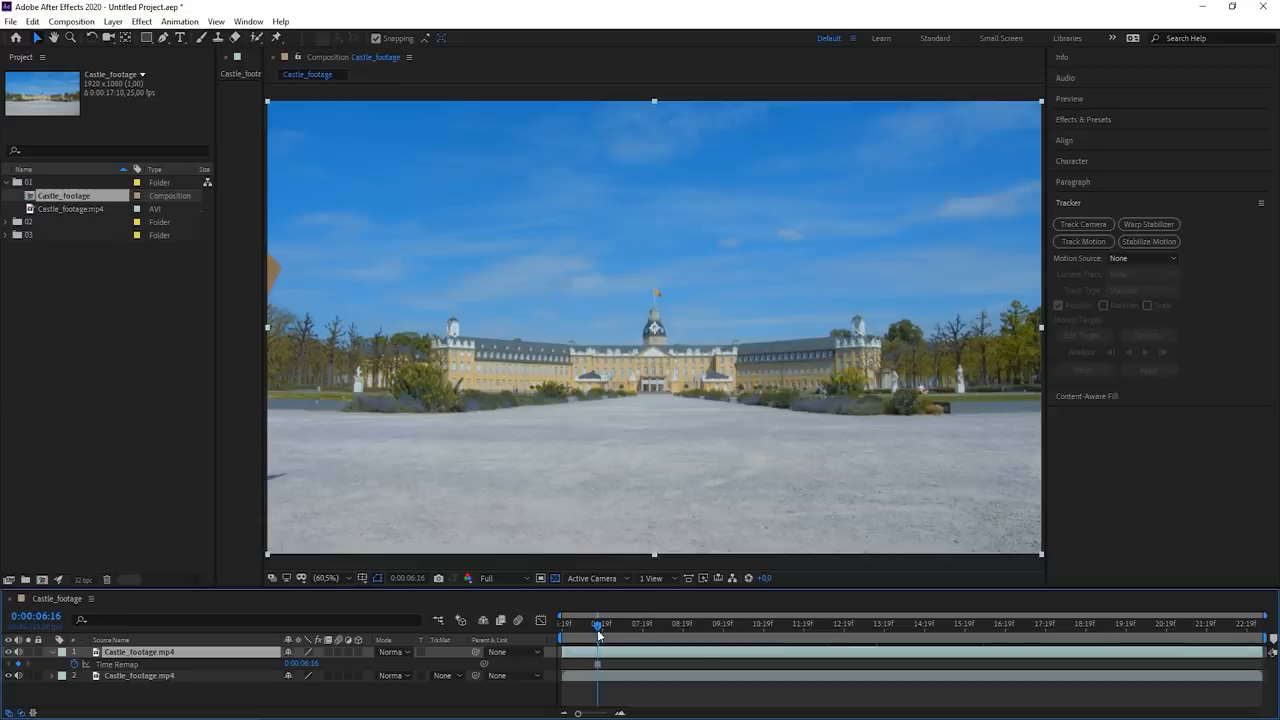
click(1010, 624)
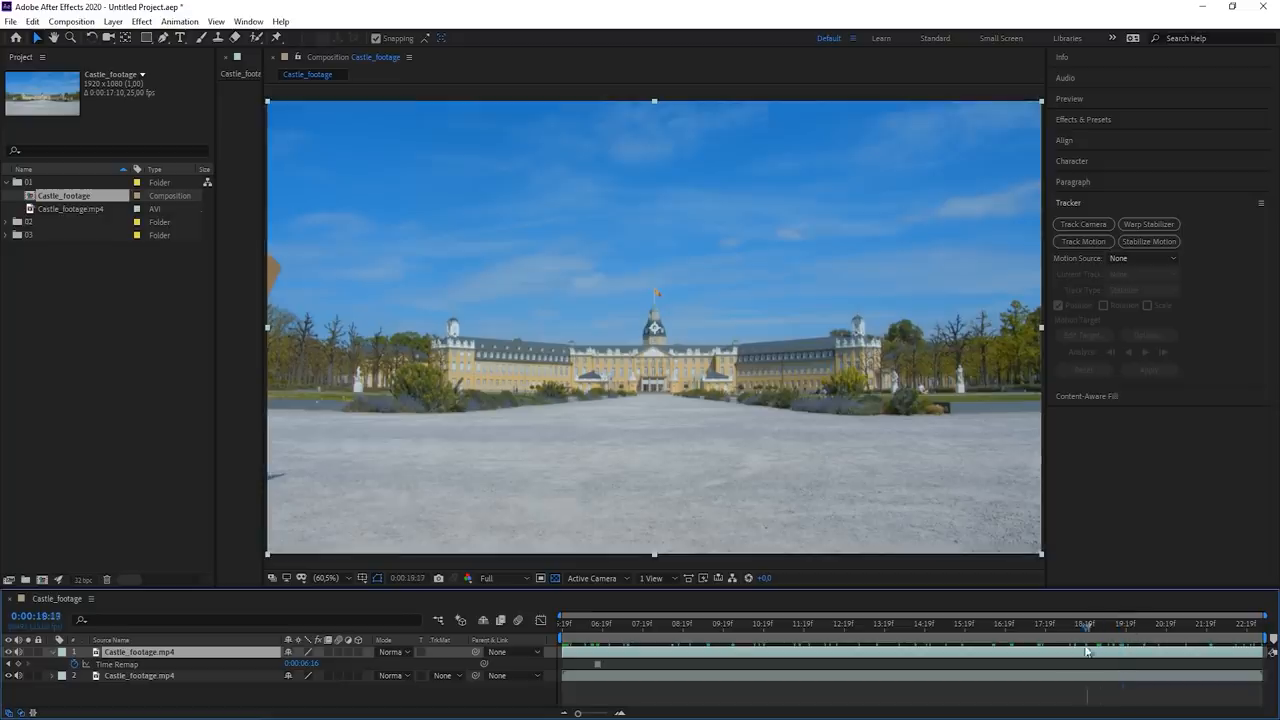
Add a mask to the top castle layer for tracking position, scale and rotation.
click(592, 624)
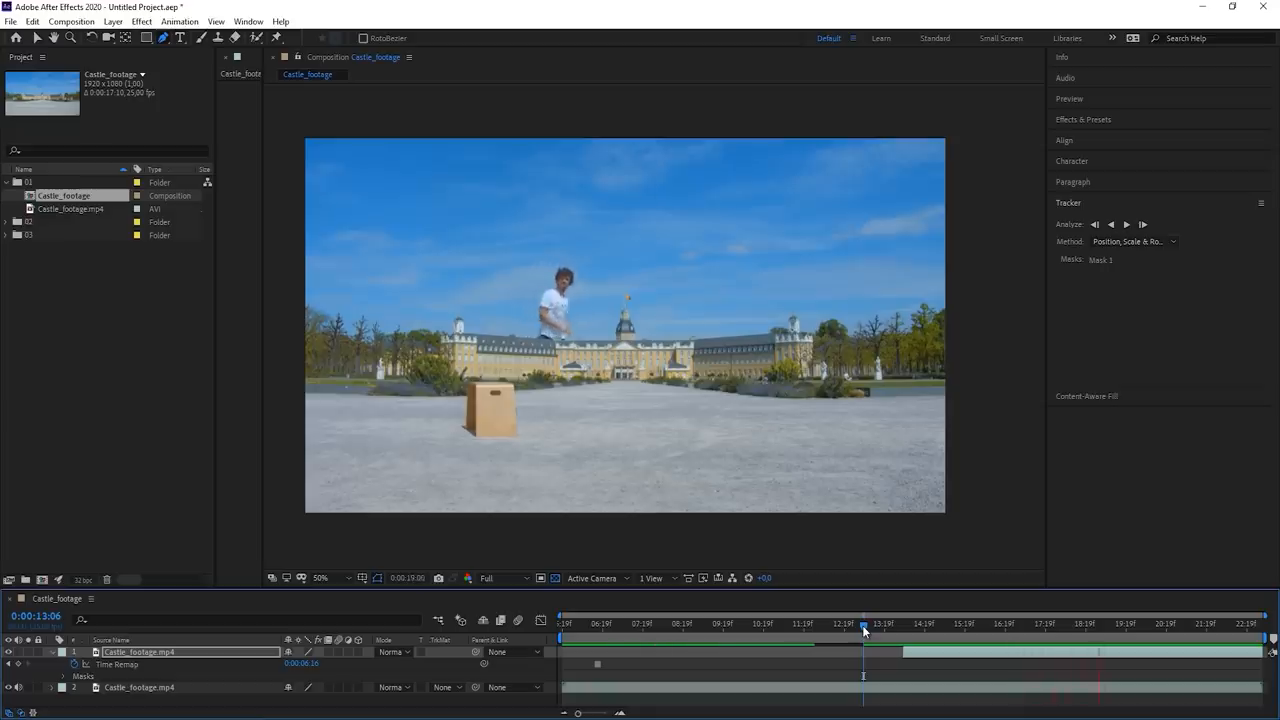
Reshape Mask 1 into a thin strip over the castle skyline and trees.
click(864, 624)
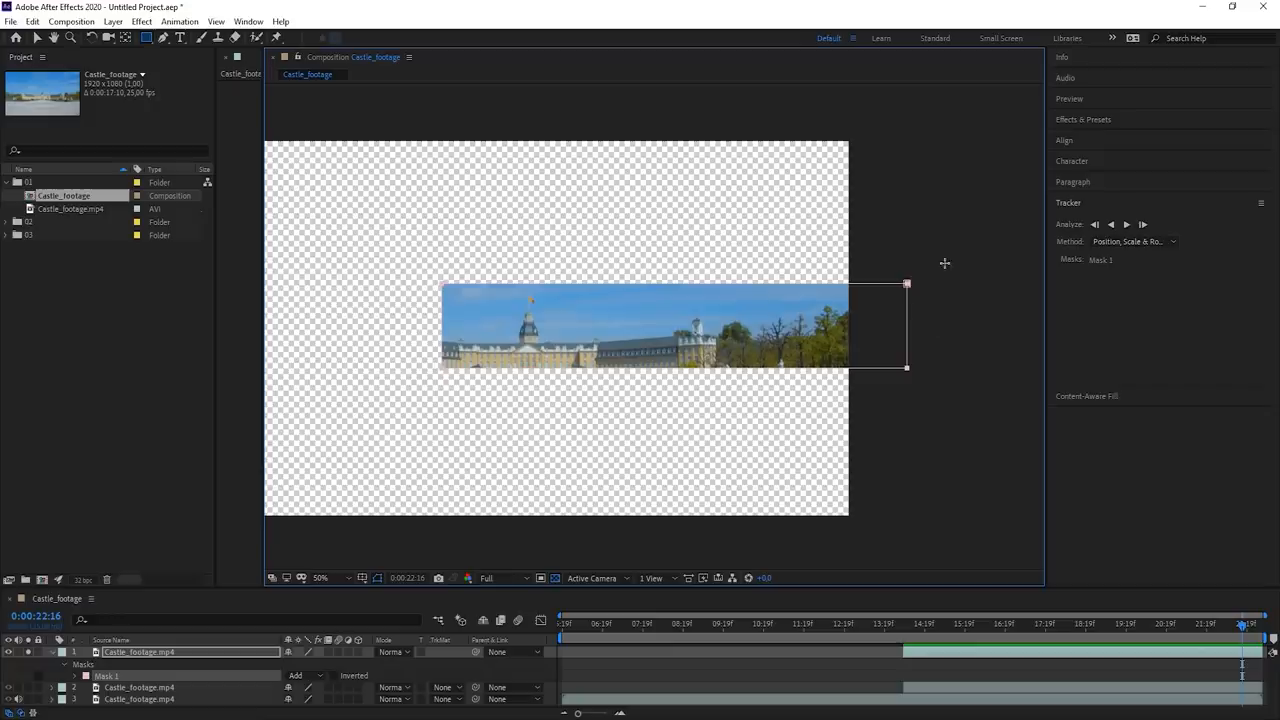
mouse_move(976, 262)
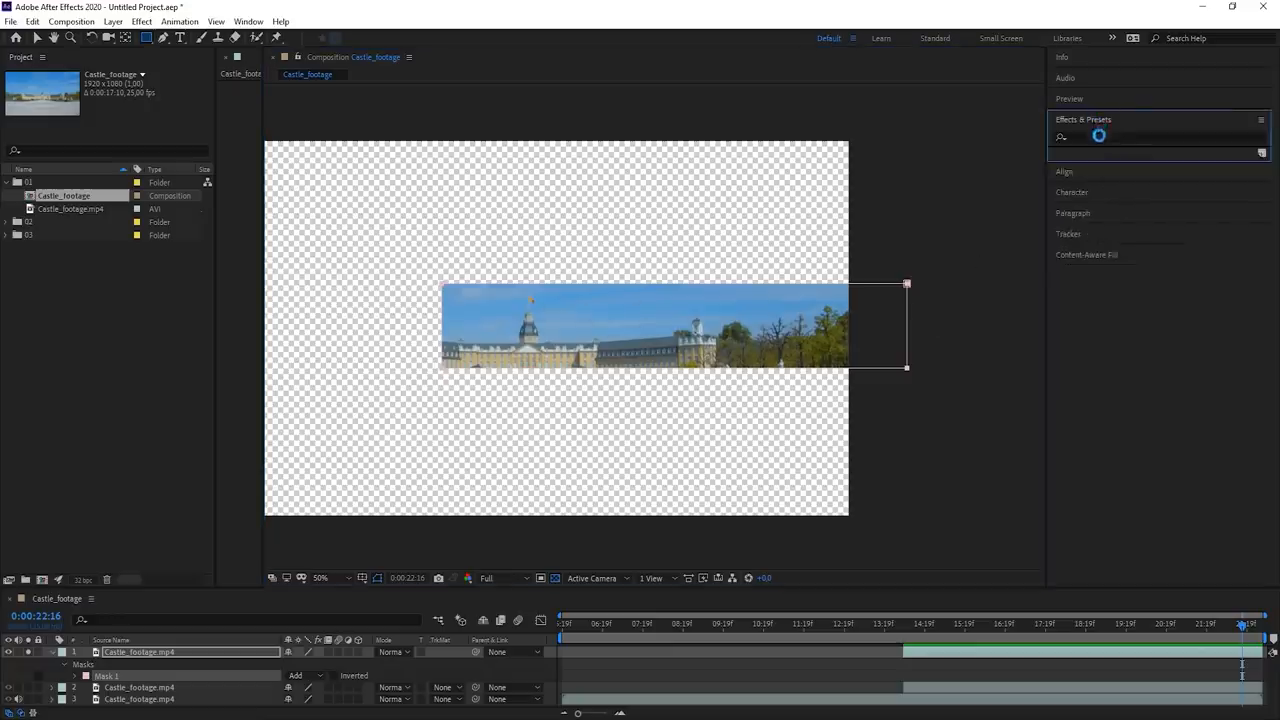
Apply Keylight (1.2) to the top castle layer, reshow the lower layer and collapse the effect.
text(key)
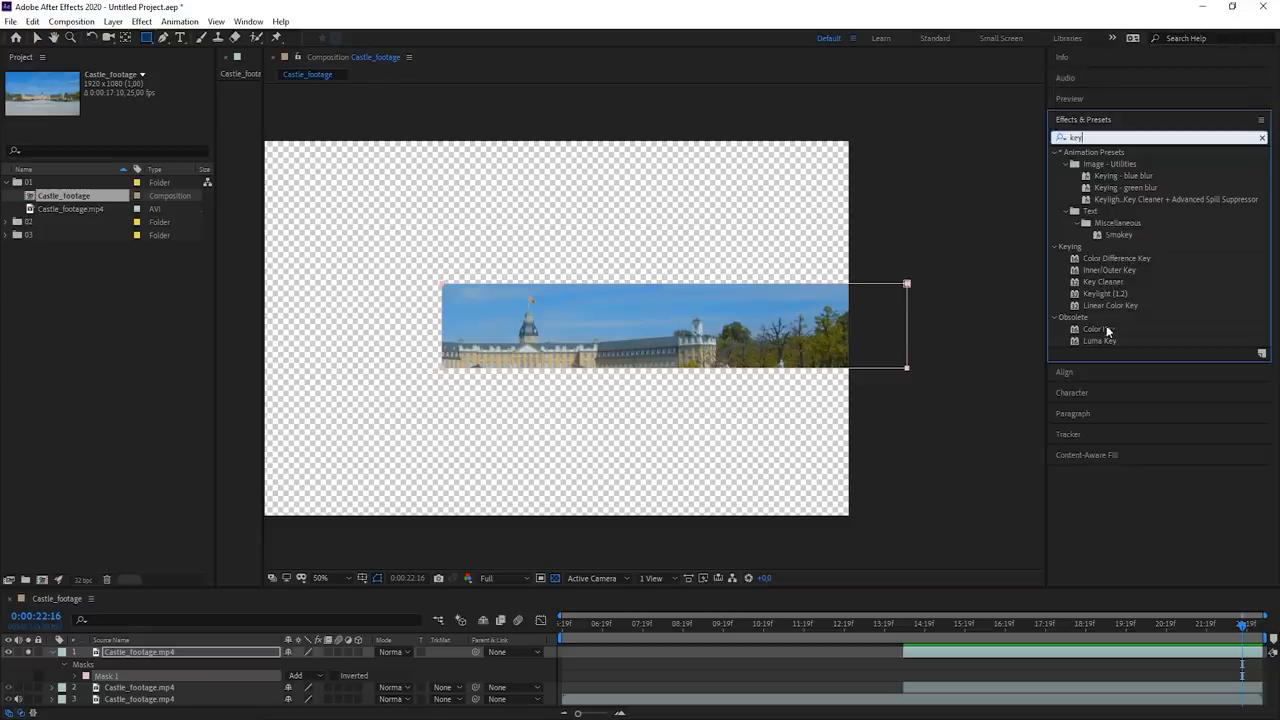
mouse_move(1136, 310)
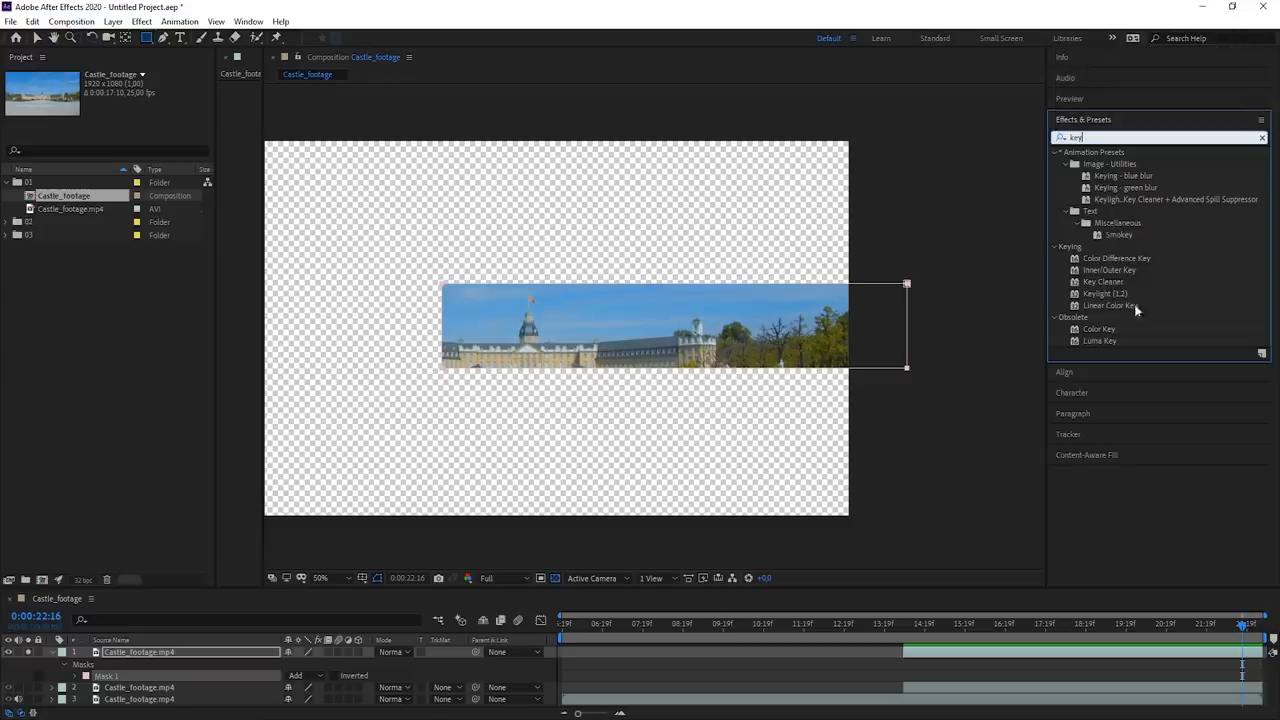
double_click(1104, 294)
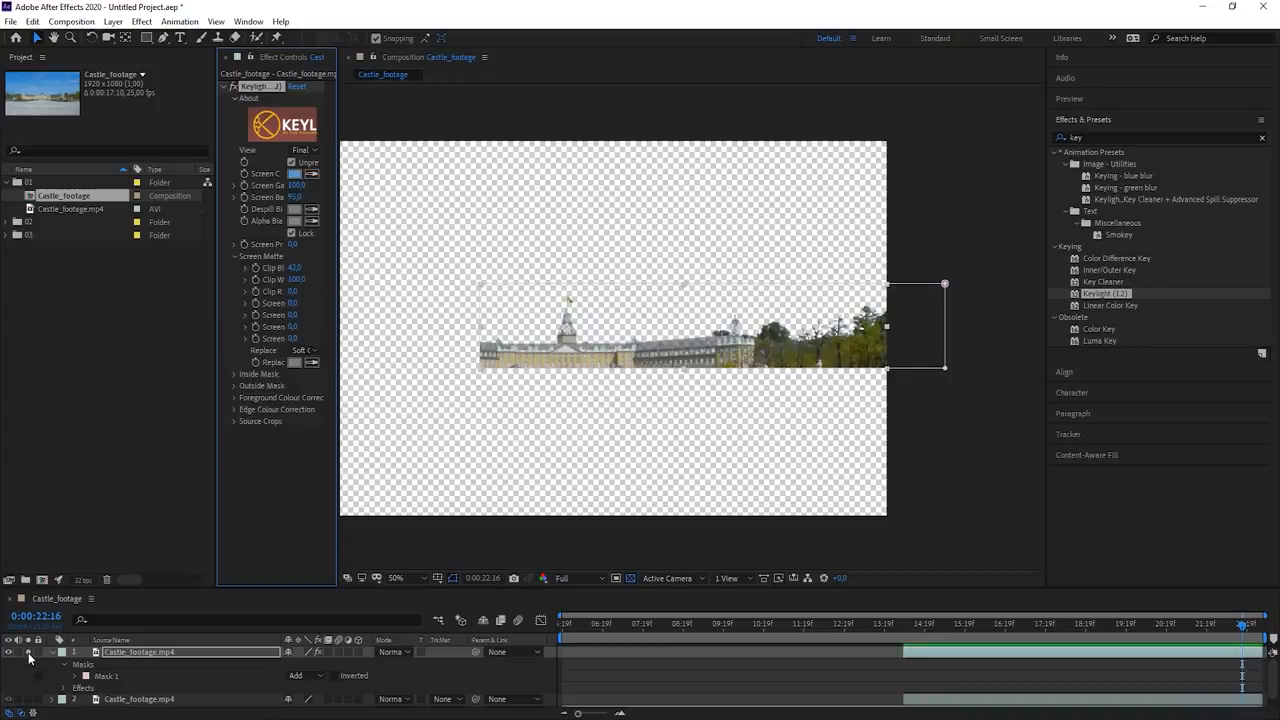
click(1164, 636)
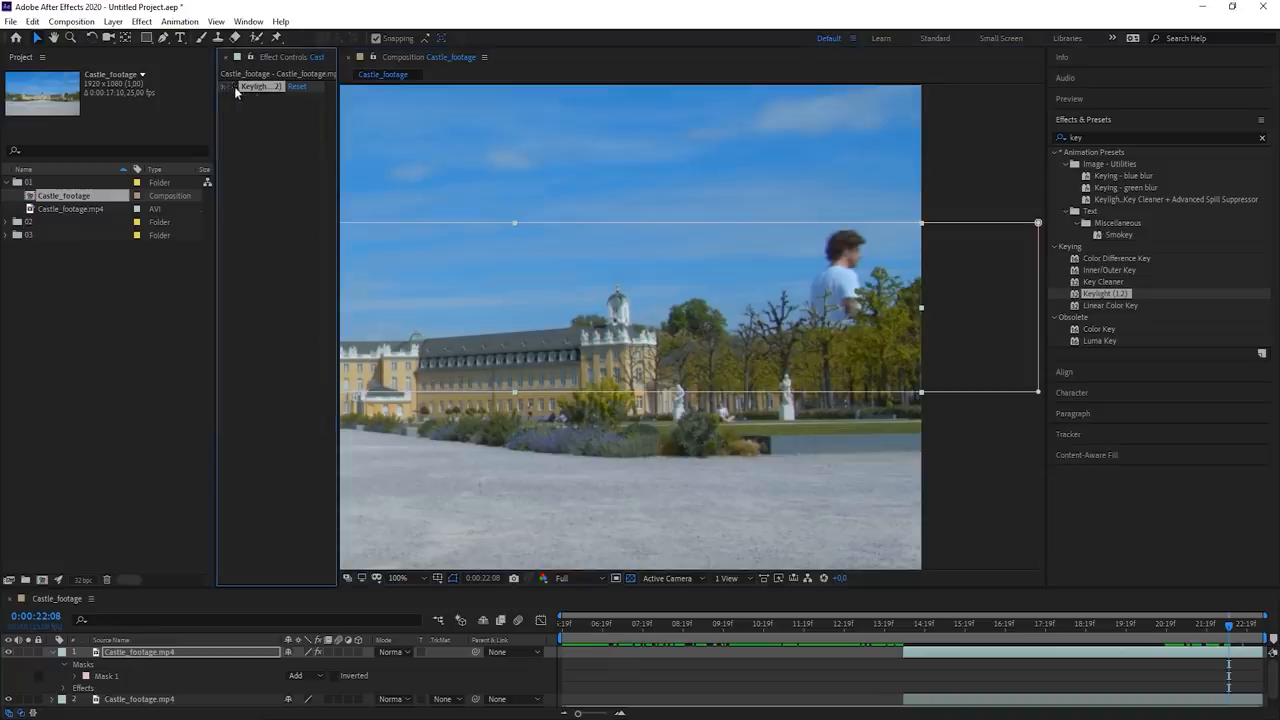
click(400, 578)
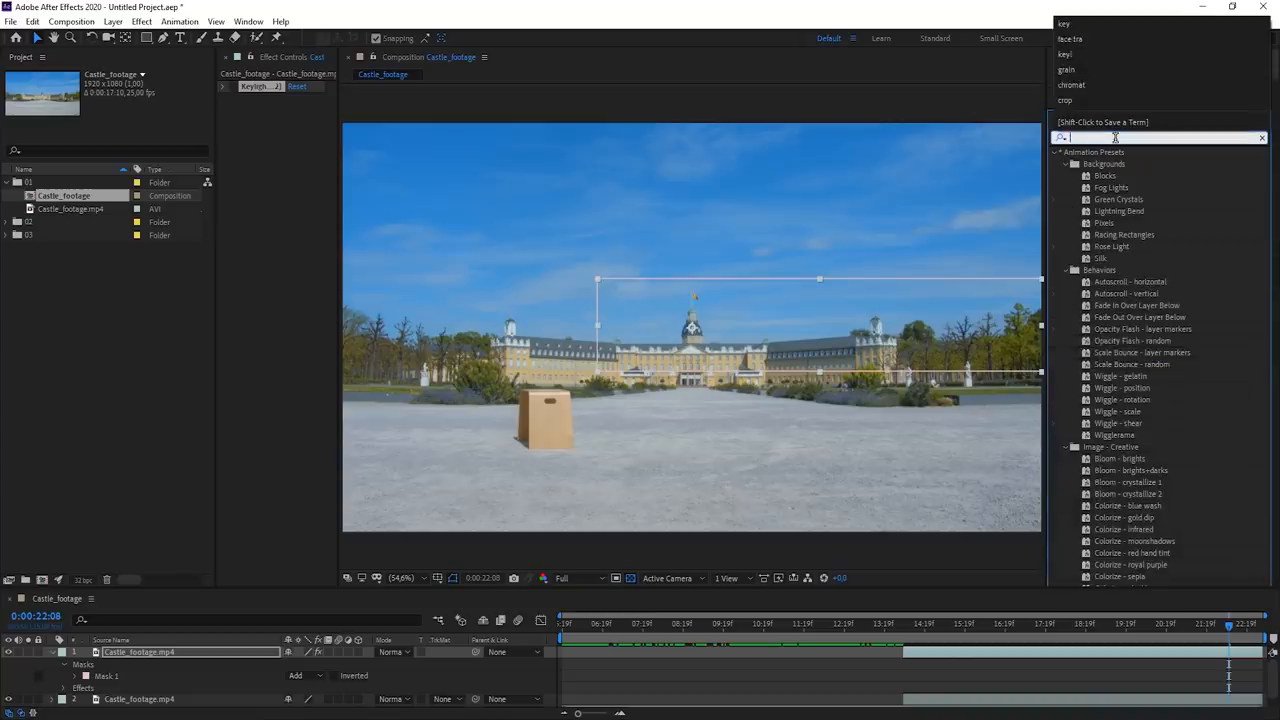
Apply Extract and narrow its histogram range until the sky in the strip turns transparent.
text(exp)
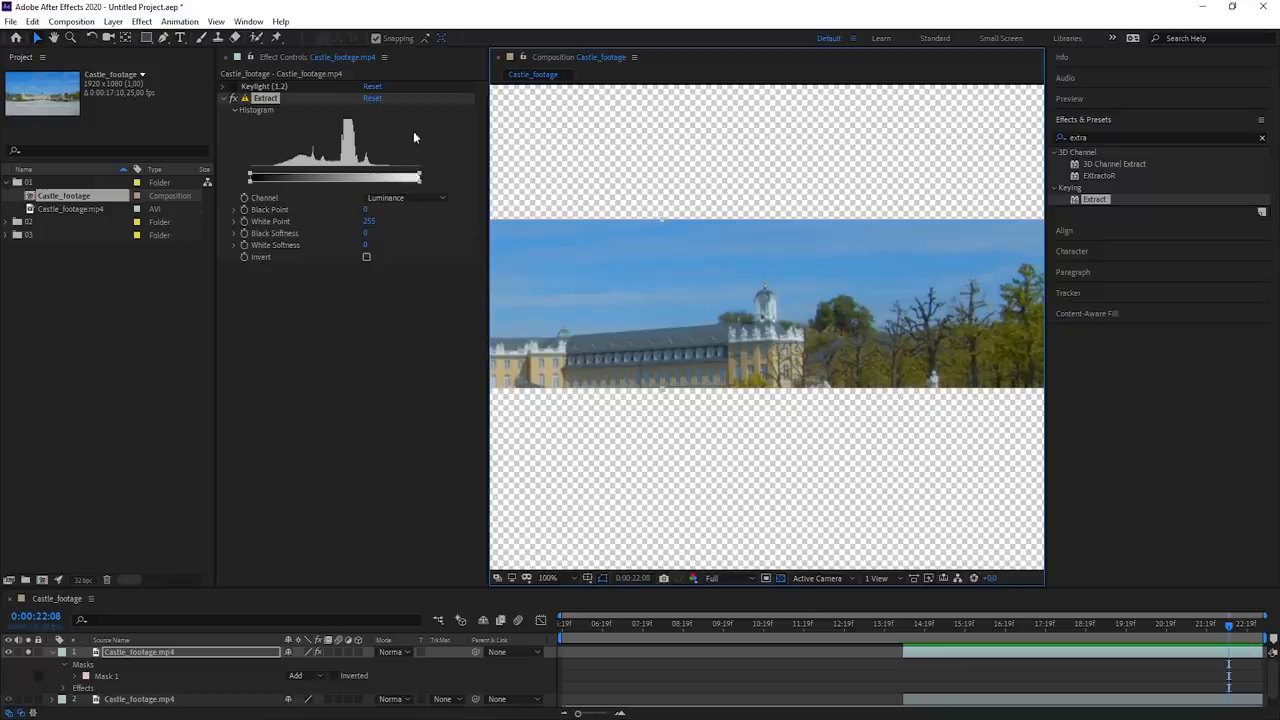
mouse_move(284, 198)
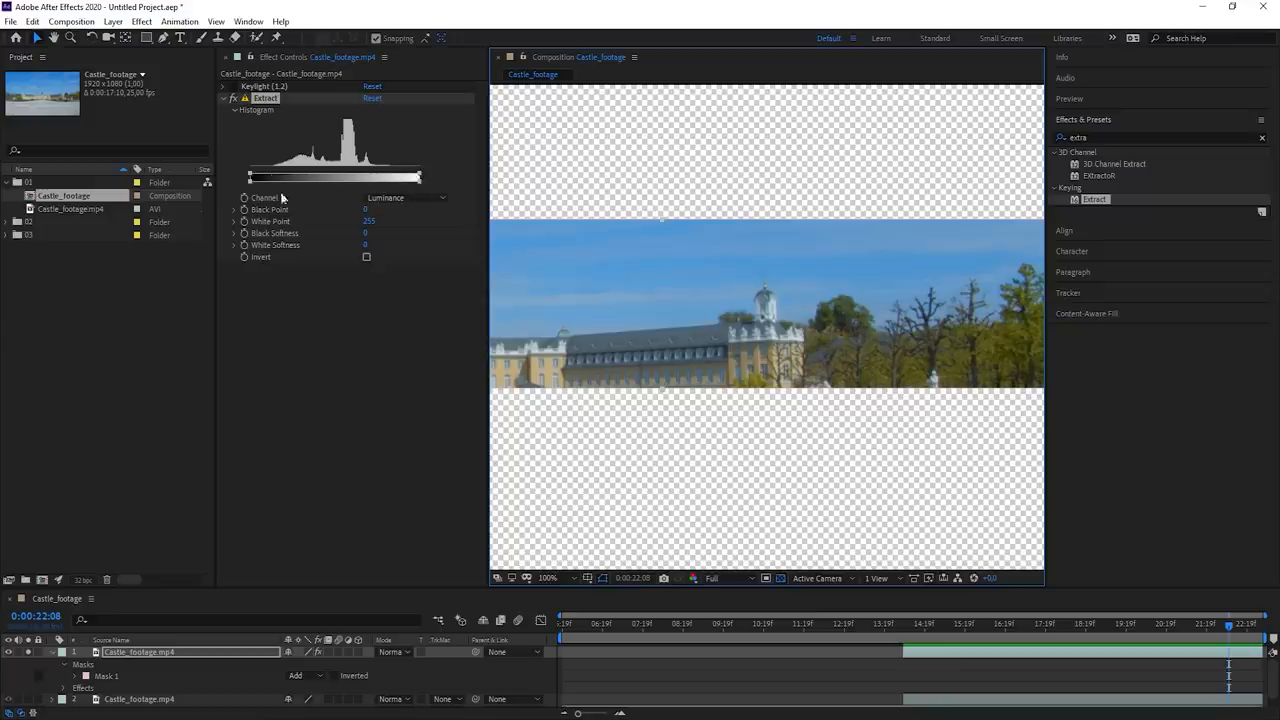
mouse_move(372, 116)
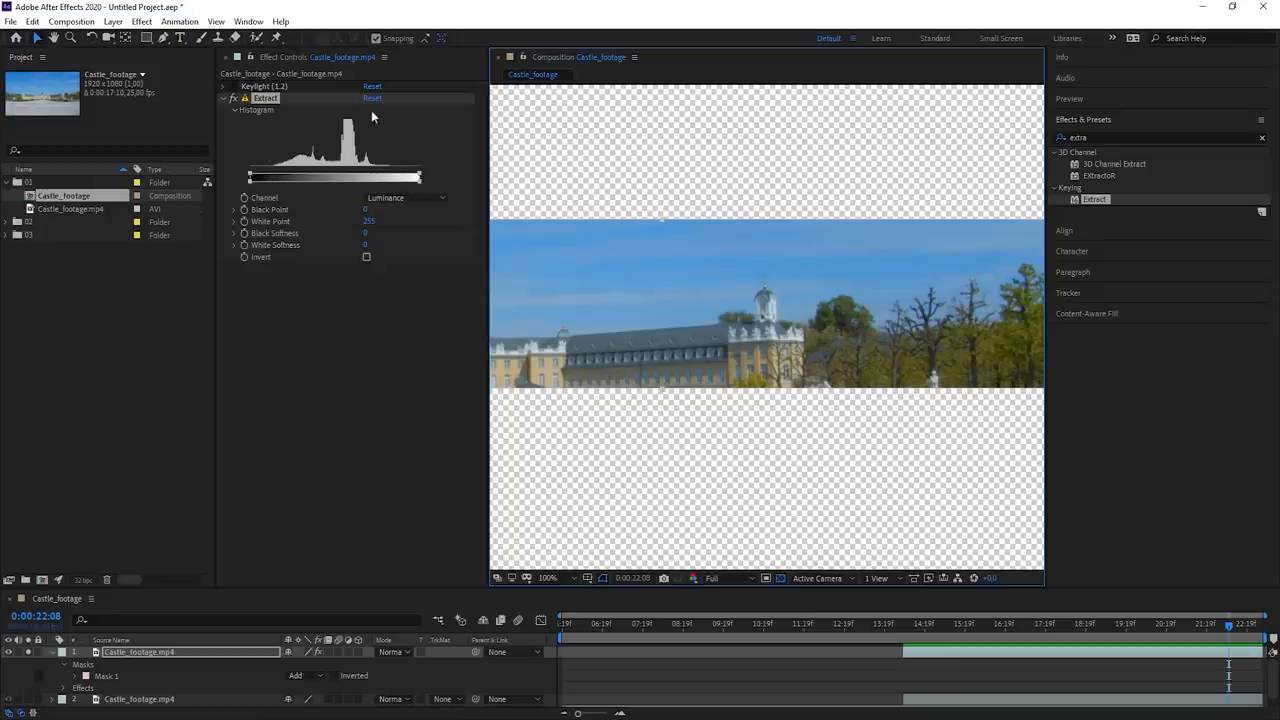
drag(420, 178, 368, 178)
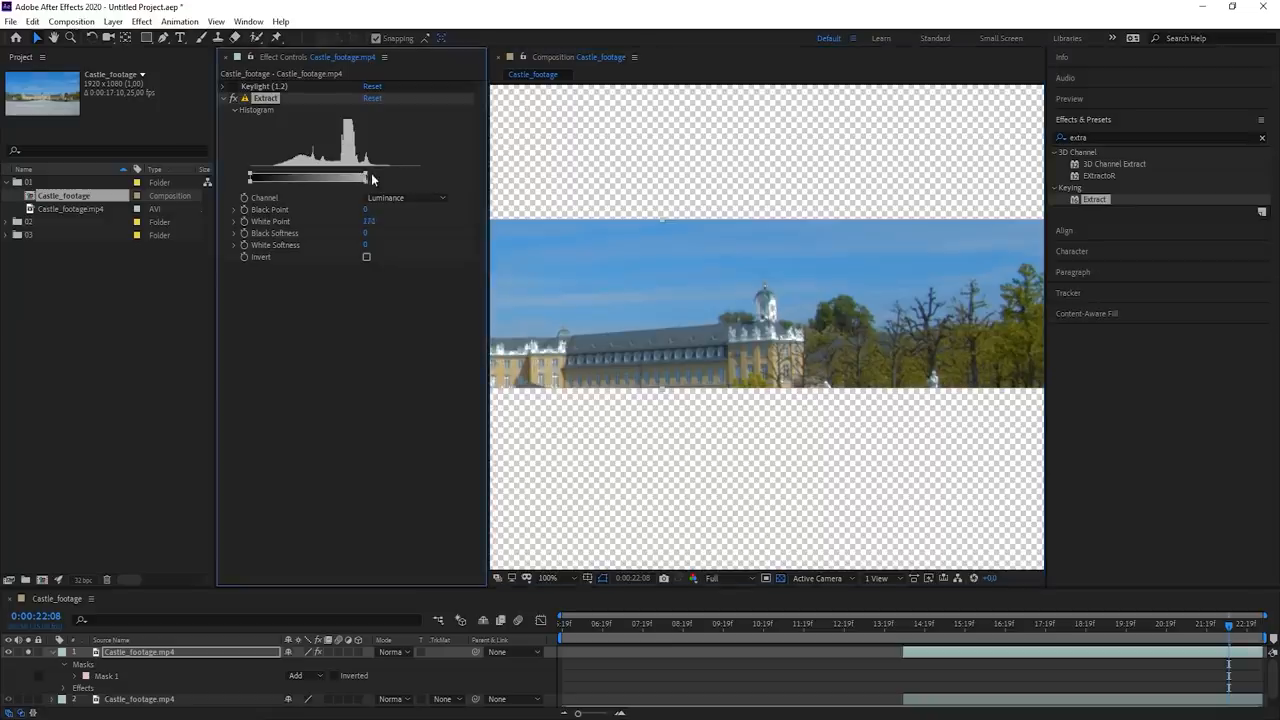
drag(368, 178, 348, 178)
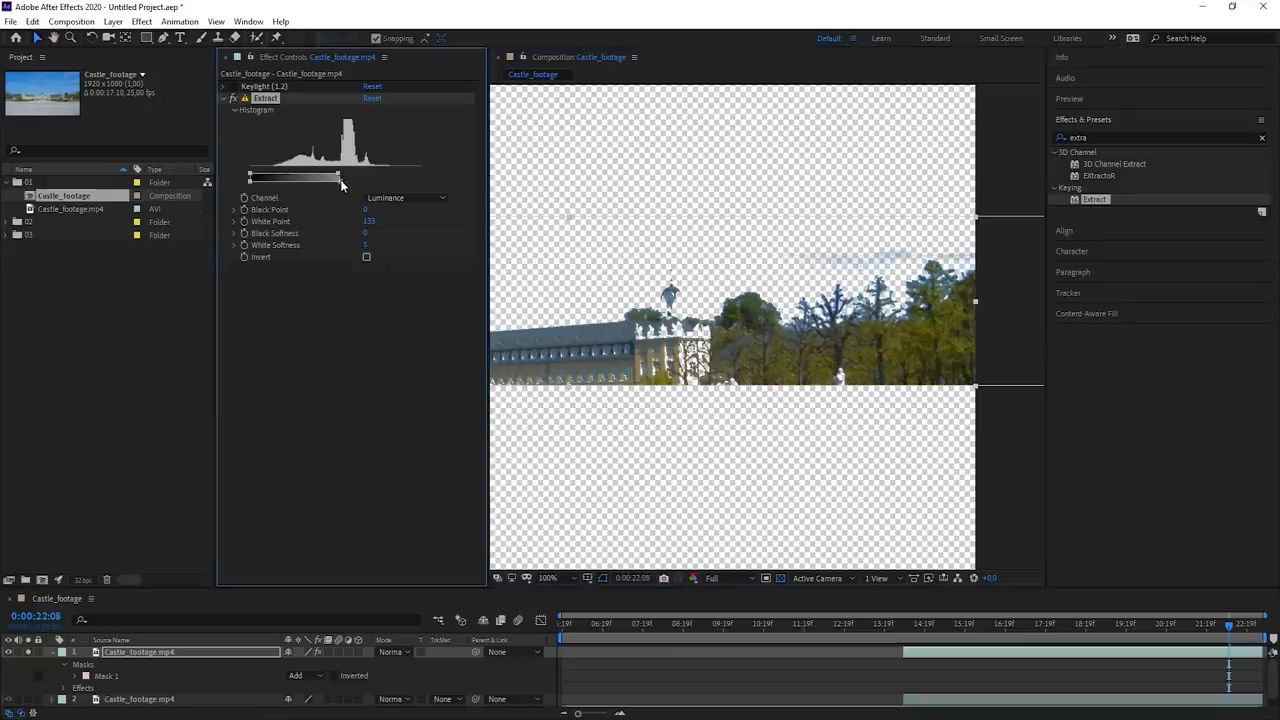
drag(336, 178, 322, 178)
text(c)
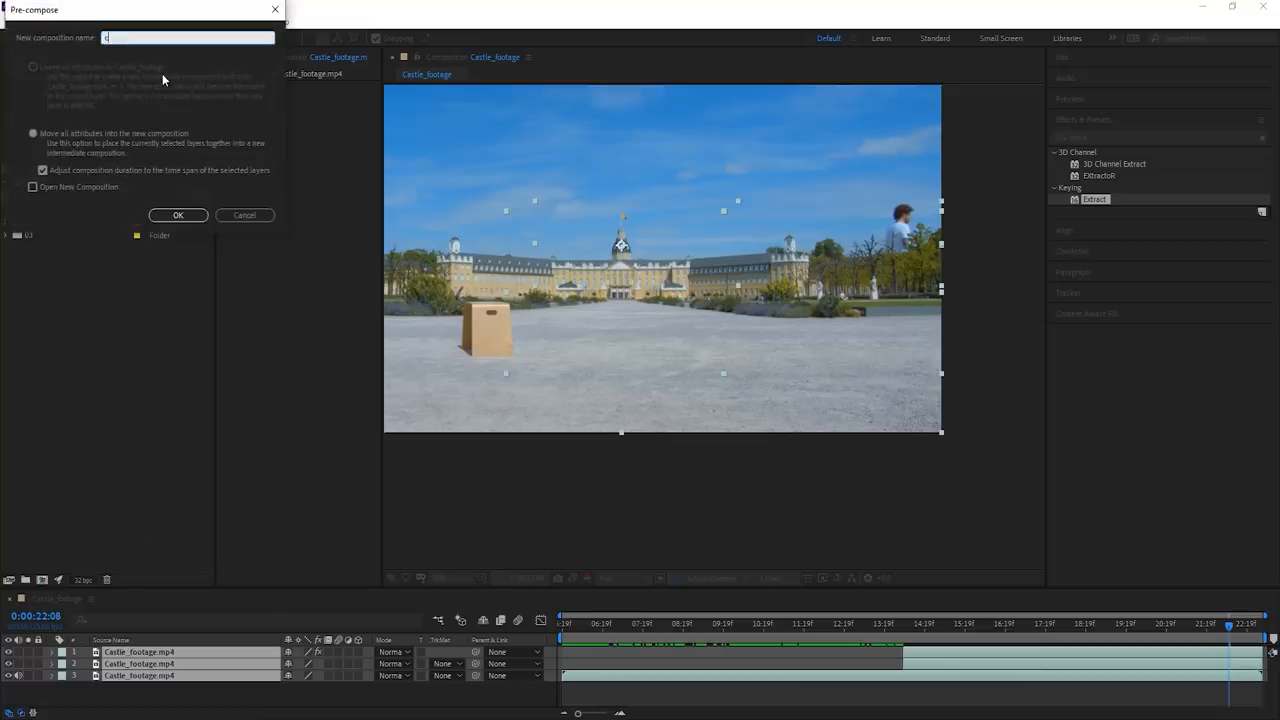
Name the new pre-composed nested composition 'castle'.
click(178, 216)
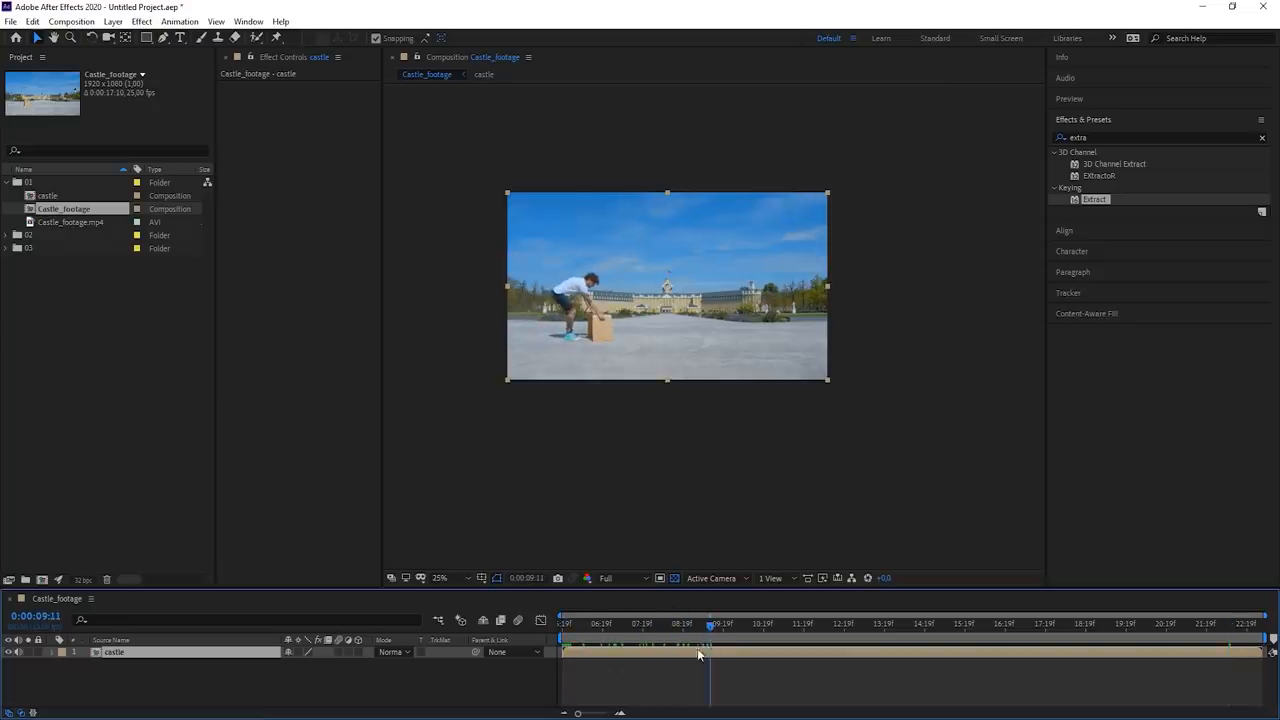
mouse_move(676, 660)
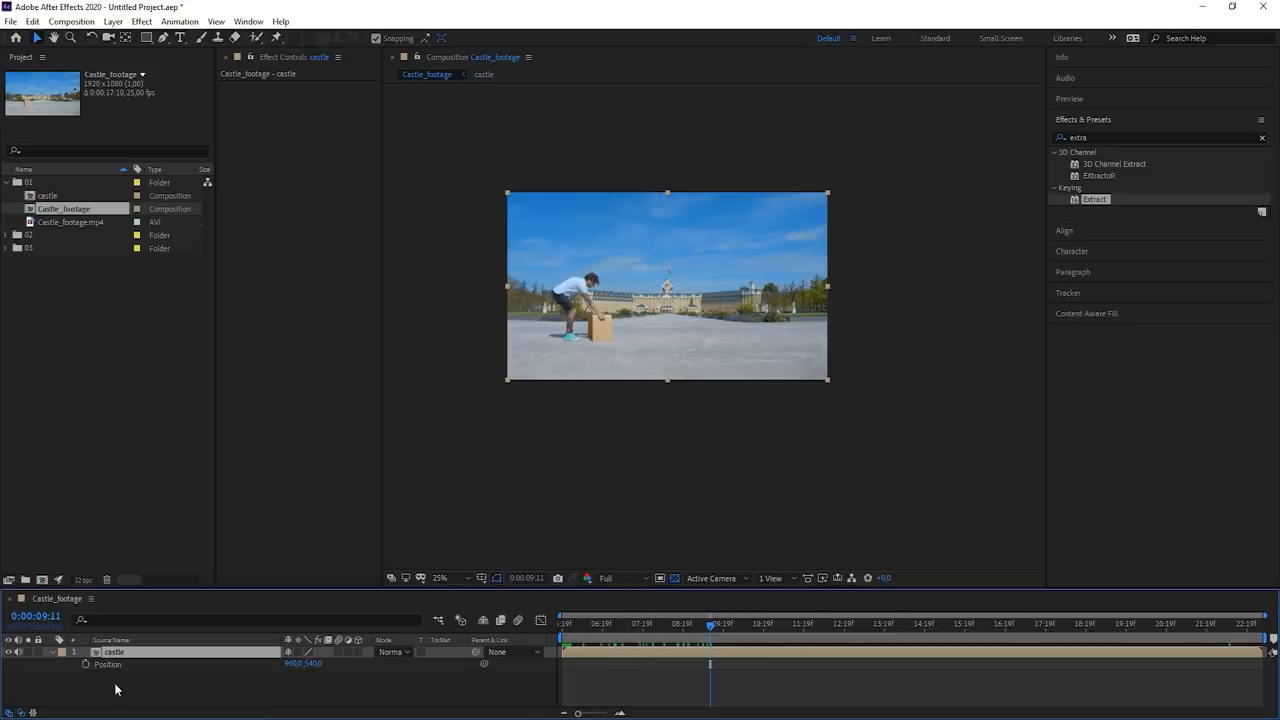
mouse_move(88, 670)
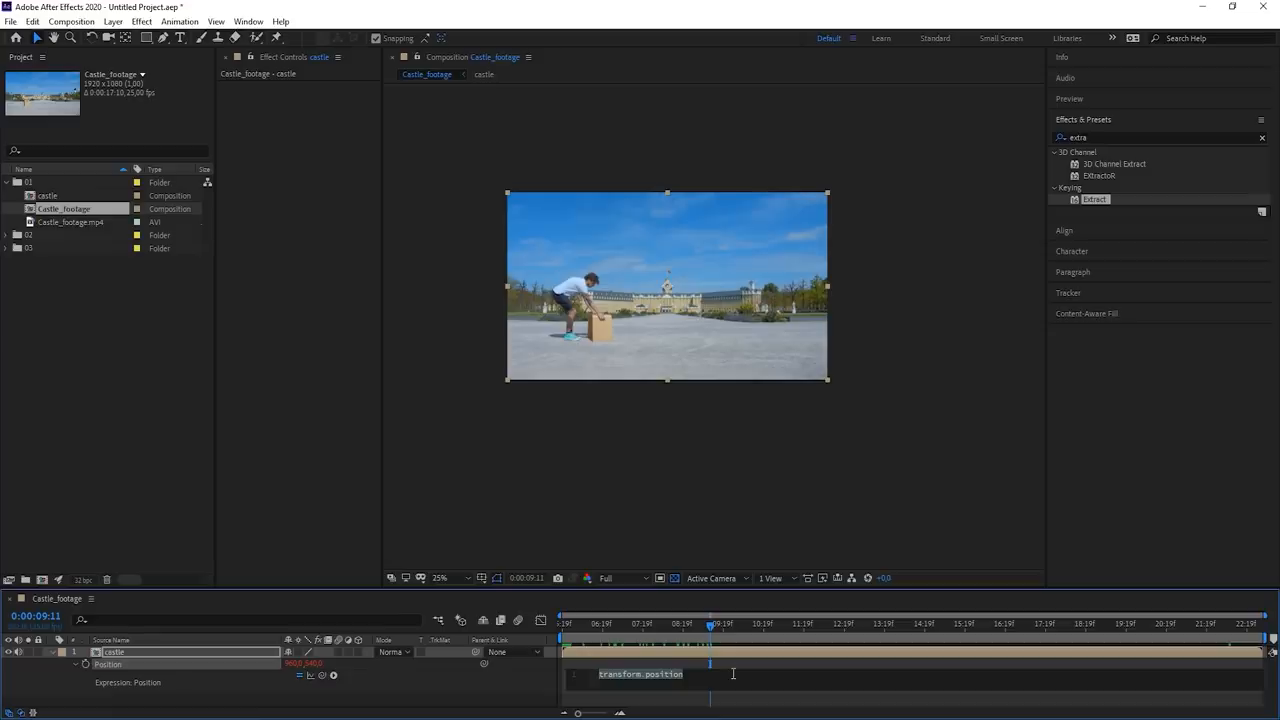
mouse_move(86, 664)
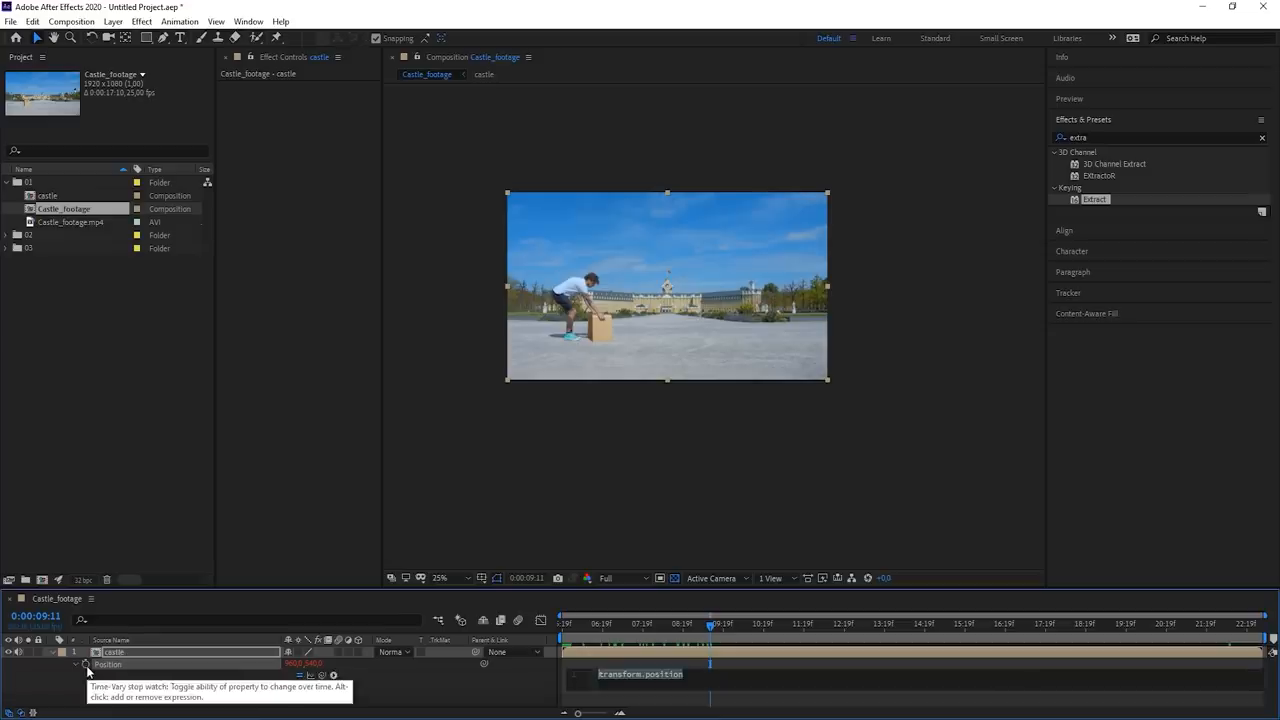
Begin typing a wiggle expression on the castle layer's Position.
text(wigg)
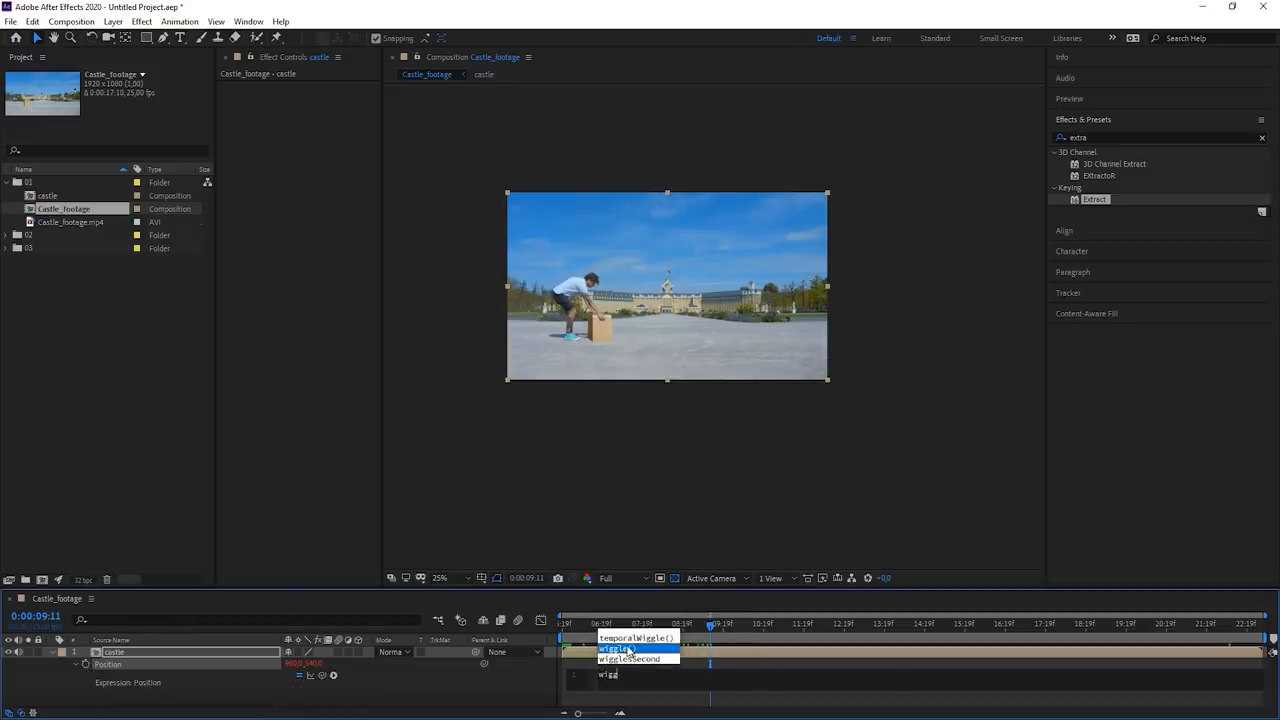
Complete the Position expression by choosing wiggle from the suggestions.
click(616, 648)
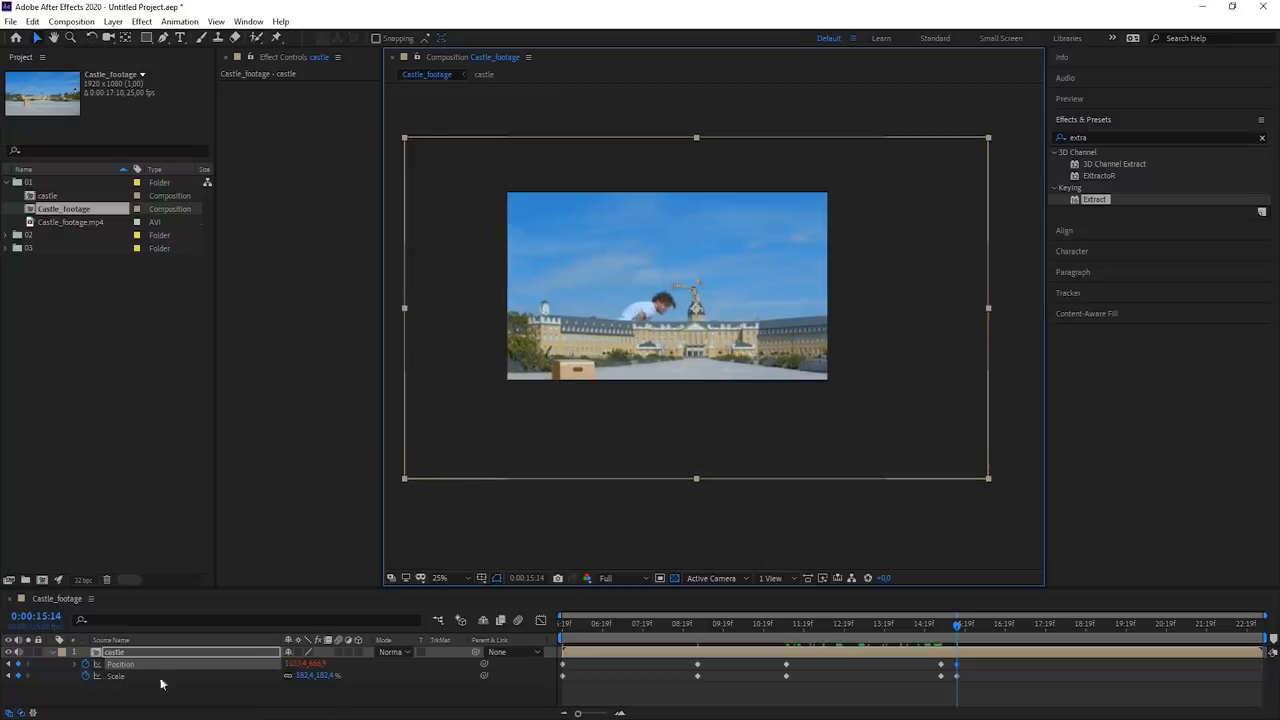
Add further Position and Scale keyframes later in the shot, then return to the start.
click(1018, 624)
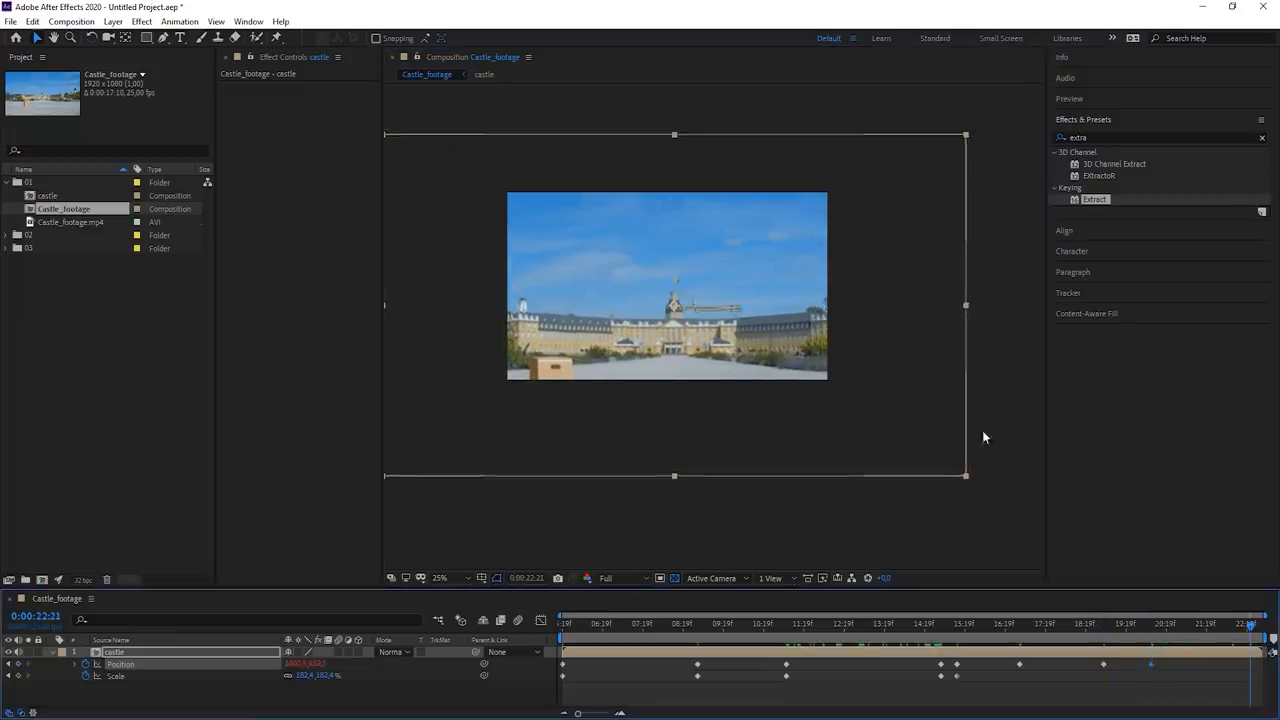
click(562, 624)
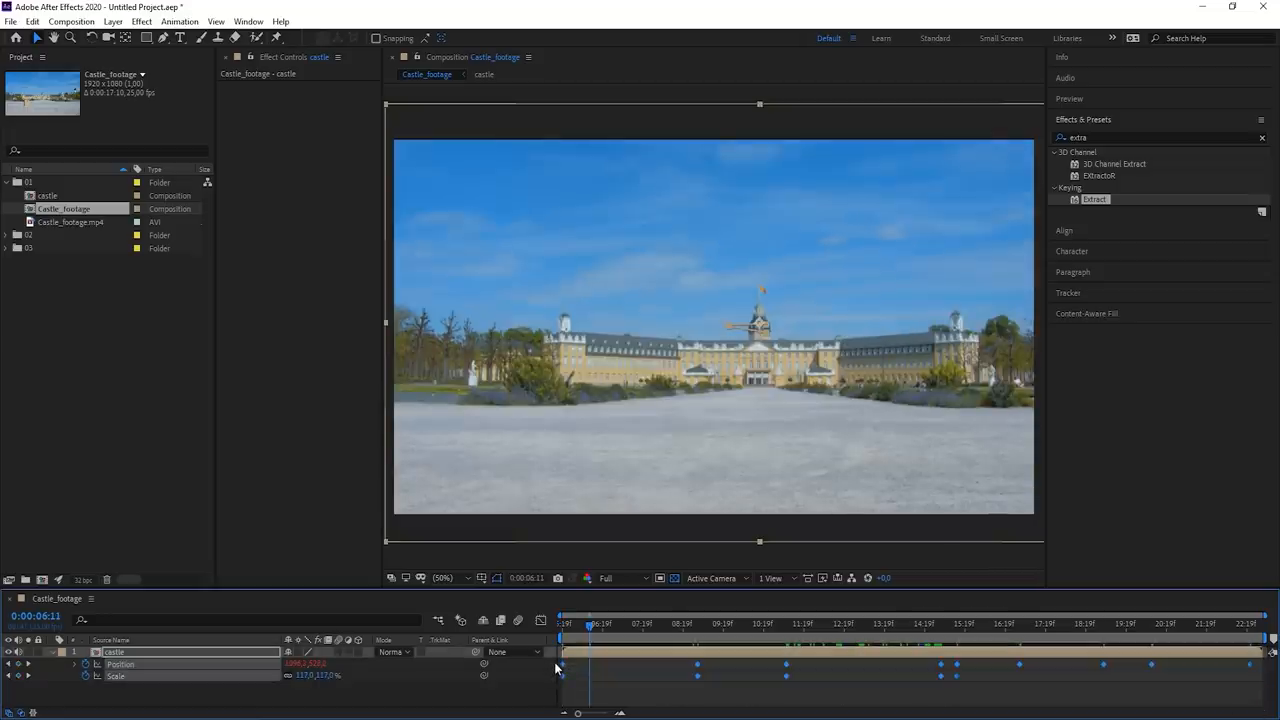
Apply Easy Ease to the castle's Position and Scale keyframes and scrub to preview the motion.
right_click(584, 664)
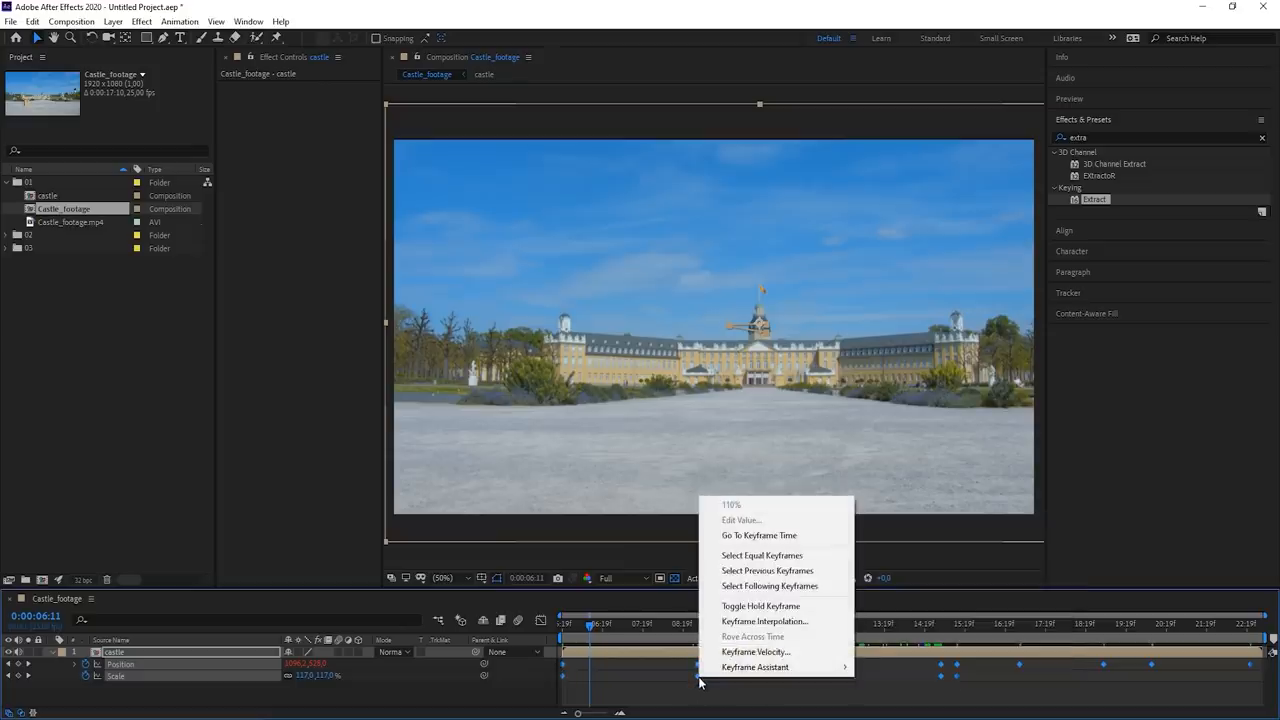
mouse_move(756, 668)
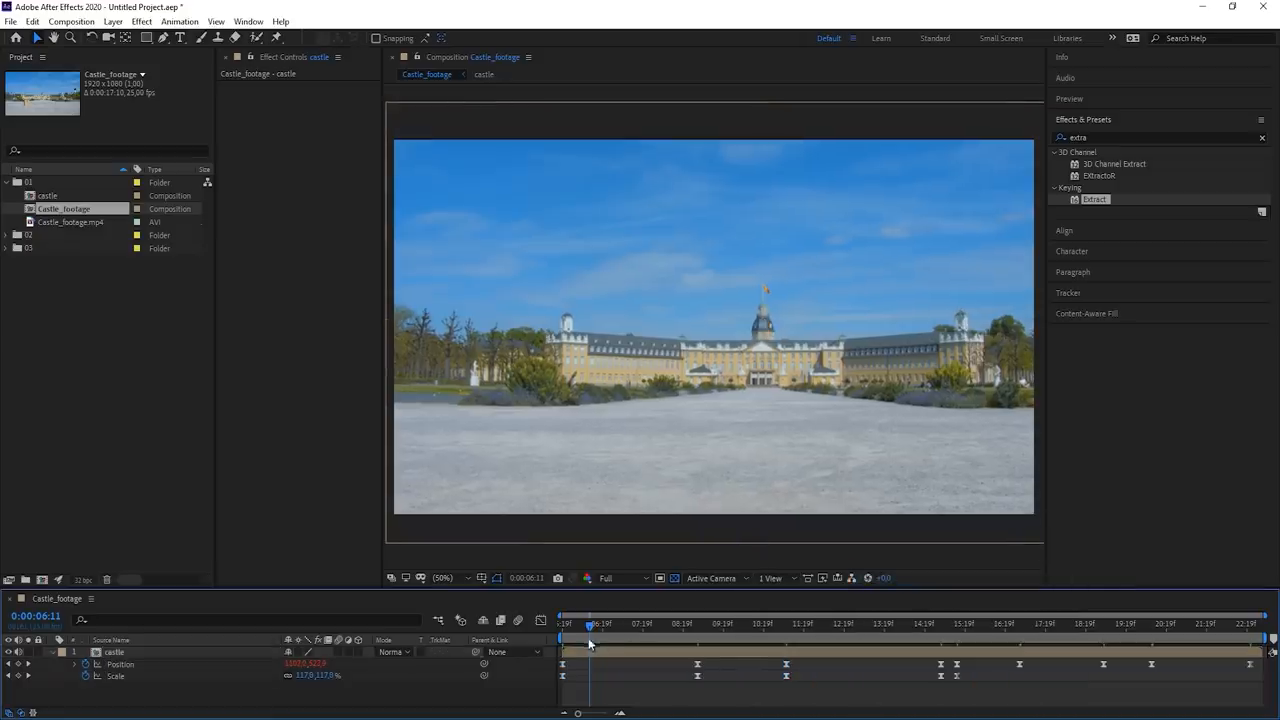
drag(590, 636, 656, 636)
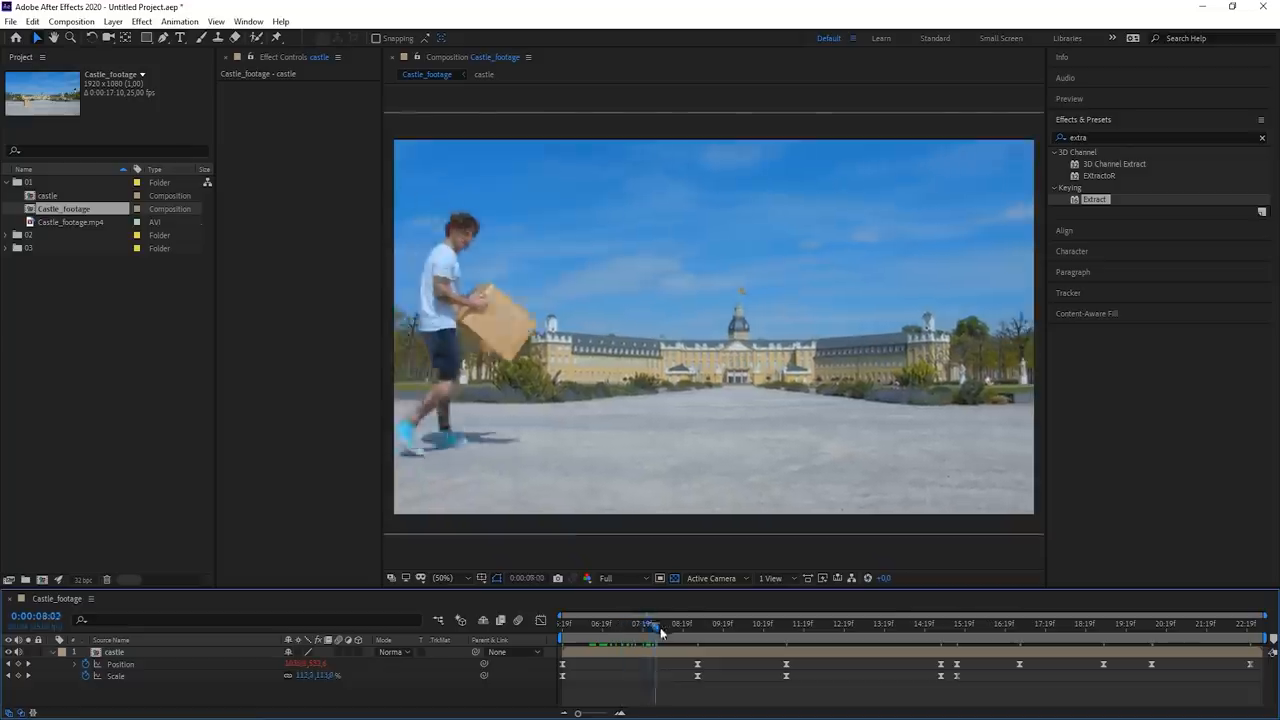
drag(660, 632, 712, 638)
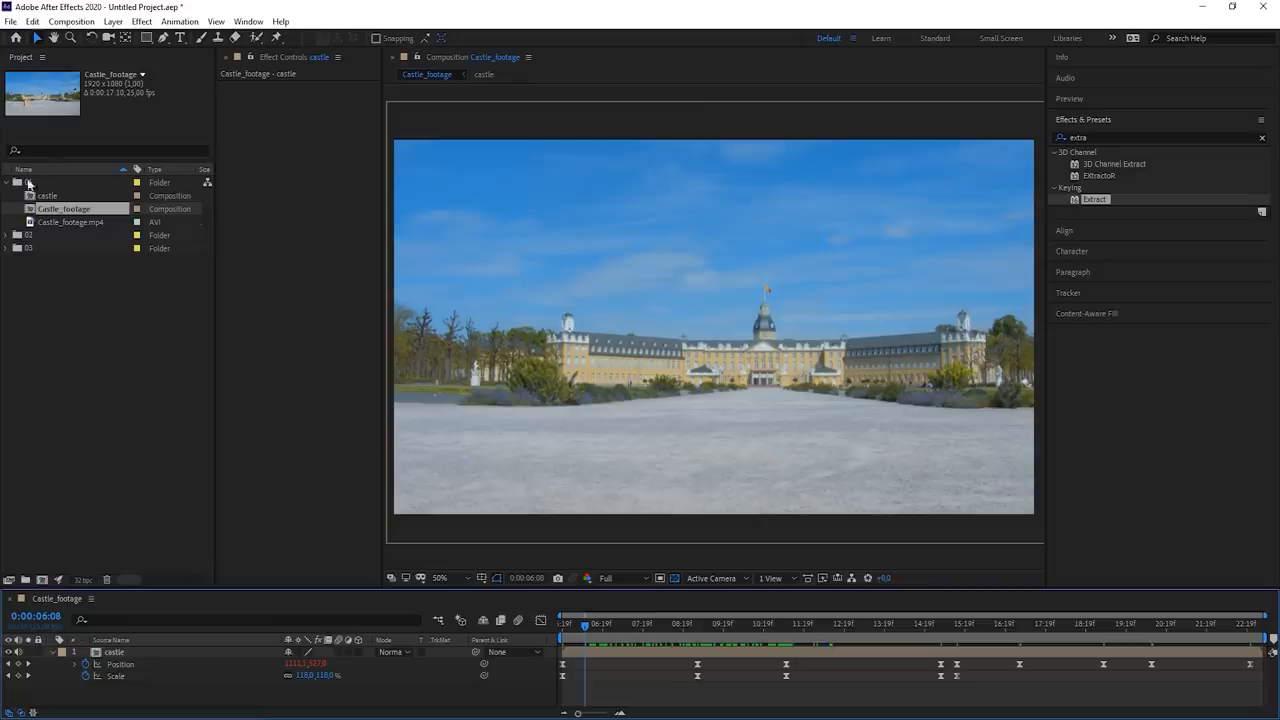
Create one clean_plate_table composition from clean_plate_table.jpg, left_001.mp4 and right_001.mp4.
click(8, 182)
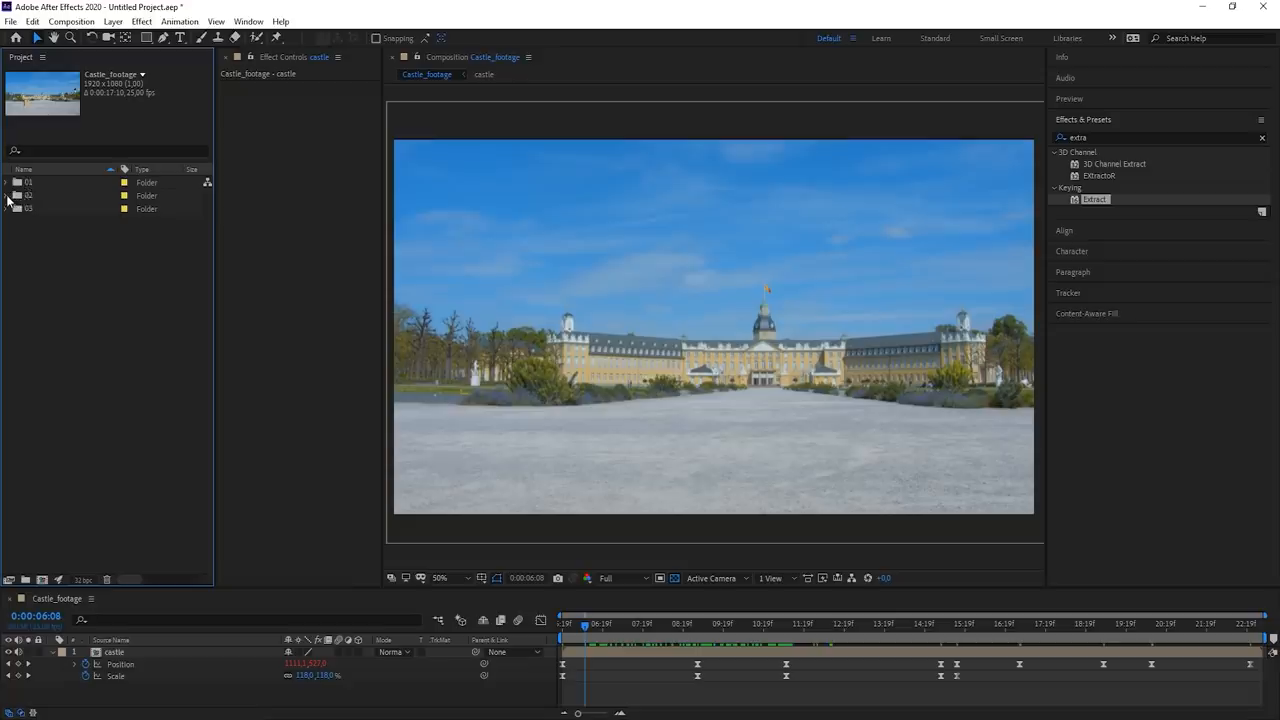
click(6, 196)
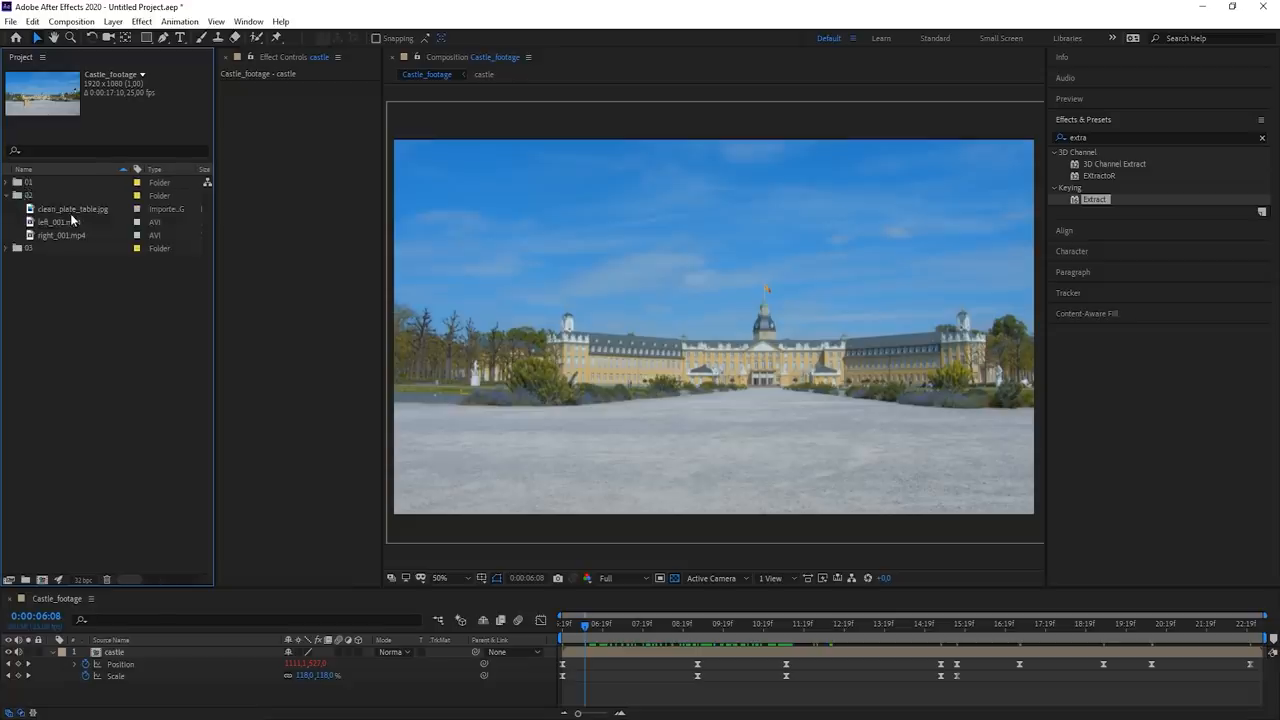
click(60, 236)
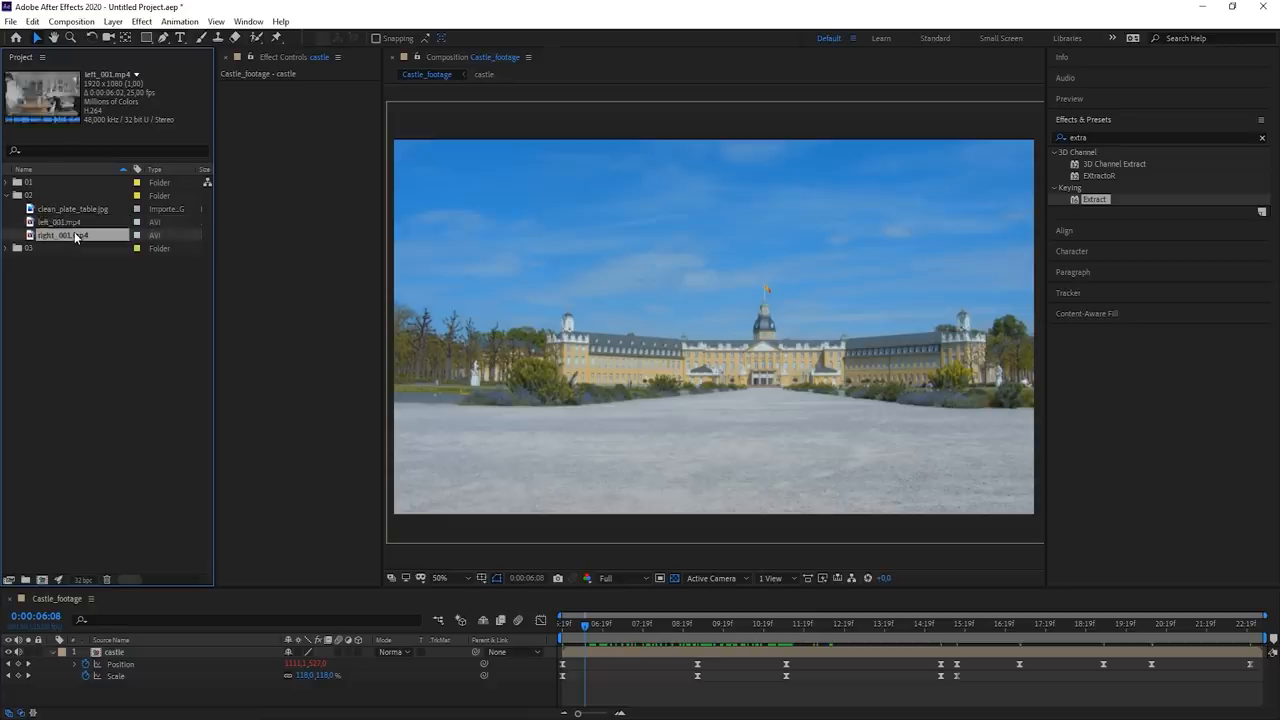
click(76, 210)
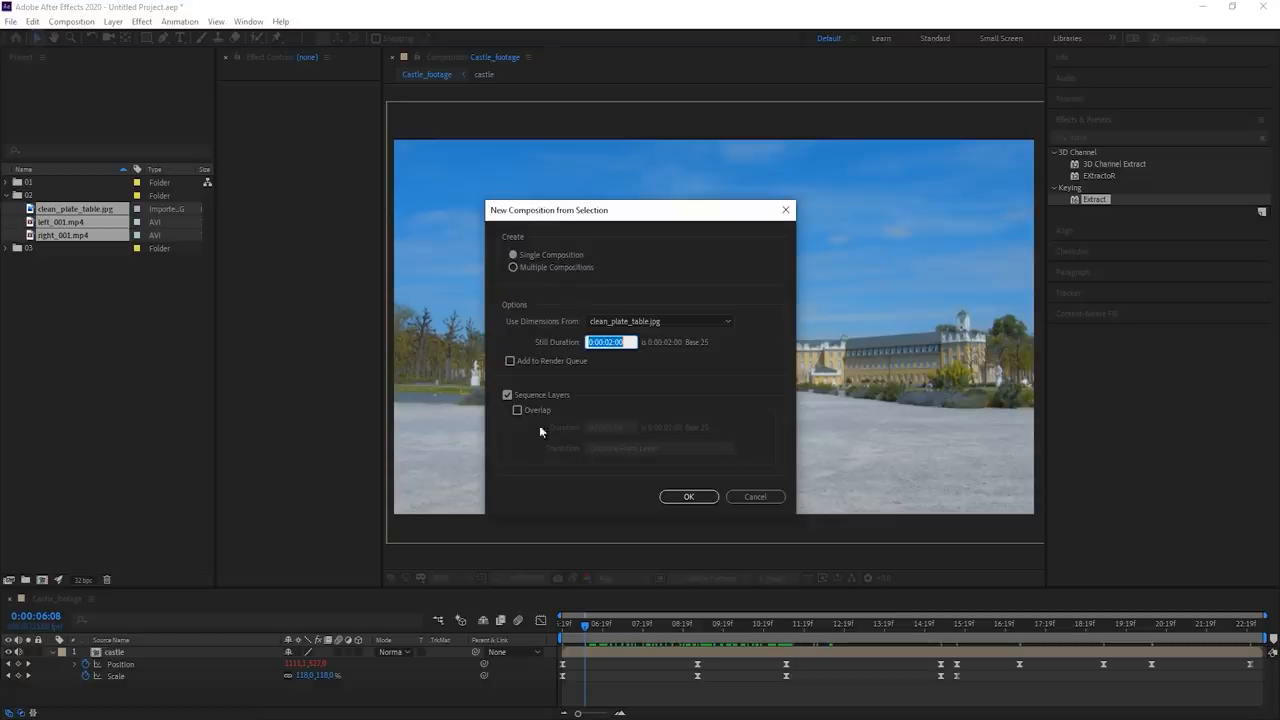
click(508, 394)
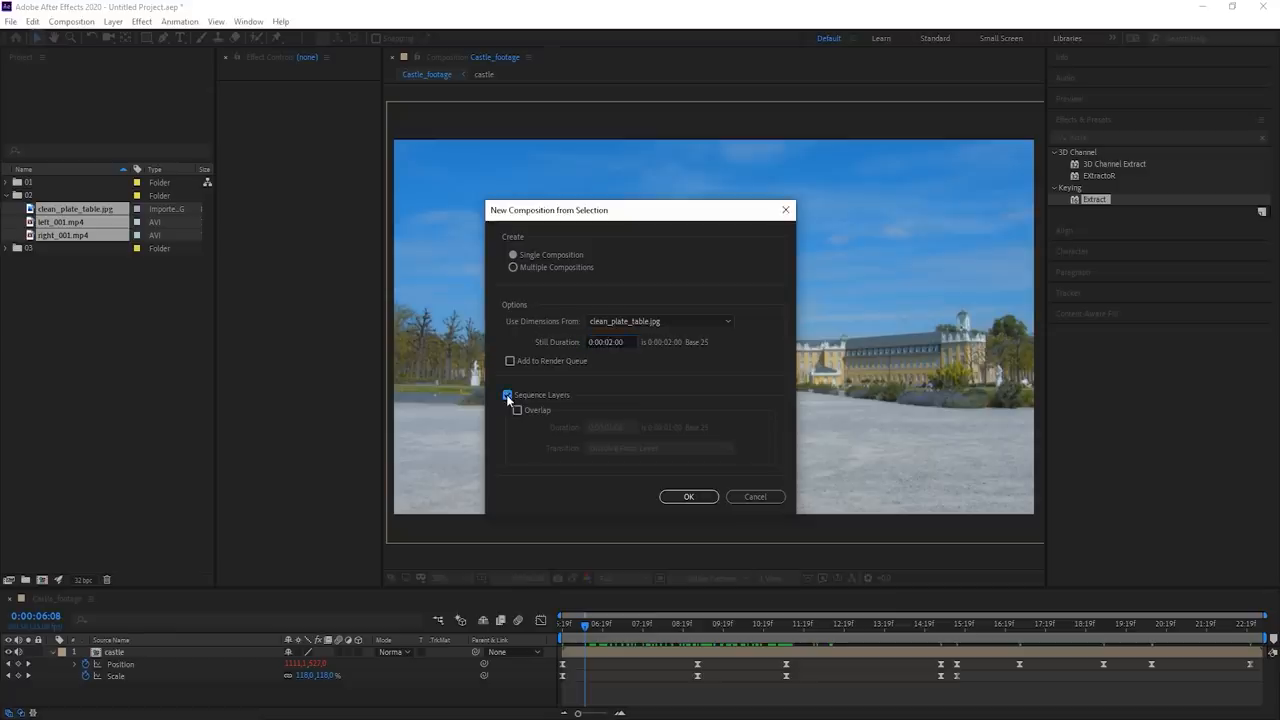
click(688, 496)
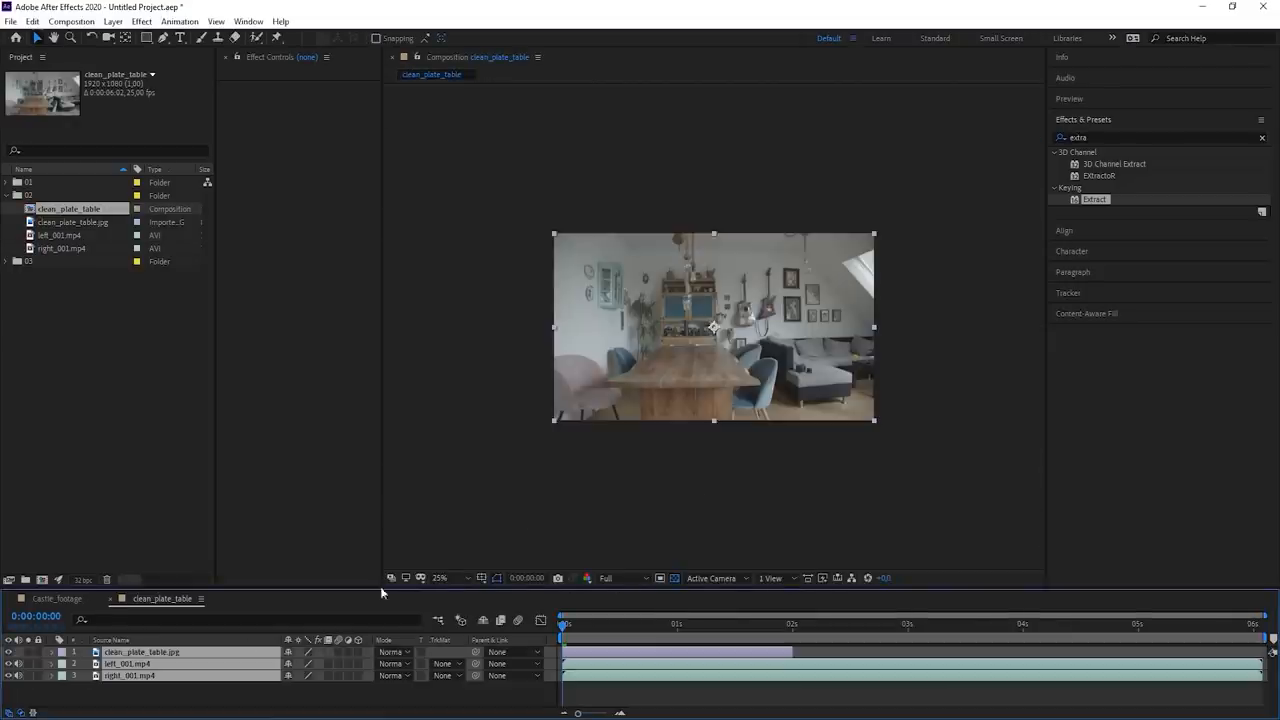
Inspect the table clip layers and add an adjustment layer at the top of the composition.
click(140, 652)
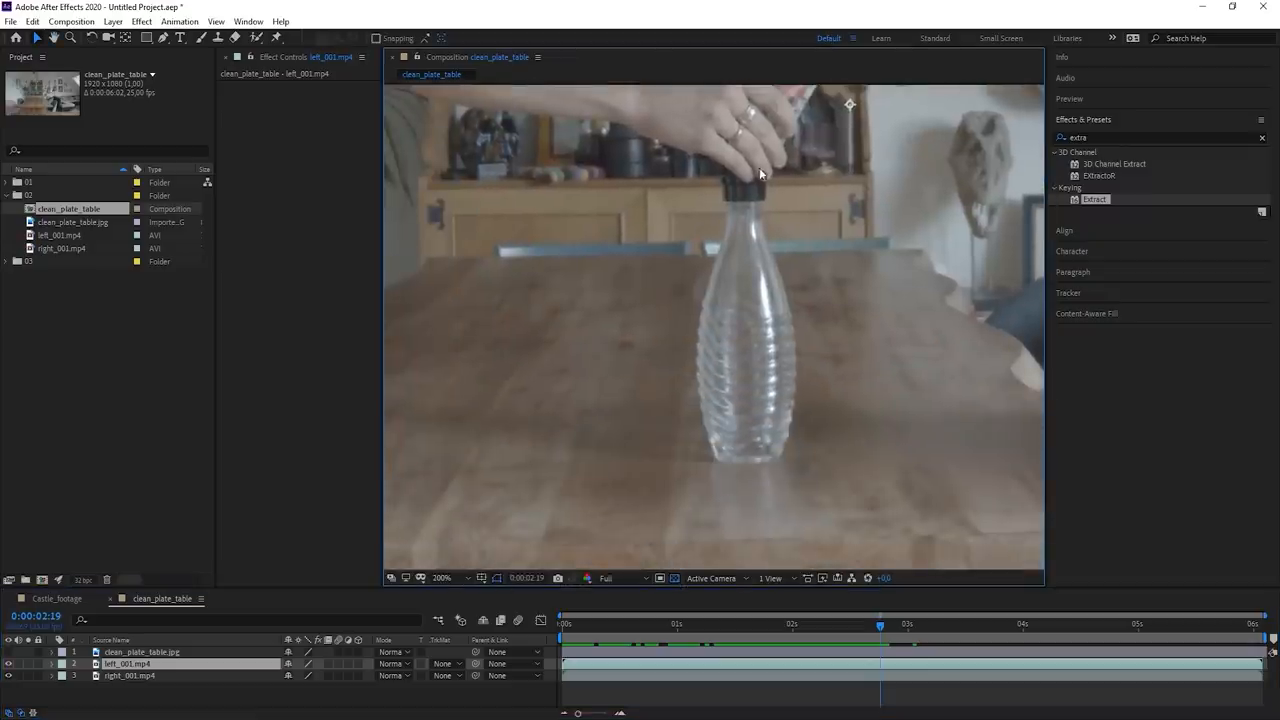
mouse_move(770, 324)
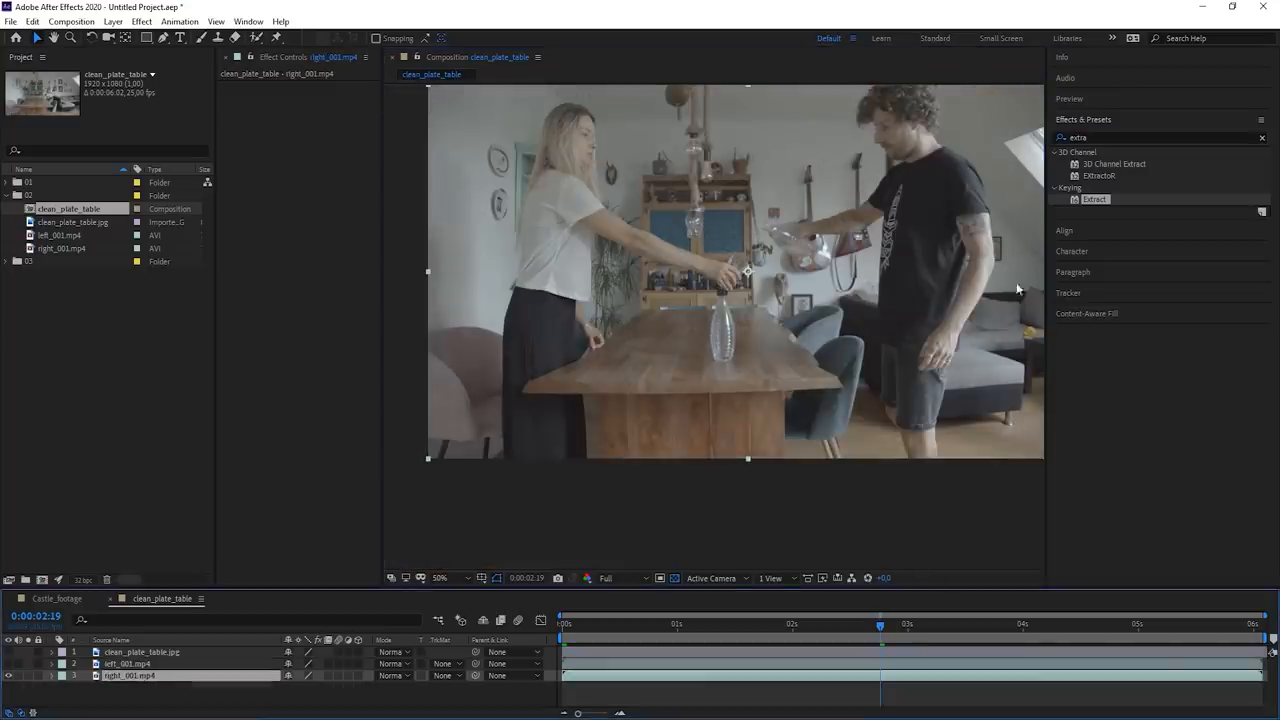
click(440, 578)
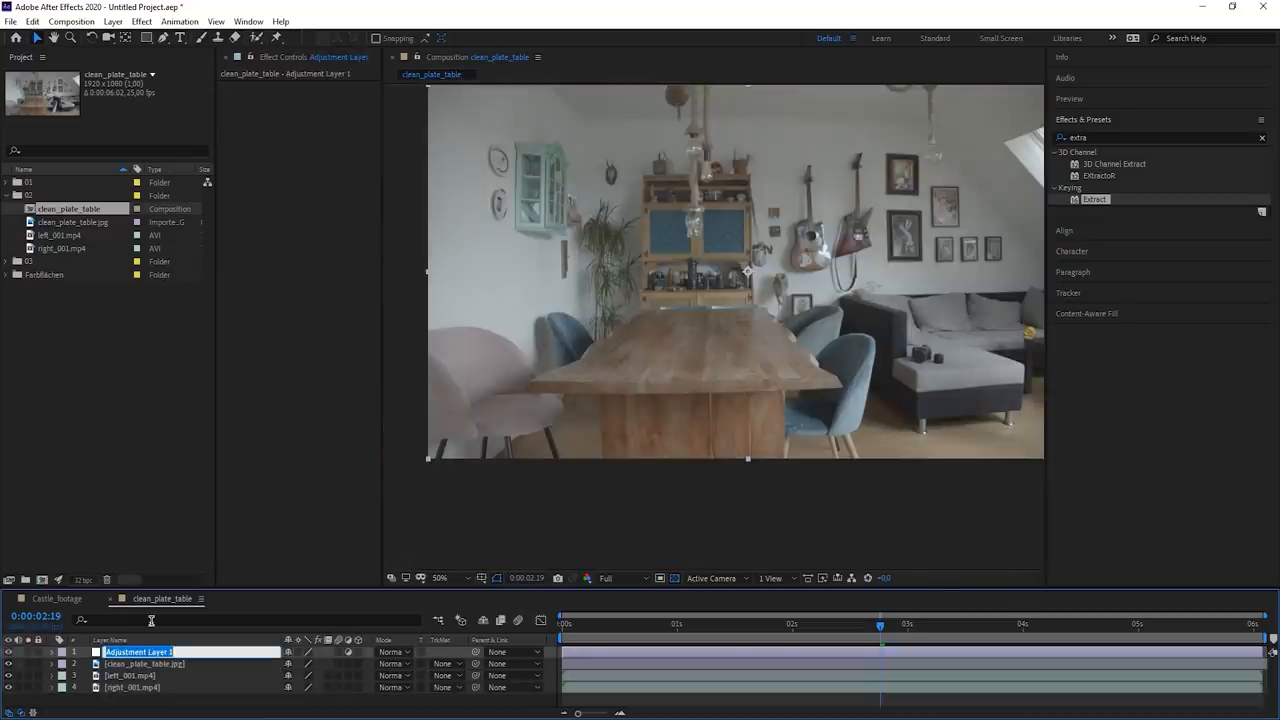
Rename the adjustment layer, apply Lumetri Color to it, and move the clean plate beneath both clips.
text(cd)
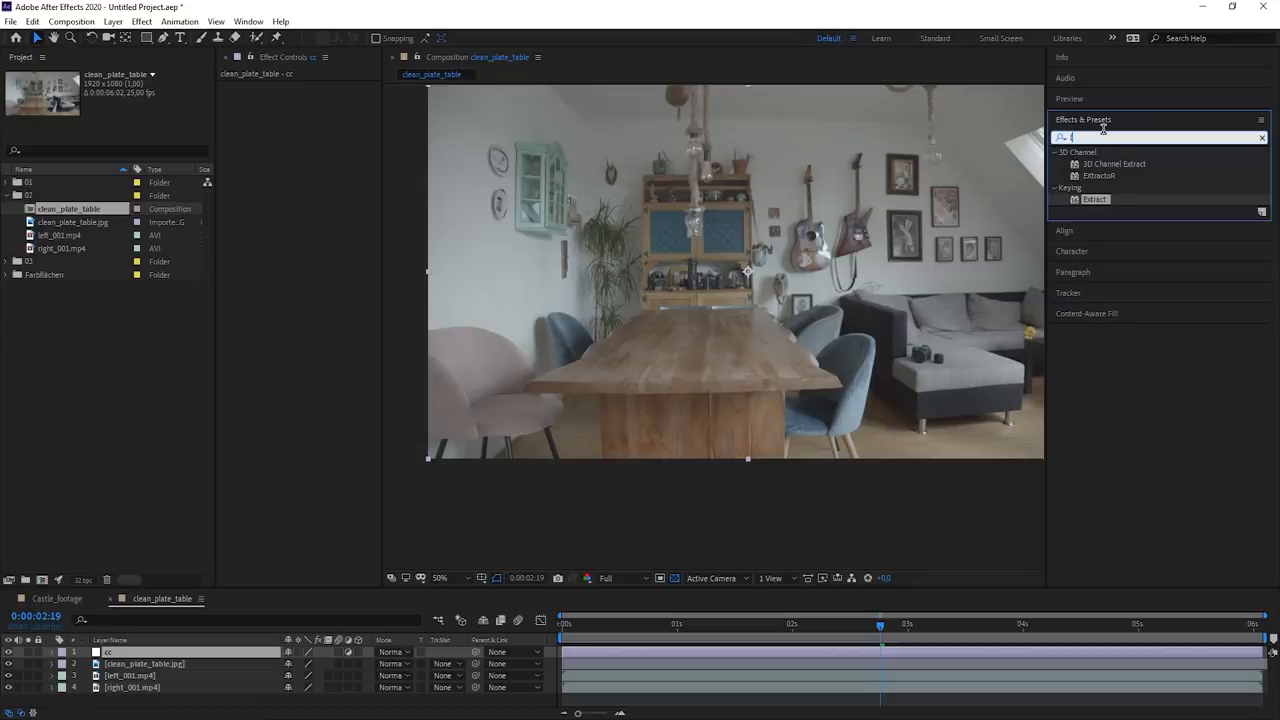
text(lum)
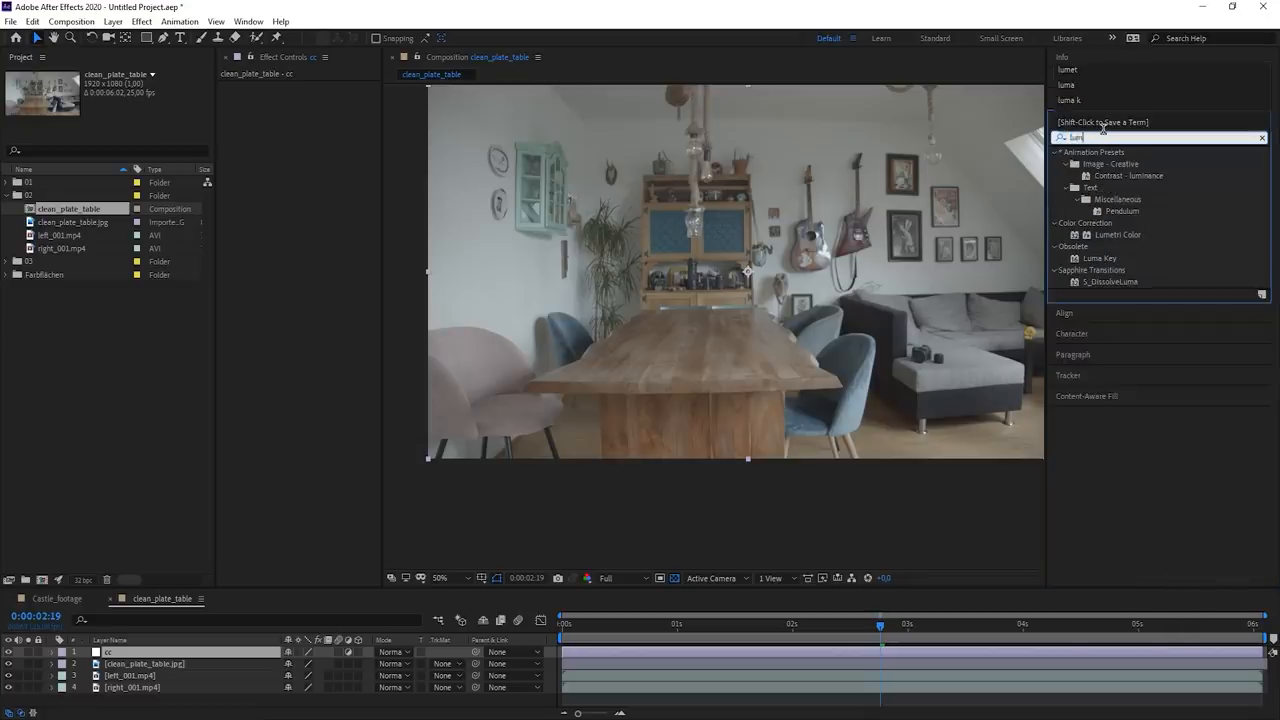
double_click(1116, 234)
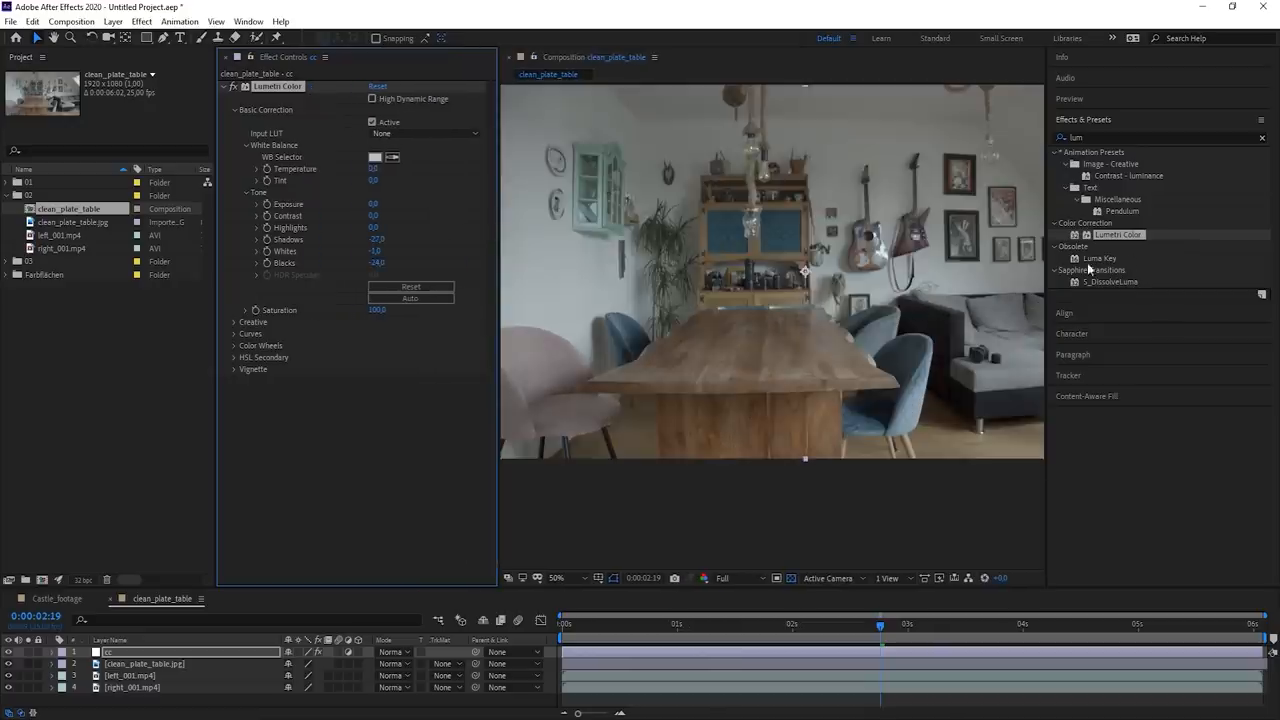
click(130, 676)
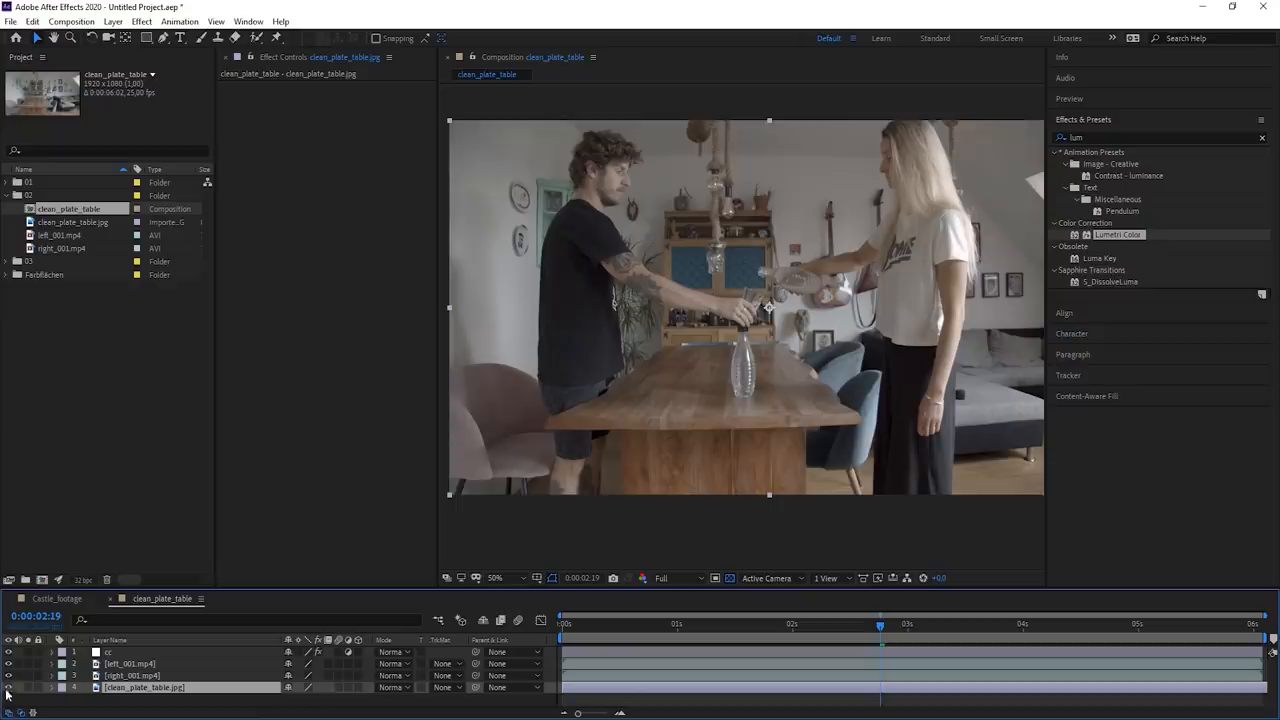
Draw a Pen mask around the table on clean_plate_table.jpg and reshape it to the table edge.
click(130, 664)
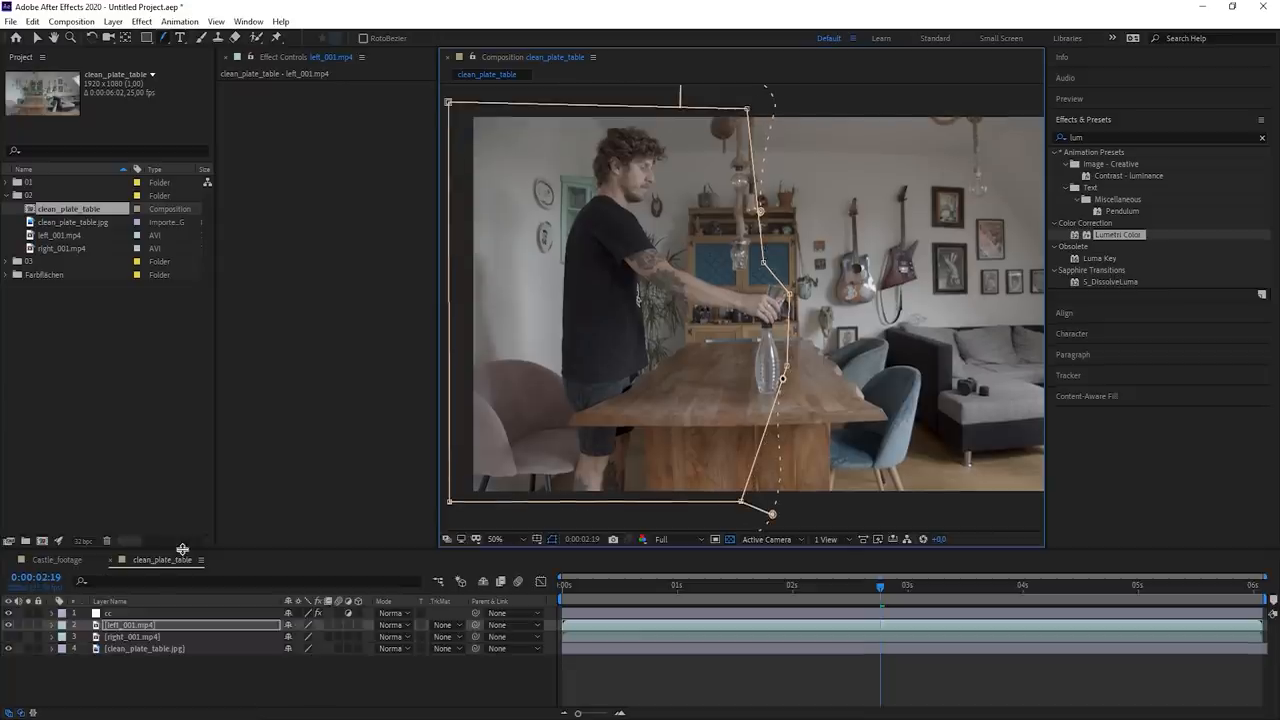
mouse_move(10, 638)
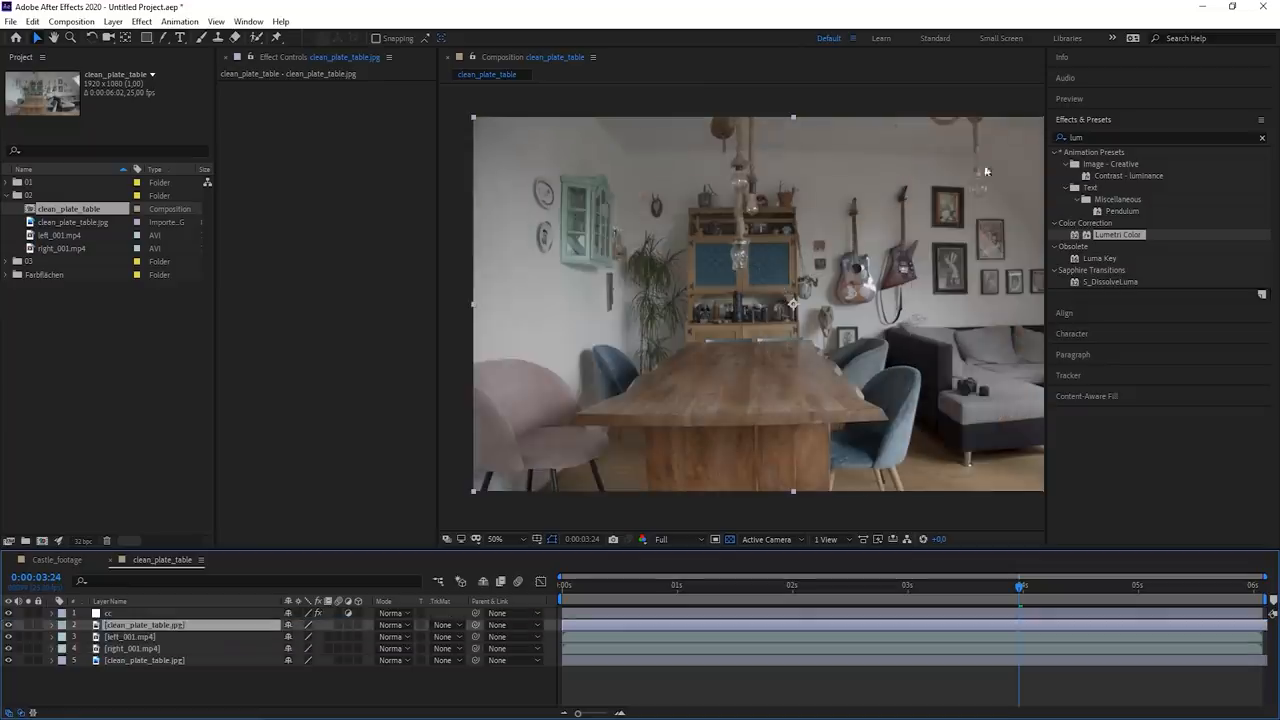
click(496, 540)
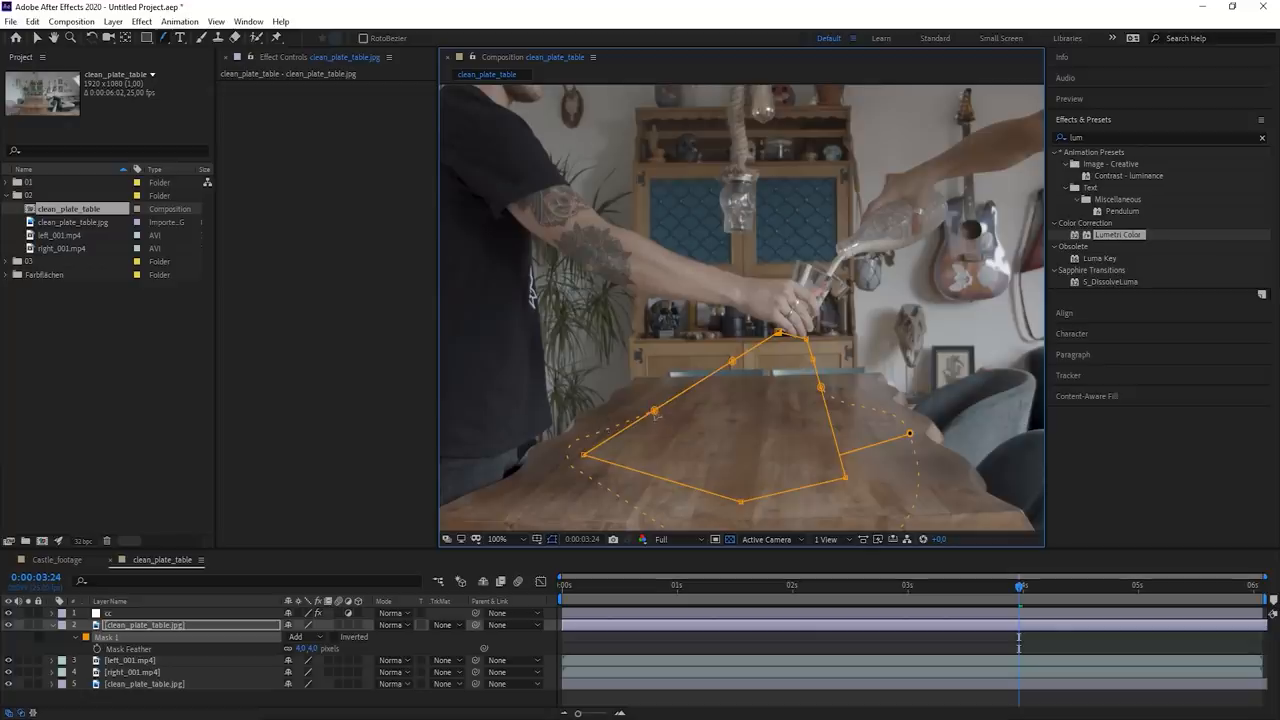
drag(652, 410, 636, 404)
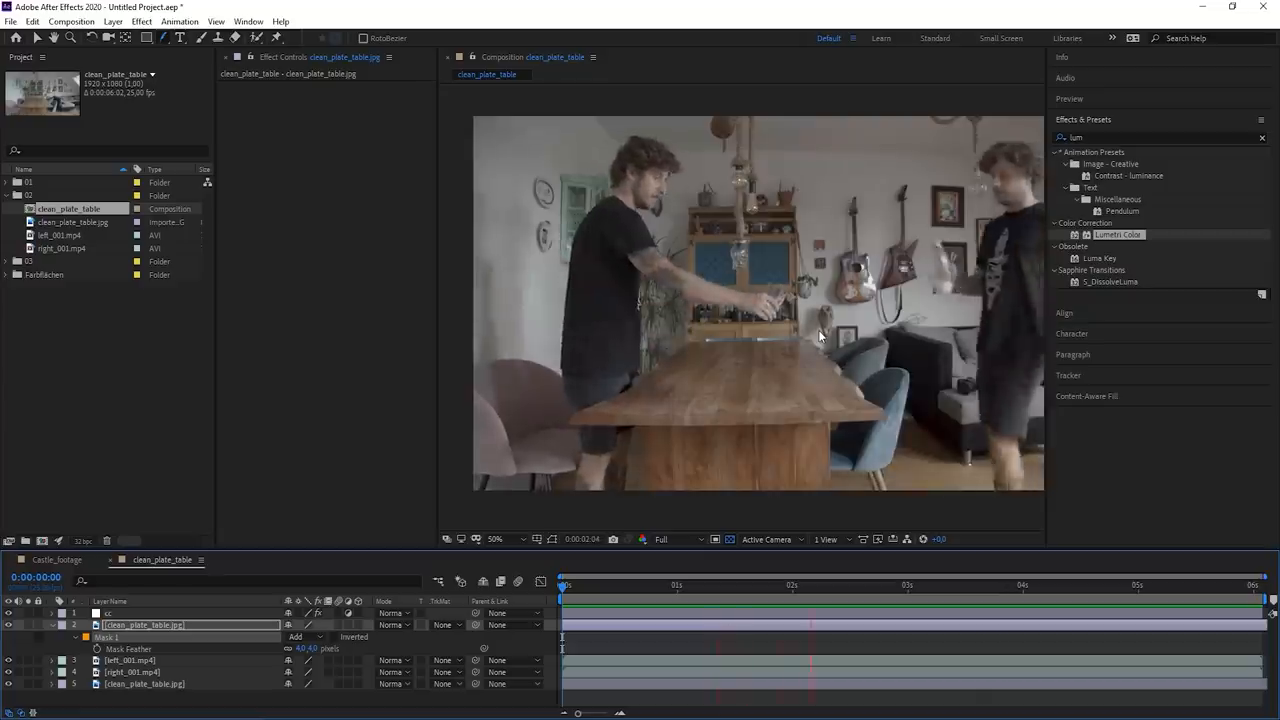
Zoom out and scrub to several moments to check both takes appear together.
click(1128, 584)
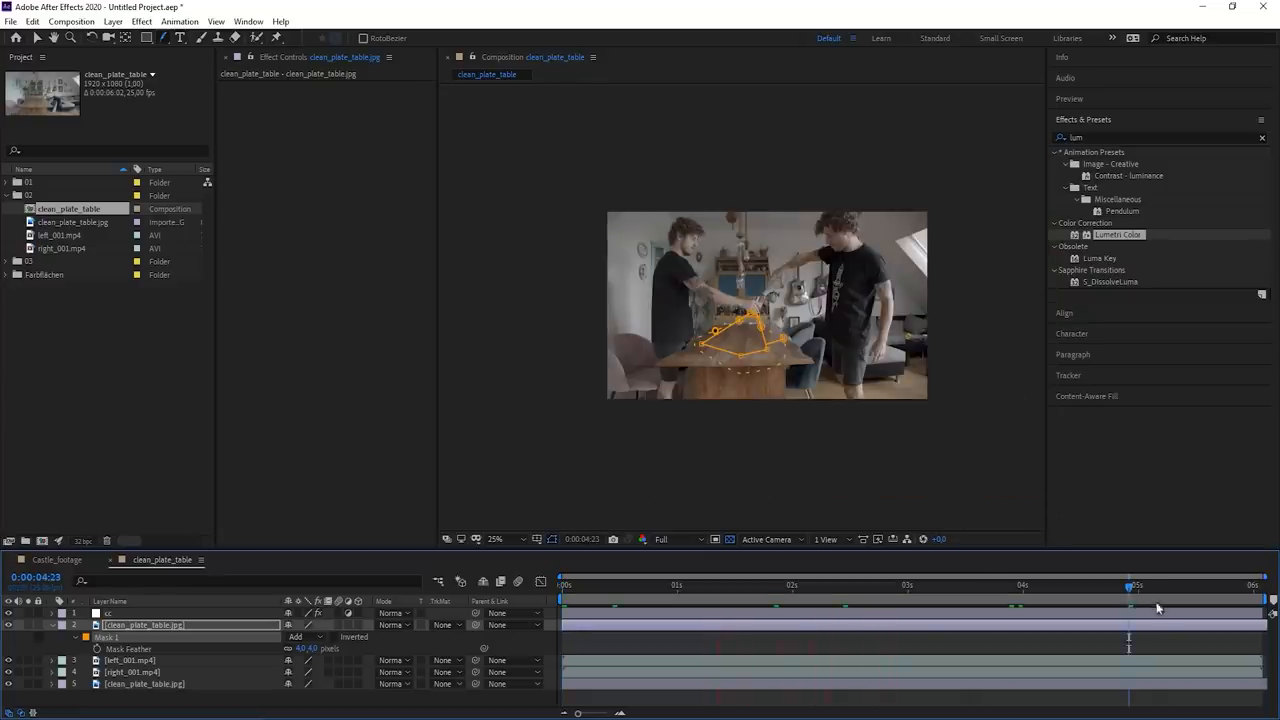
click(1144, 586)
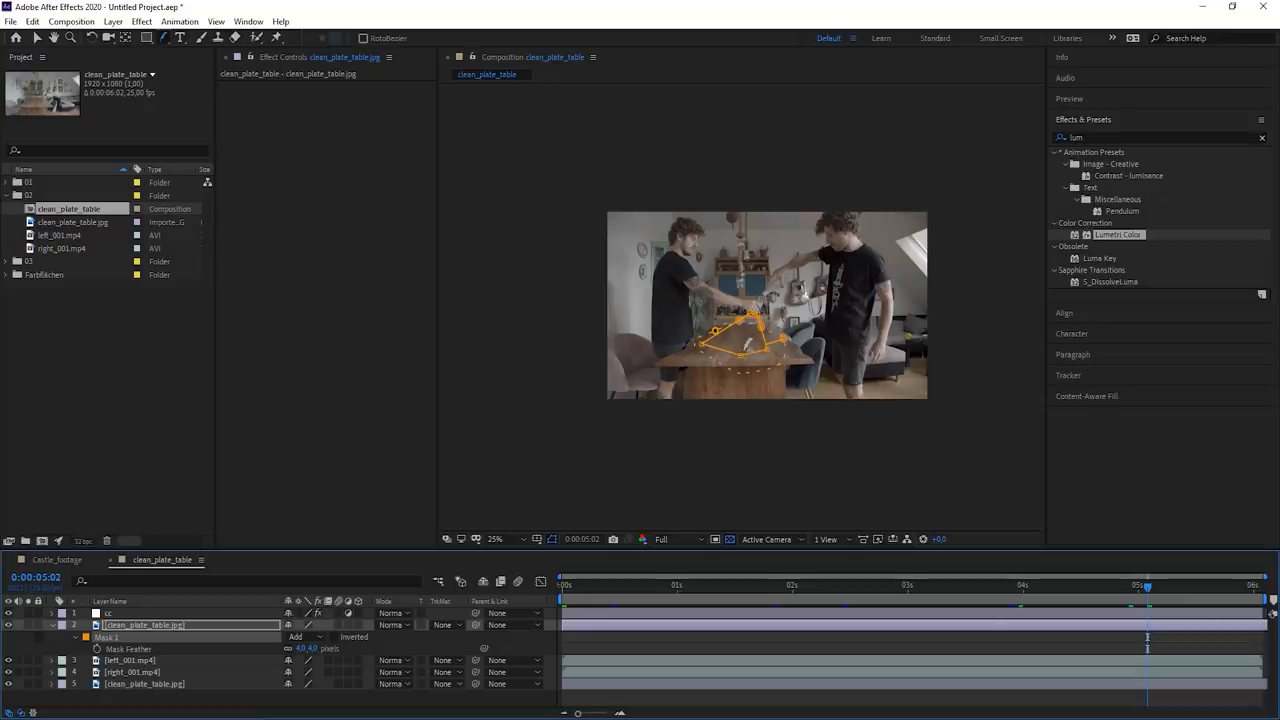
mouse_move(1148, 558)
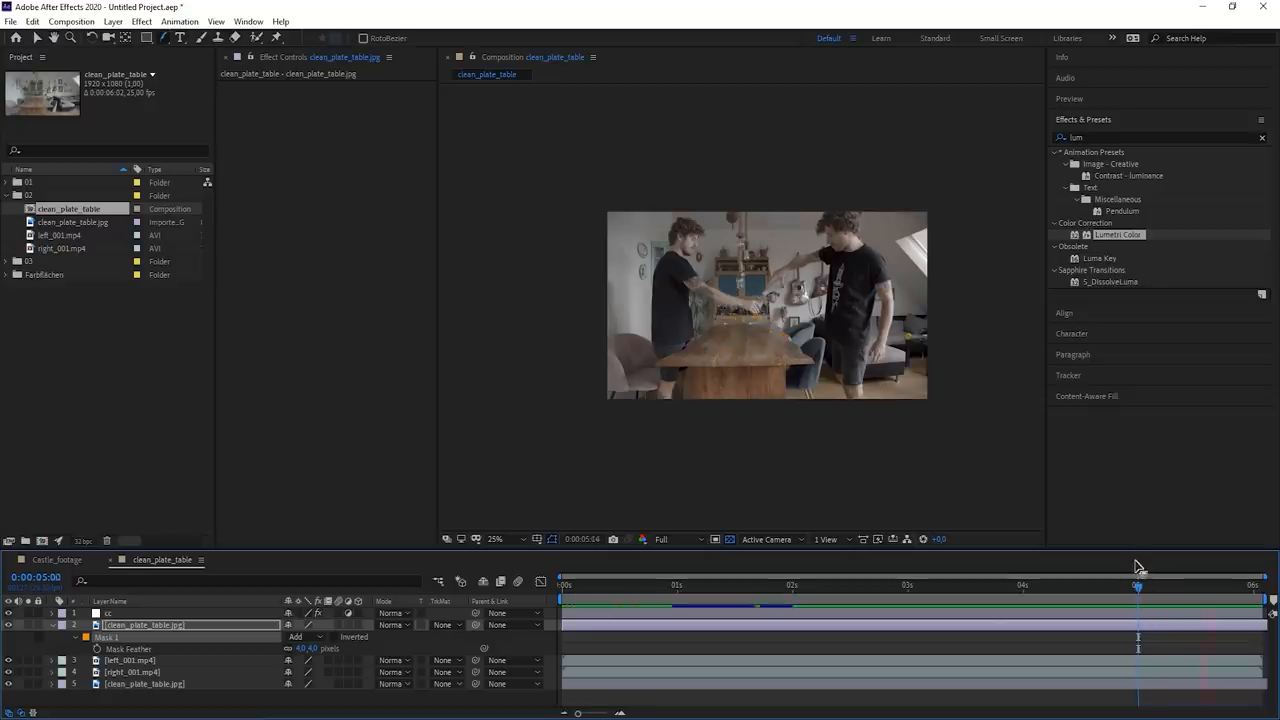
click(772, 584)
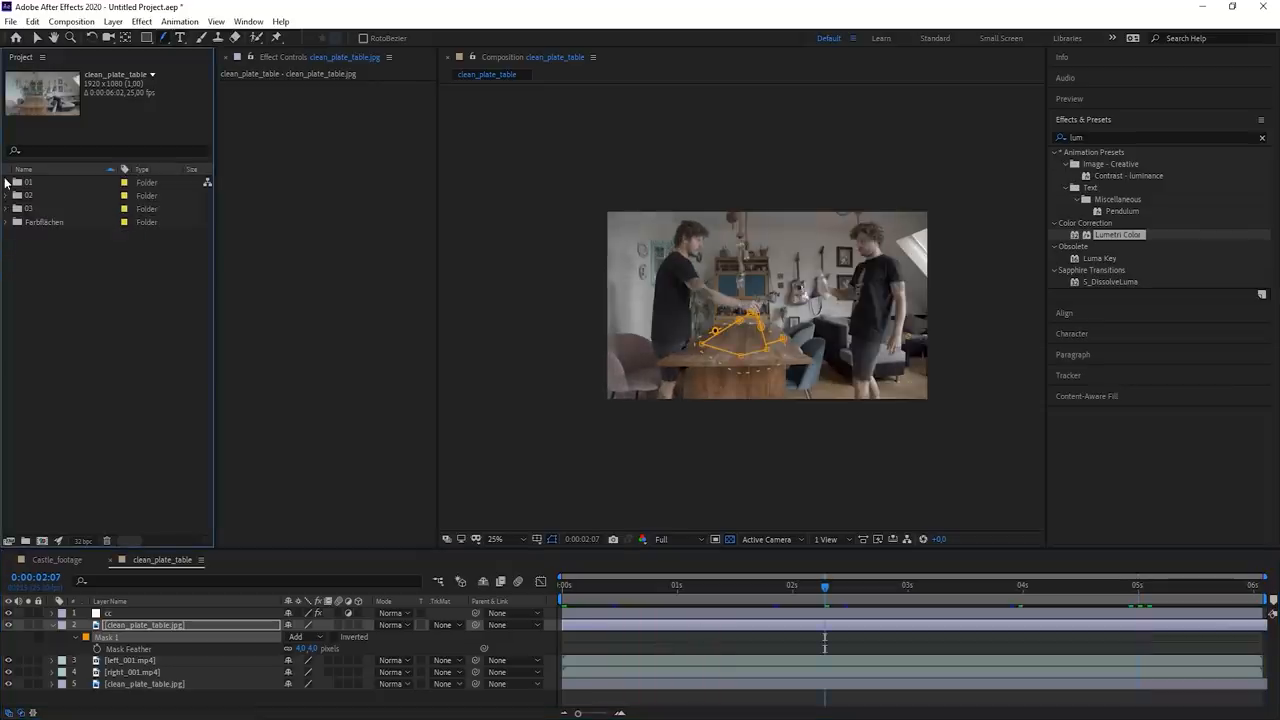
mouse_move(8, 210)
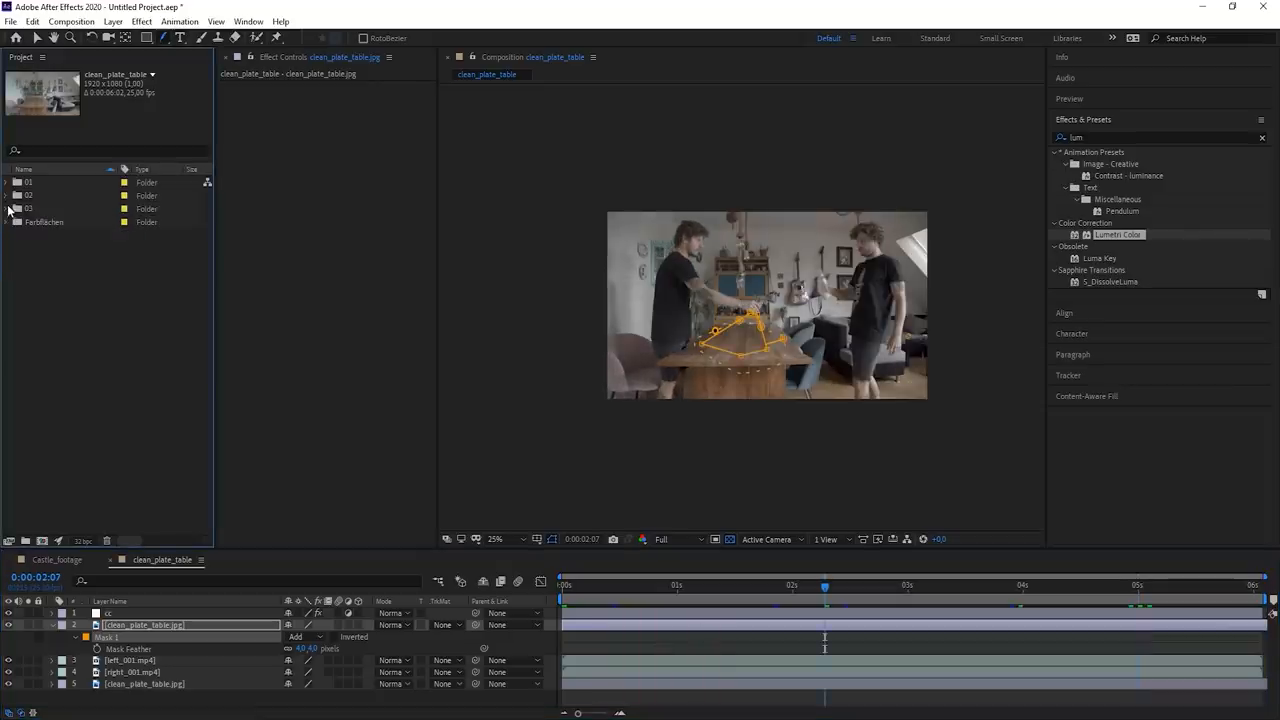
Create a single body composition from legs.mp4, body.mp4 and clean_plate_greenscreen.jpg.
click(6, 208)
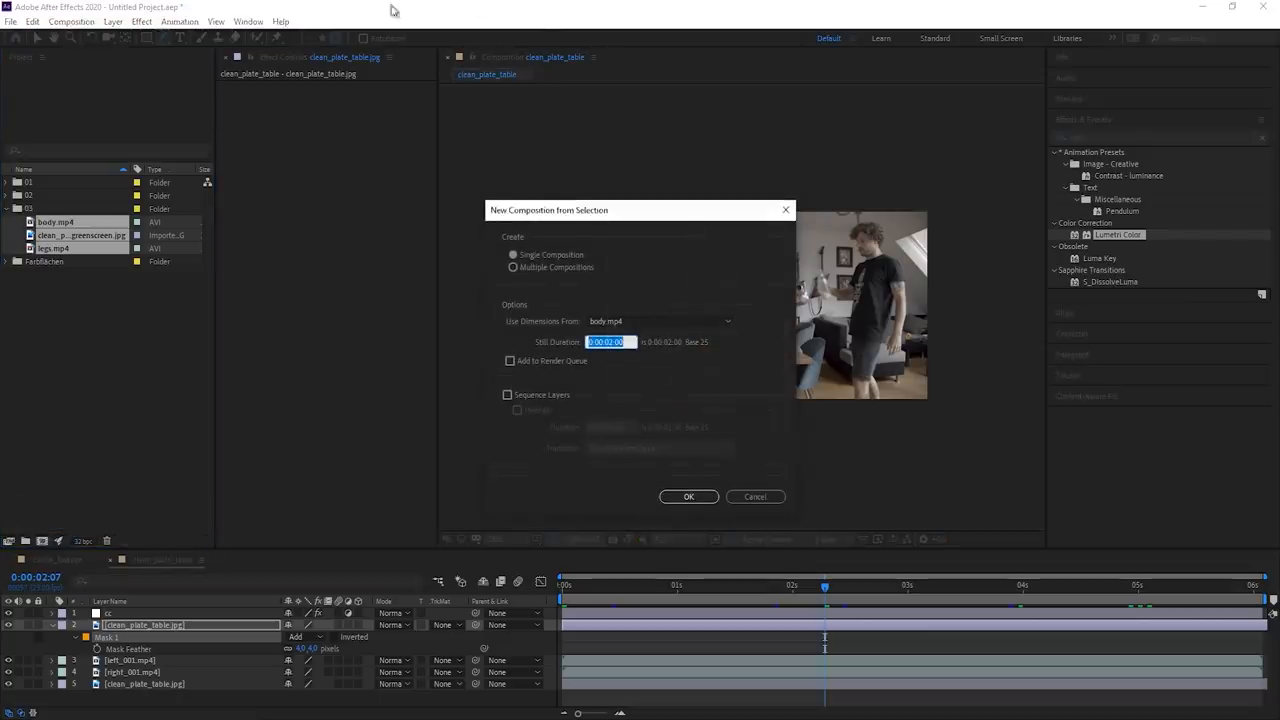
click(688, 496)
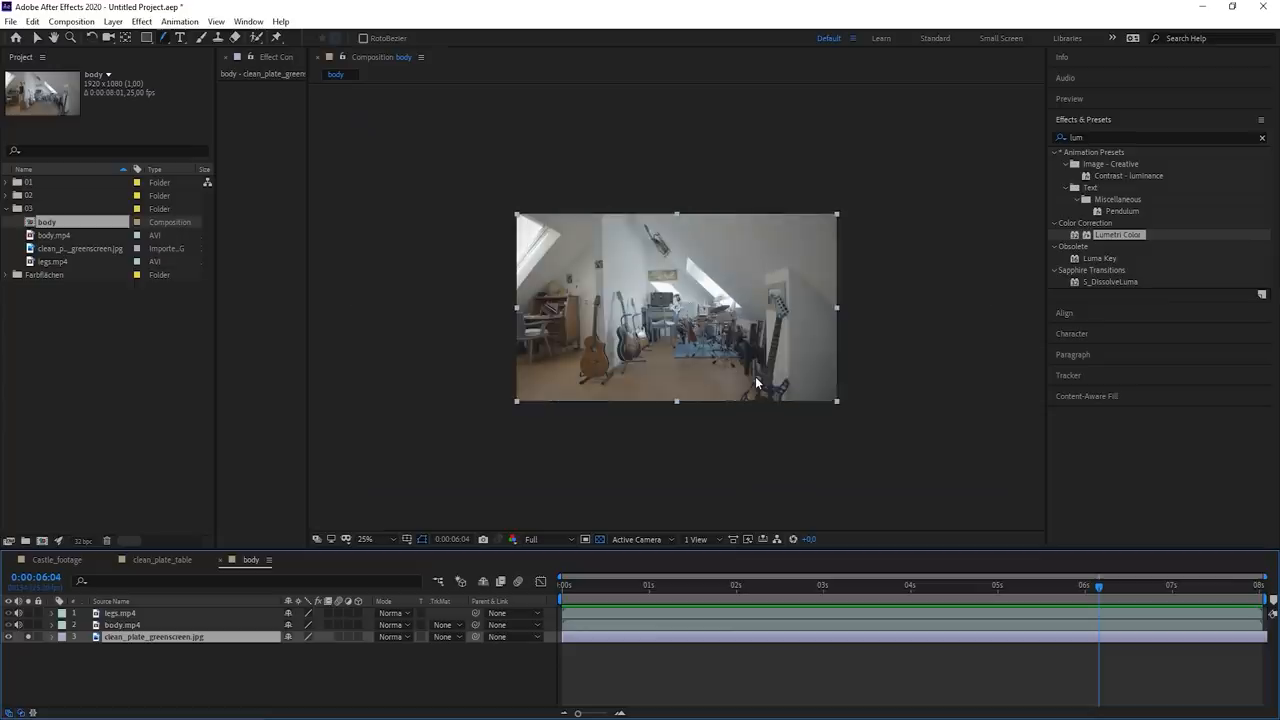
Hide the body clip, key the green screen out of legs.mp4 with Keylight, and show the Final Result view.
click(740, 584)
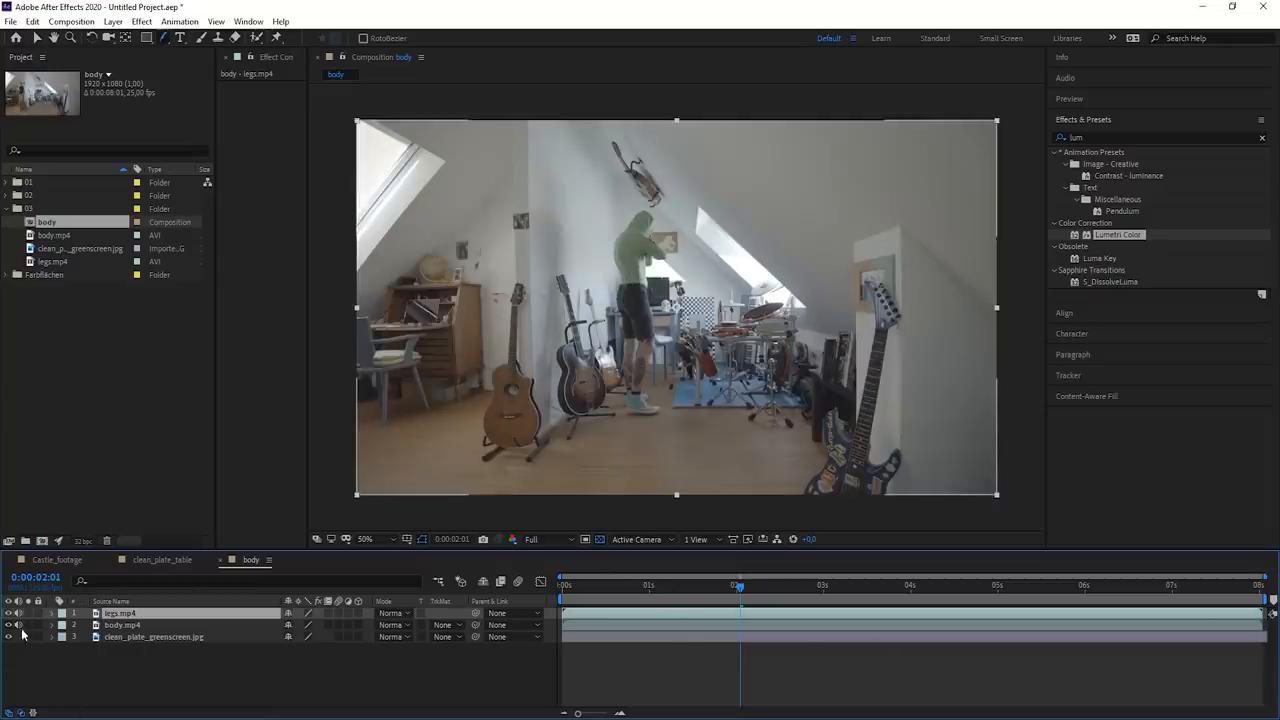
click(1150, 136)
text(keyli)
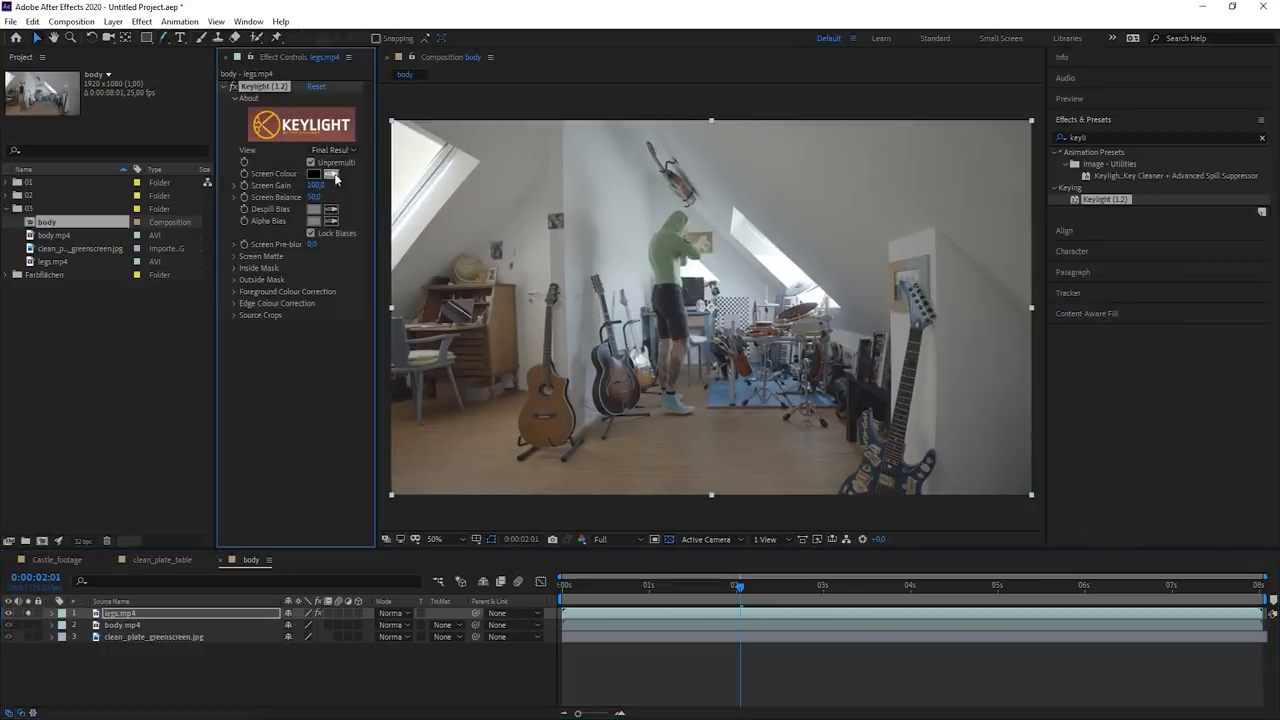
click(236, 256)
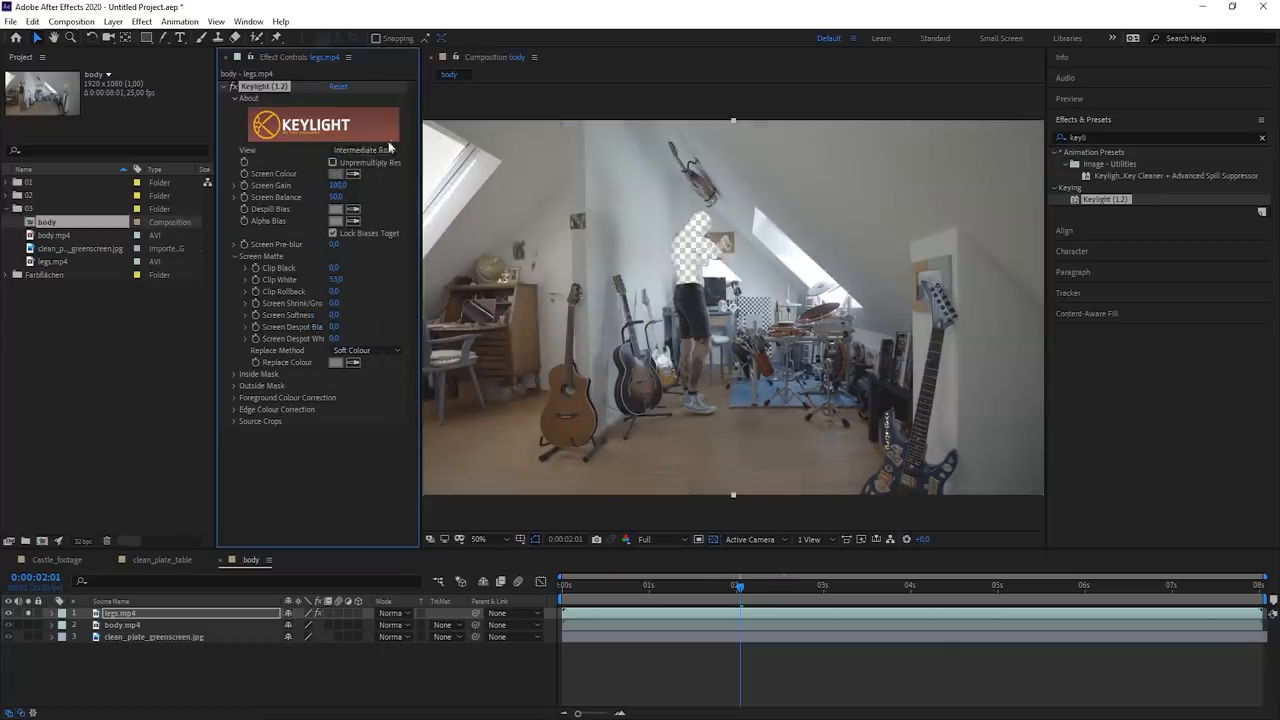
click(332, 162)
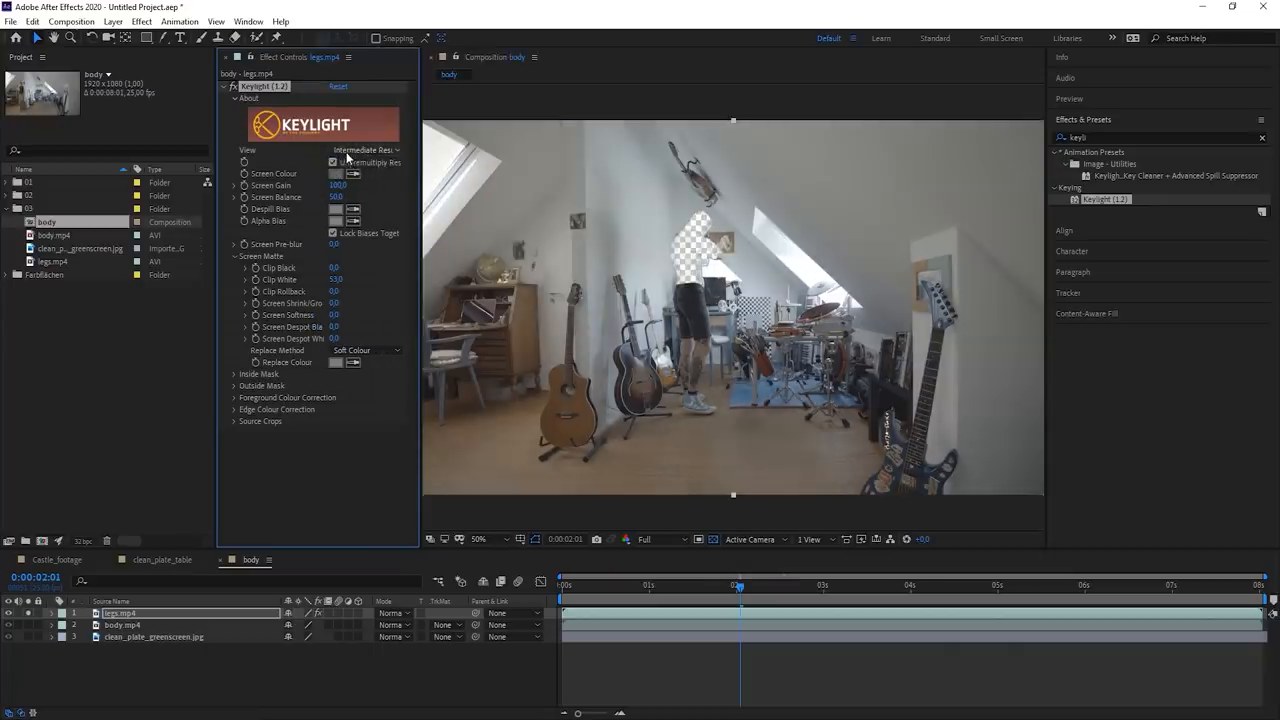
click(364, 148)
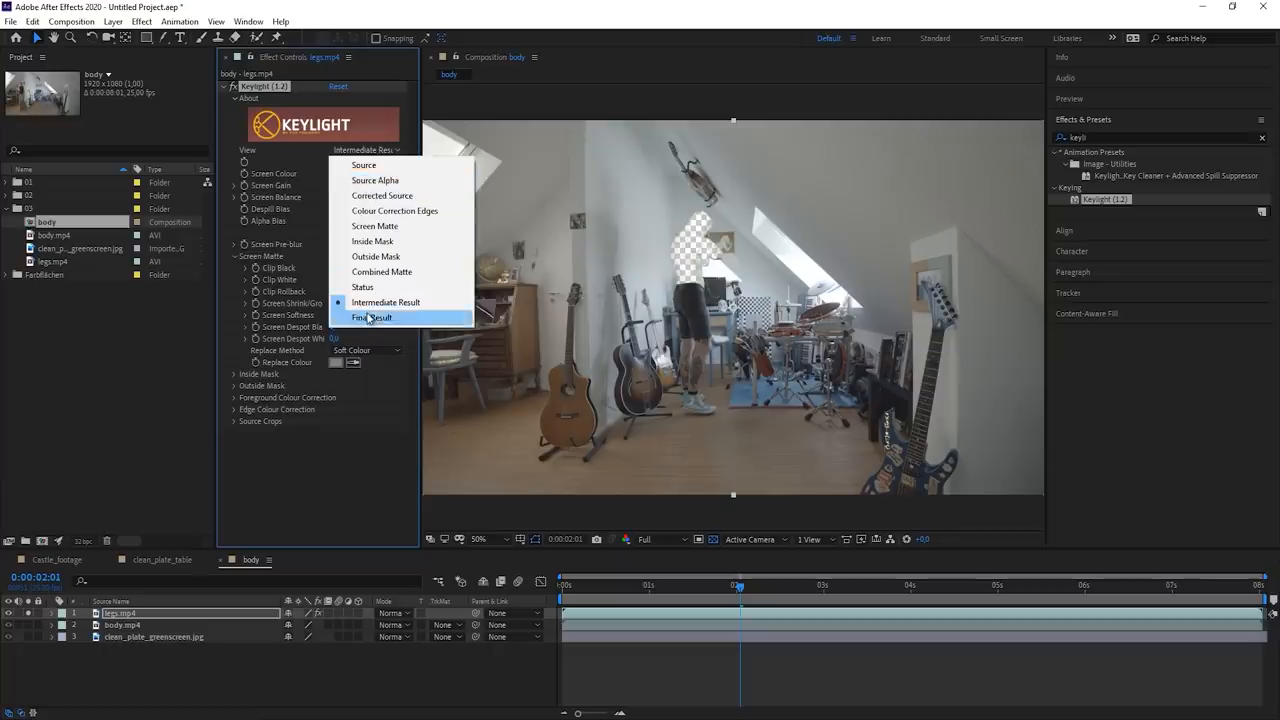
click(372, 316)
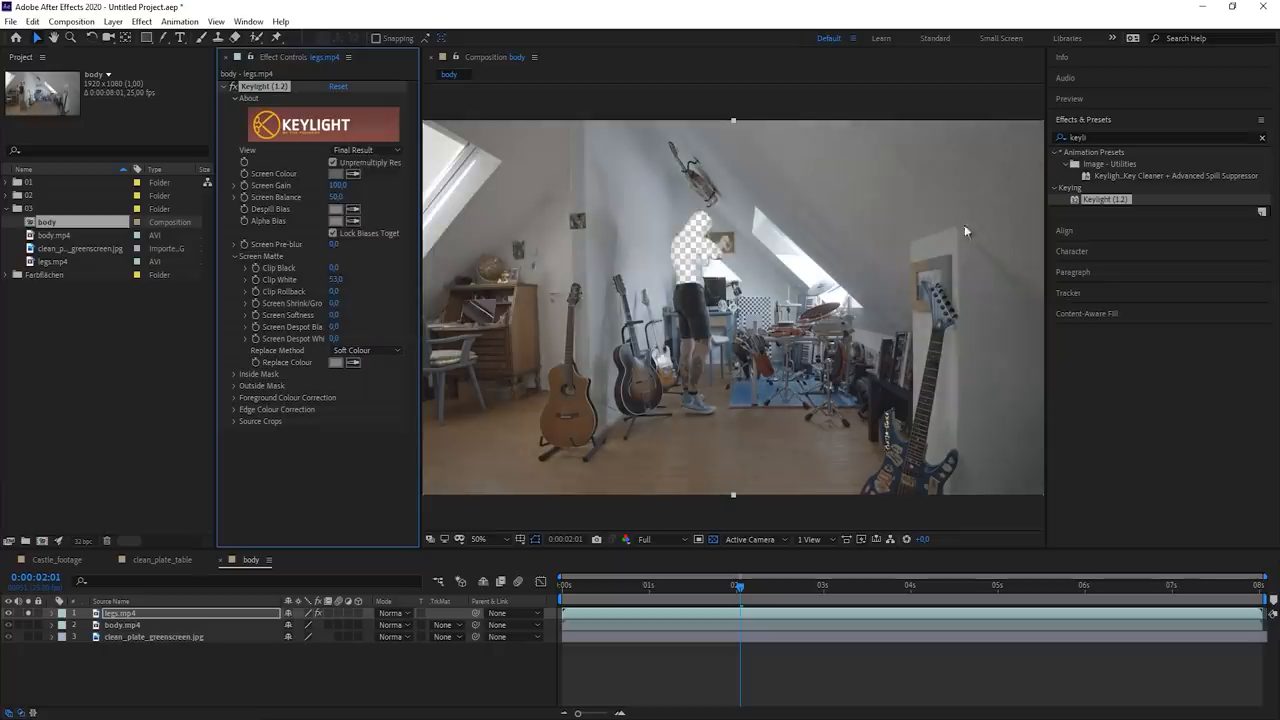
mouse_move(936, 40)
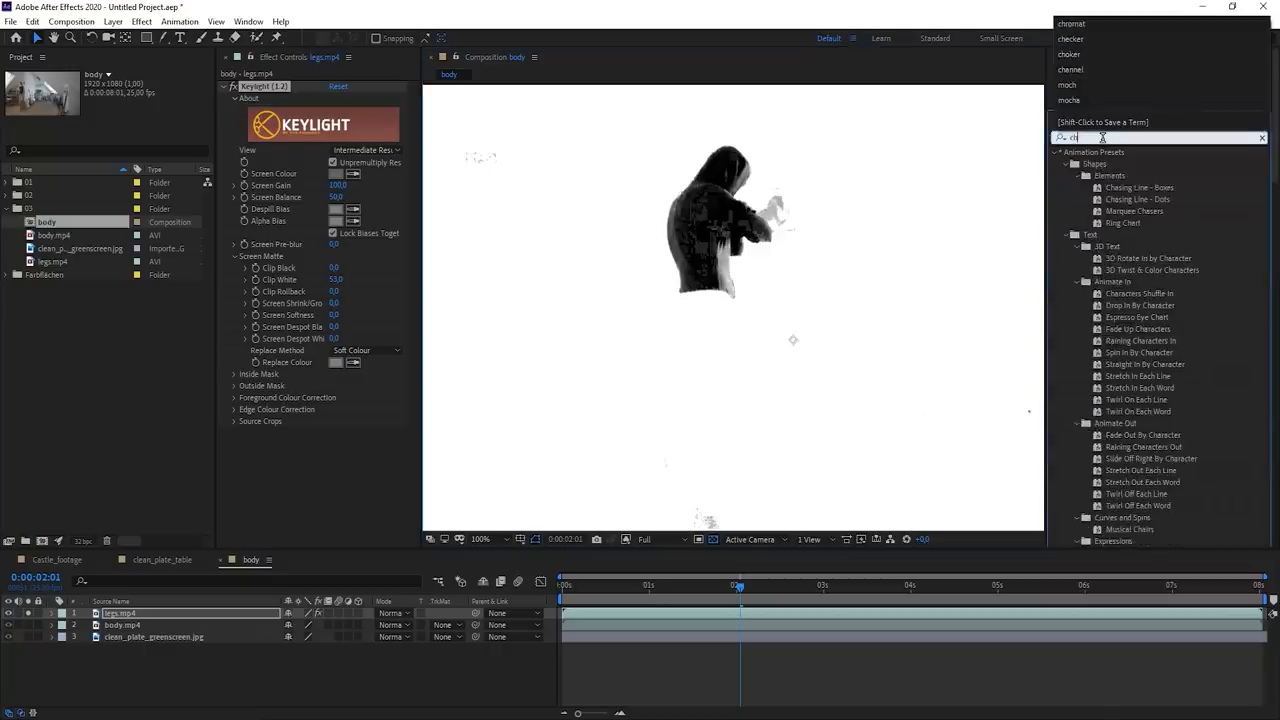
Add Simple Choker after Keylight on legs.mp4 to tighten the matte edges.
text(choker)
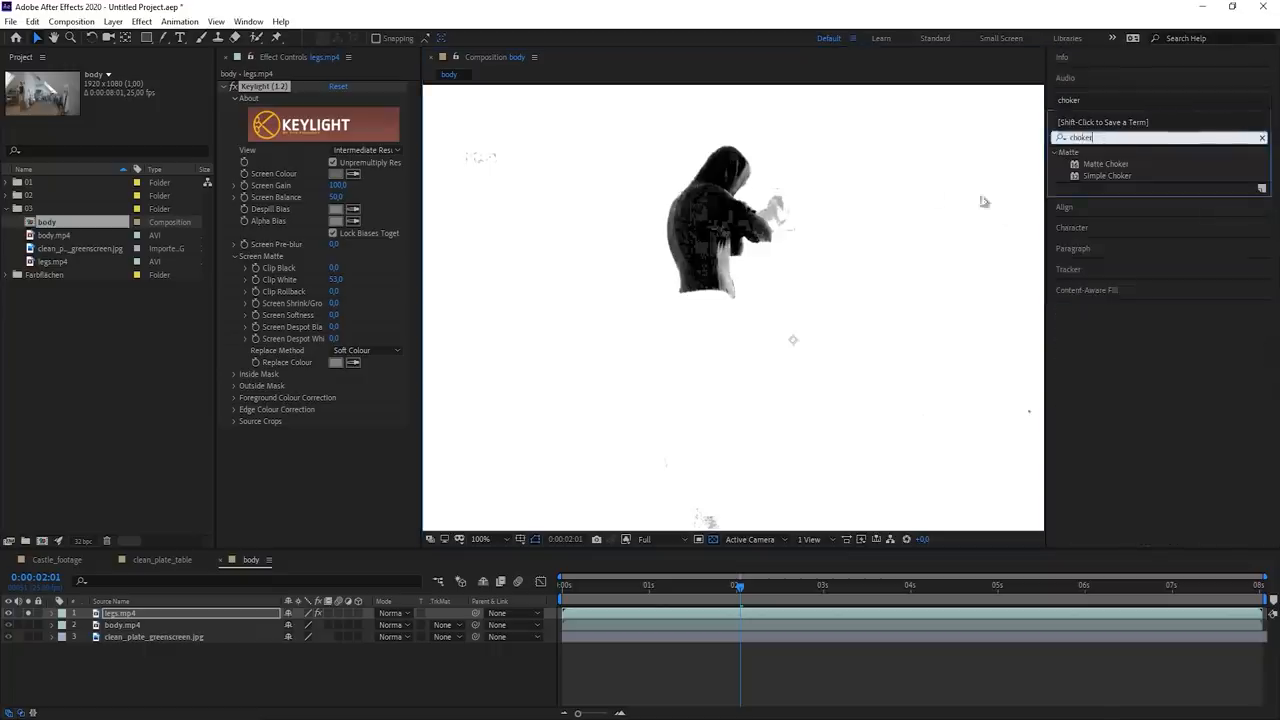
double_click(1108, 176)
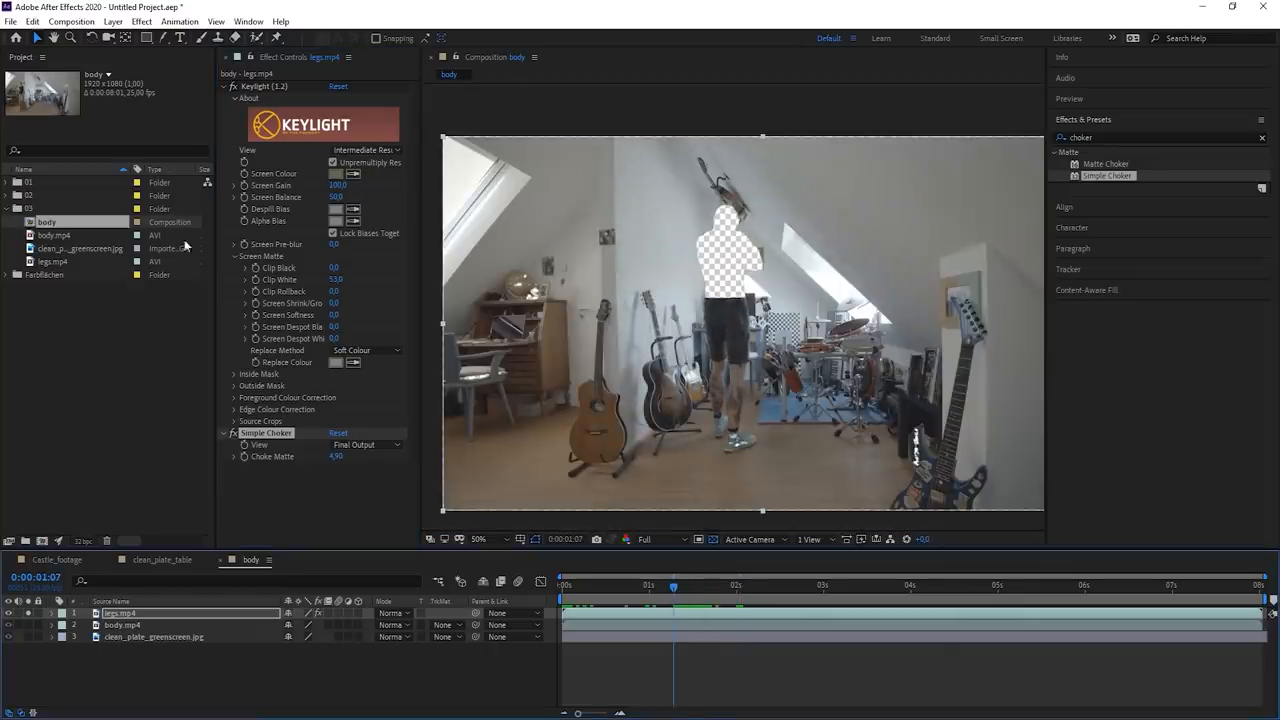
click(148, 36)
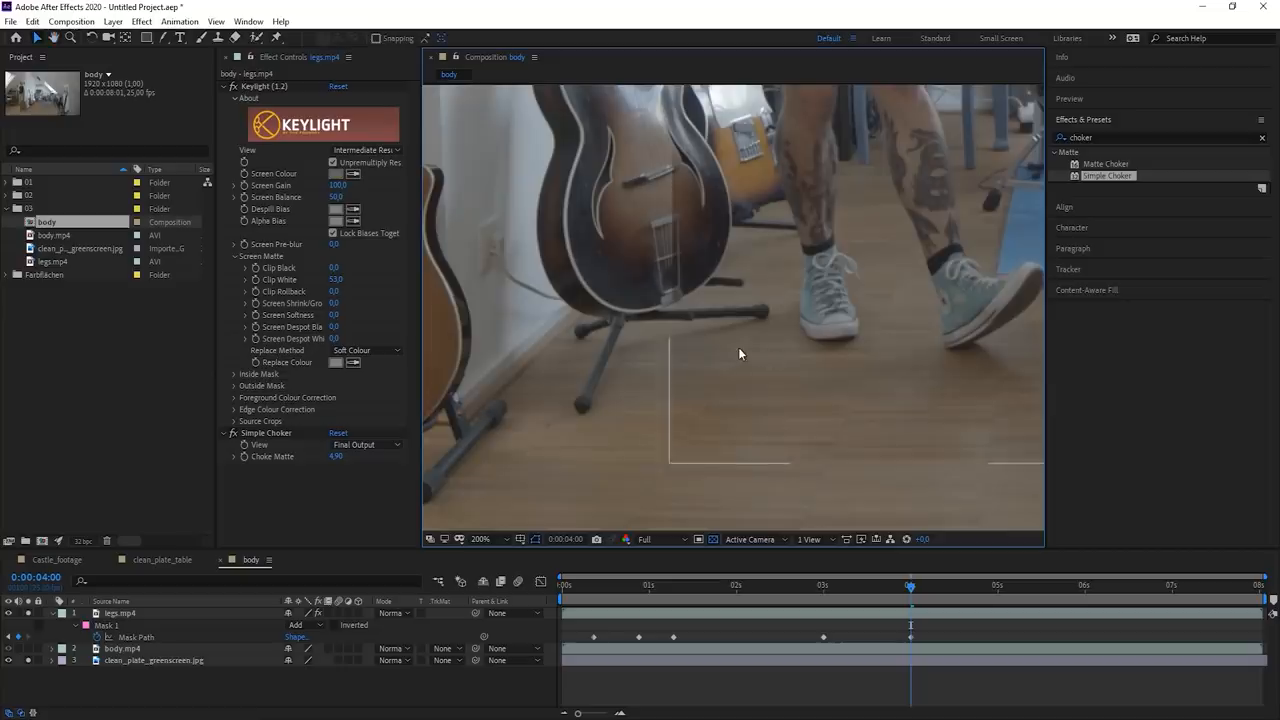
Check the feathered rectangle mask around the legs at full frame and search for the Levels effect.
click(480, 540)
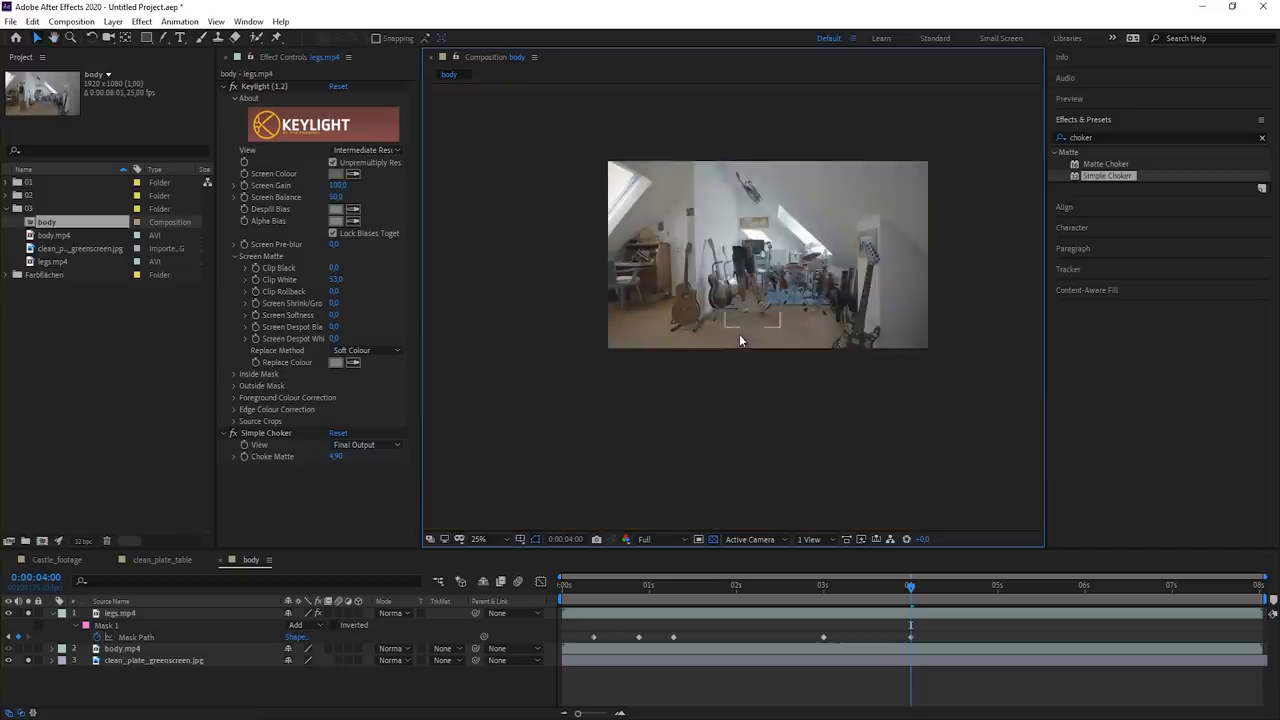
click(480, 540)
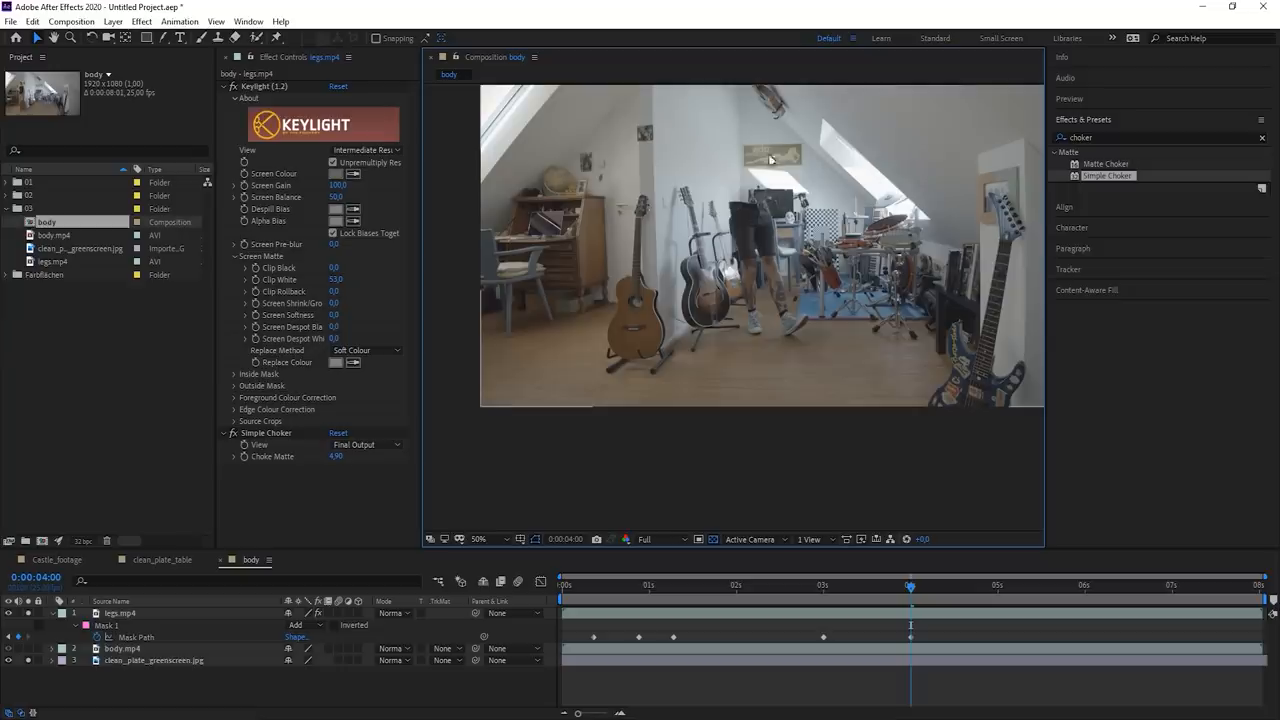
mouse_move(854, 404)
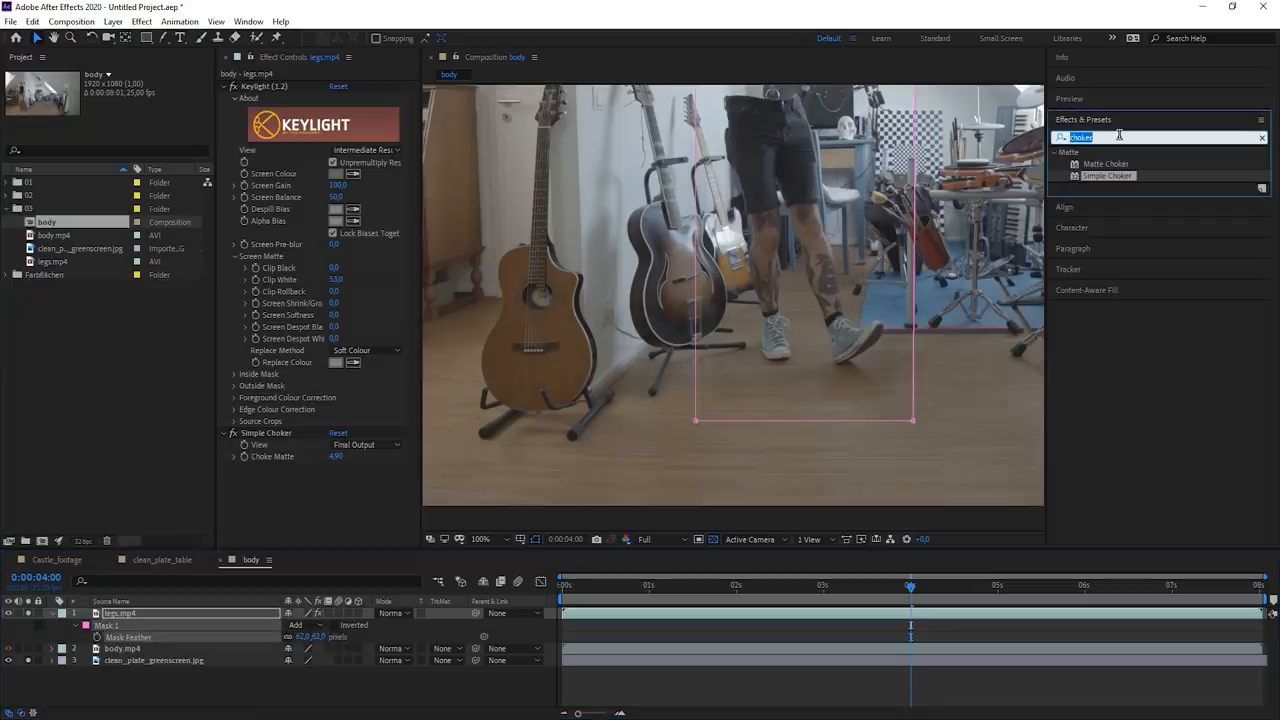
text(levels)
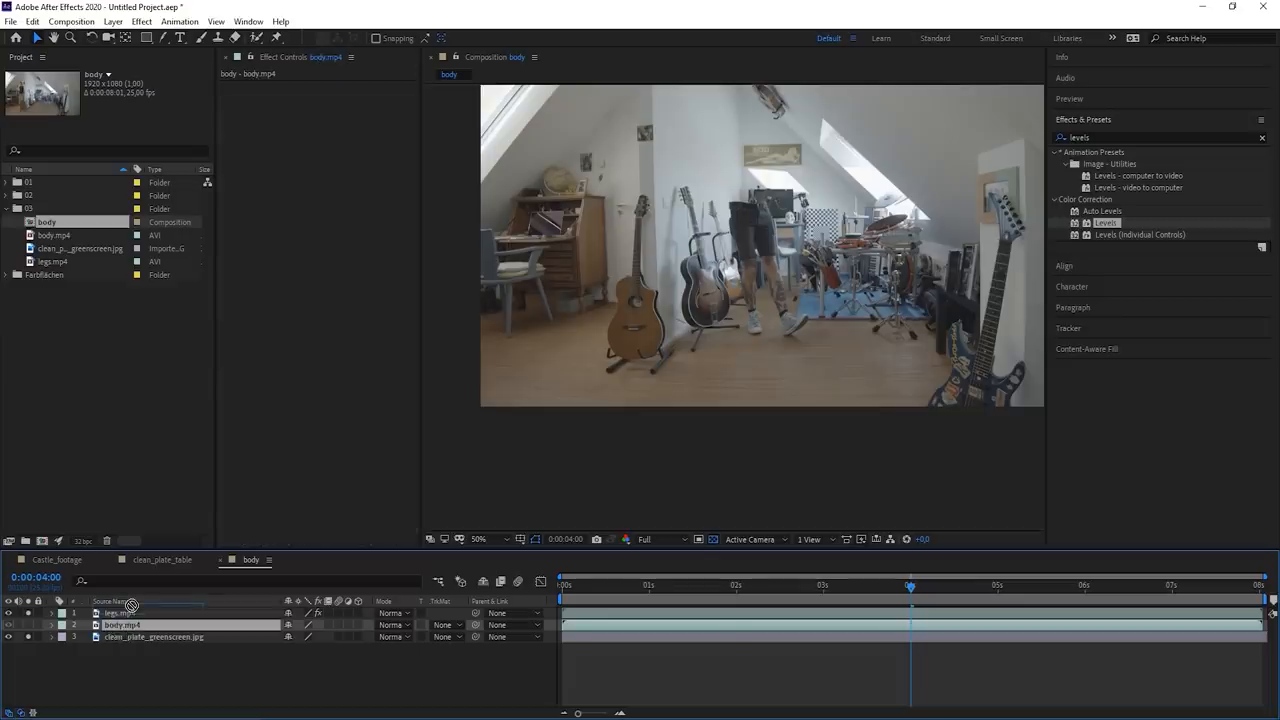
Add Levels to legs.mp4, key, choke and mask body.mp4 around the upper body, and inspect the join.
click(120, 612)
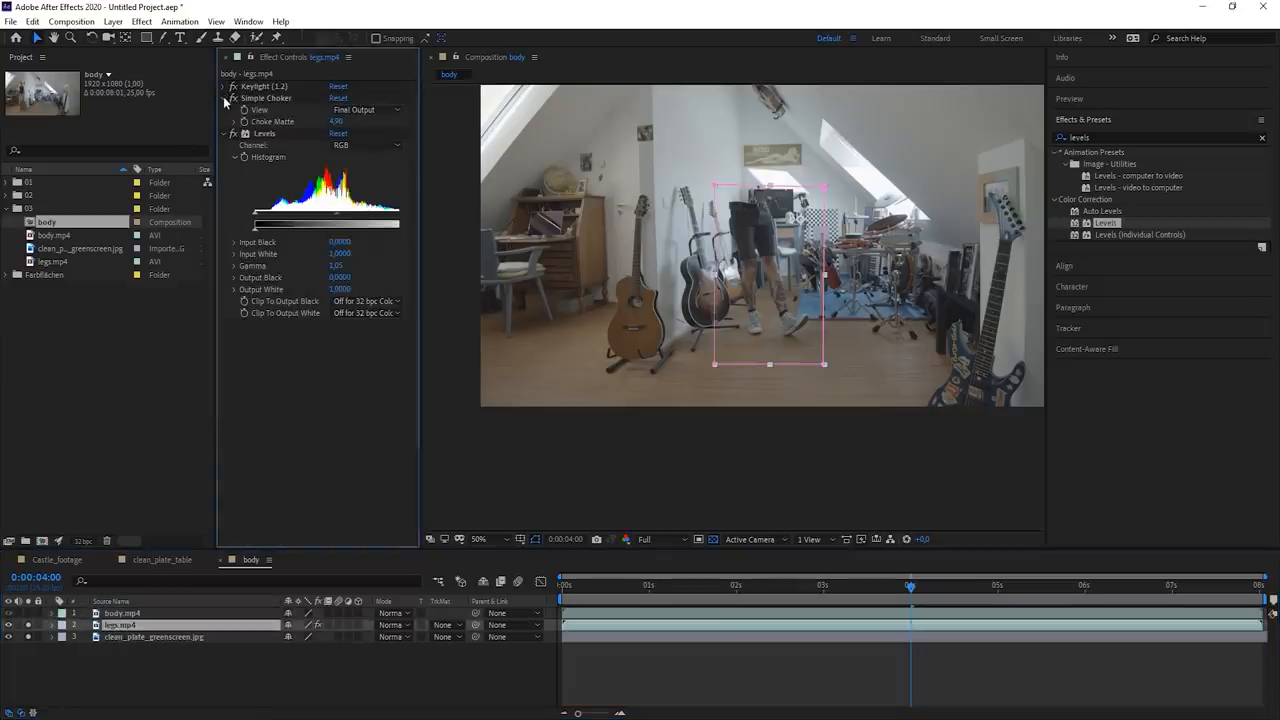
click(122, 612)
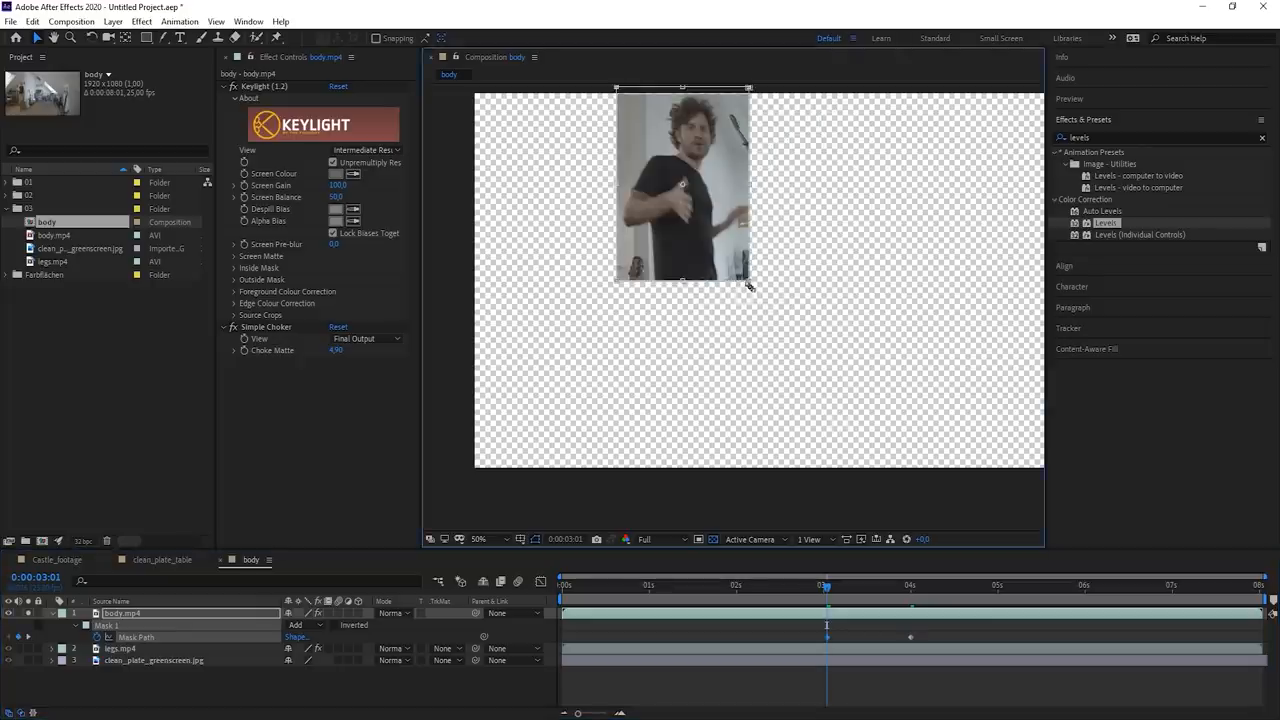
click(740, 584)
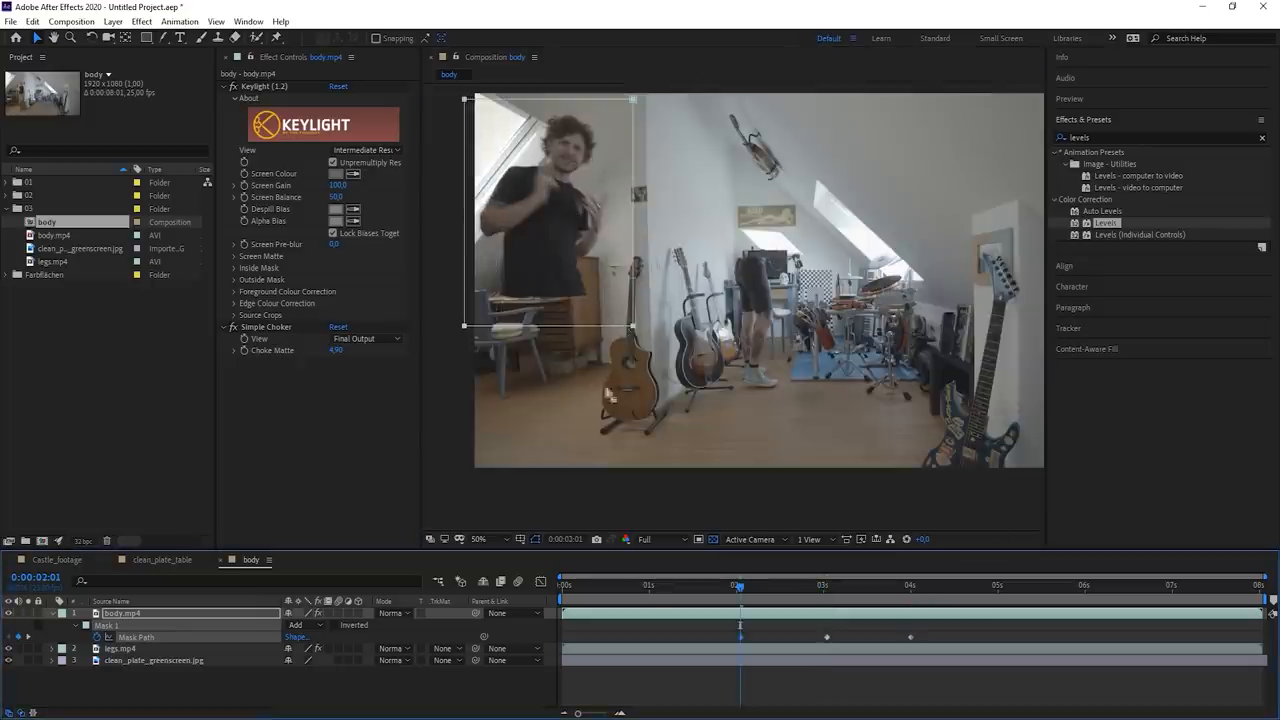
click(480, 540)
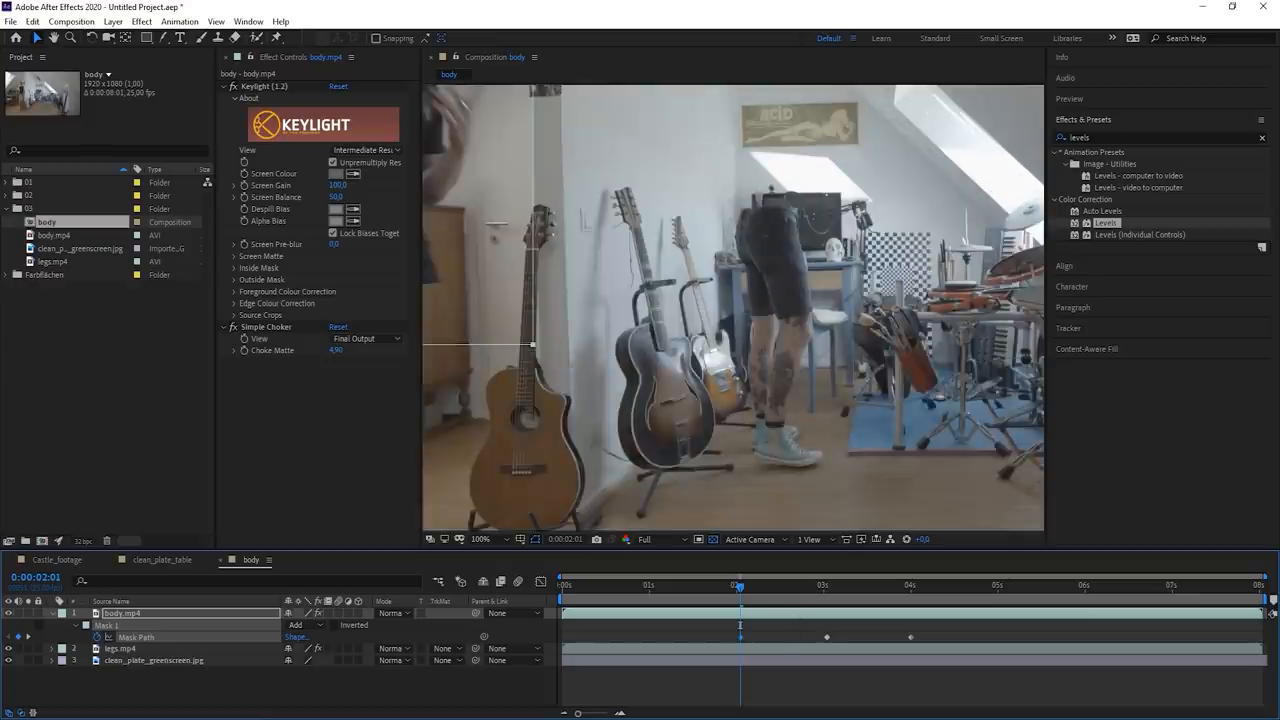